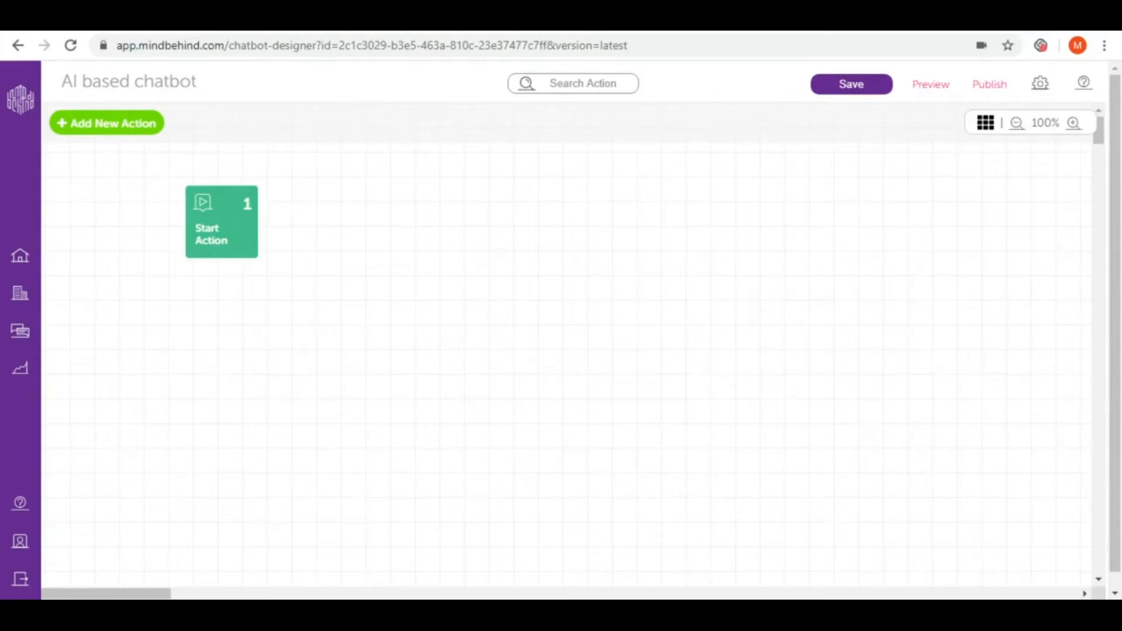
mouse_move(494, 233)
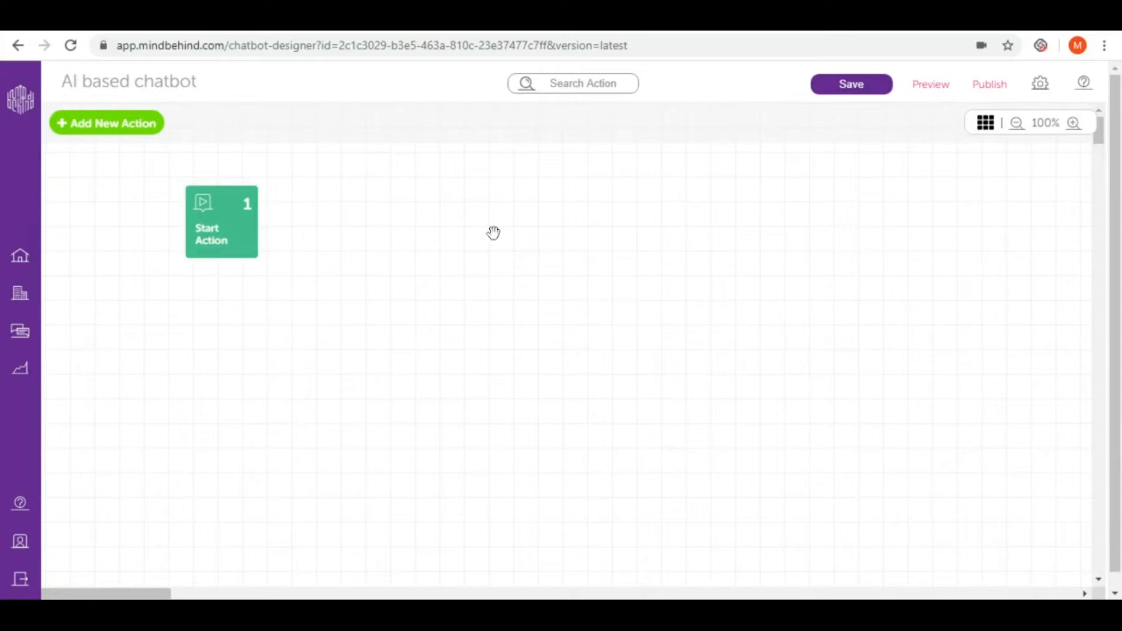
mouse_move(494, 233)
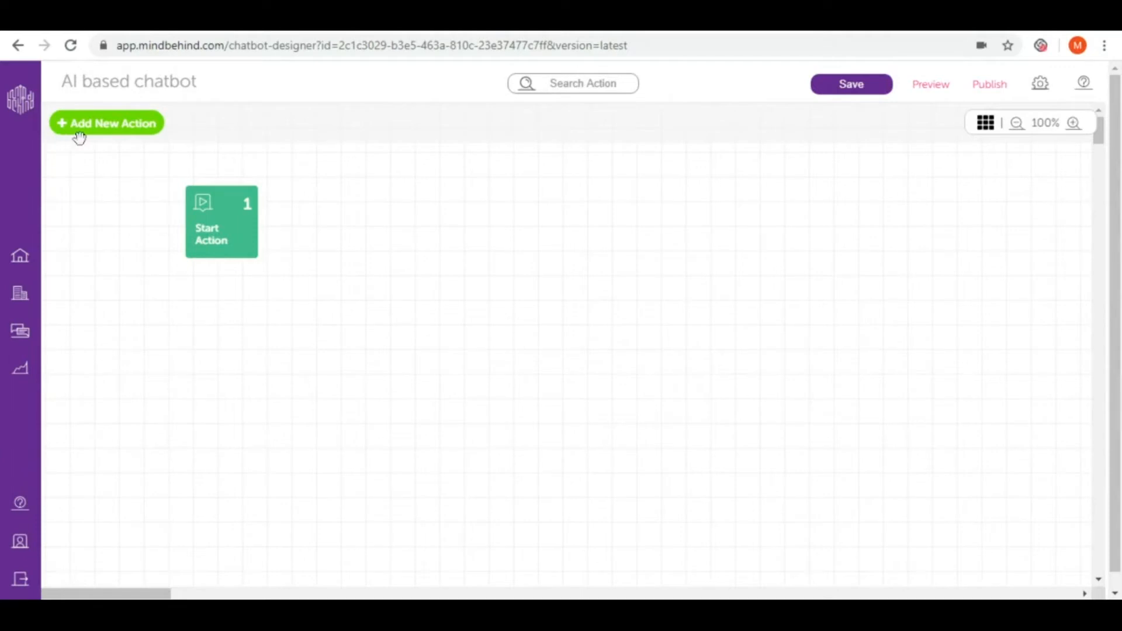
- Add a Send Text message step beside start: 'Hello, here's is your digital assistant for Sweet Cafe! How can I help you?'
click(106, 122)
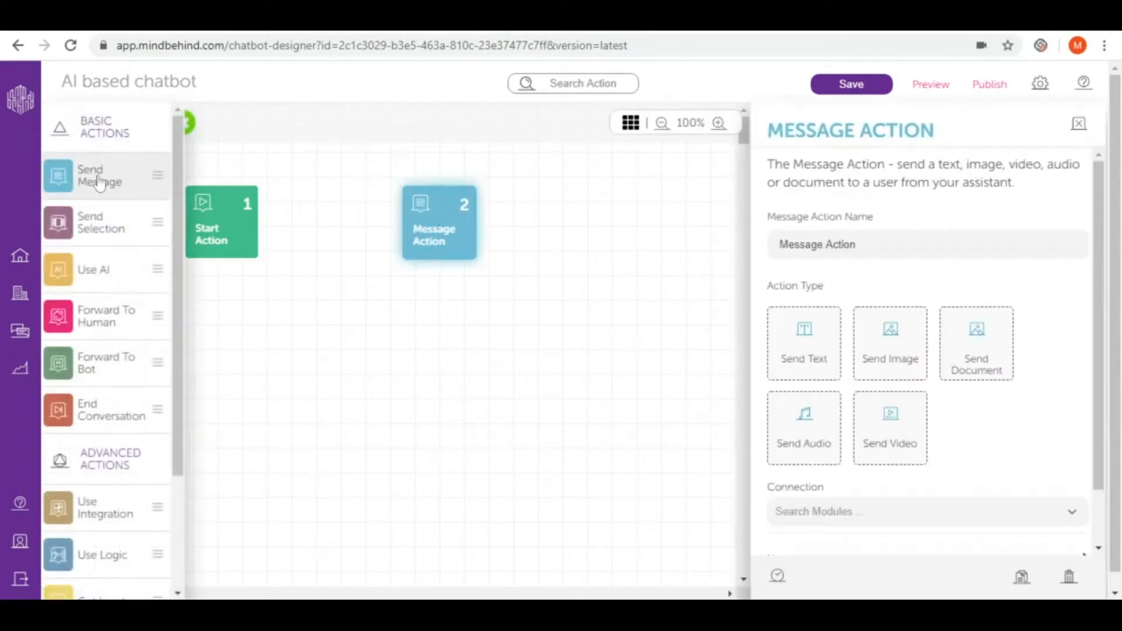
drag(439, 222, 318, 222)
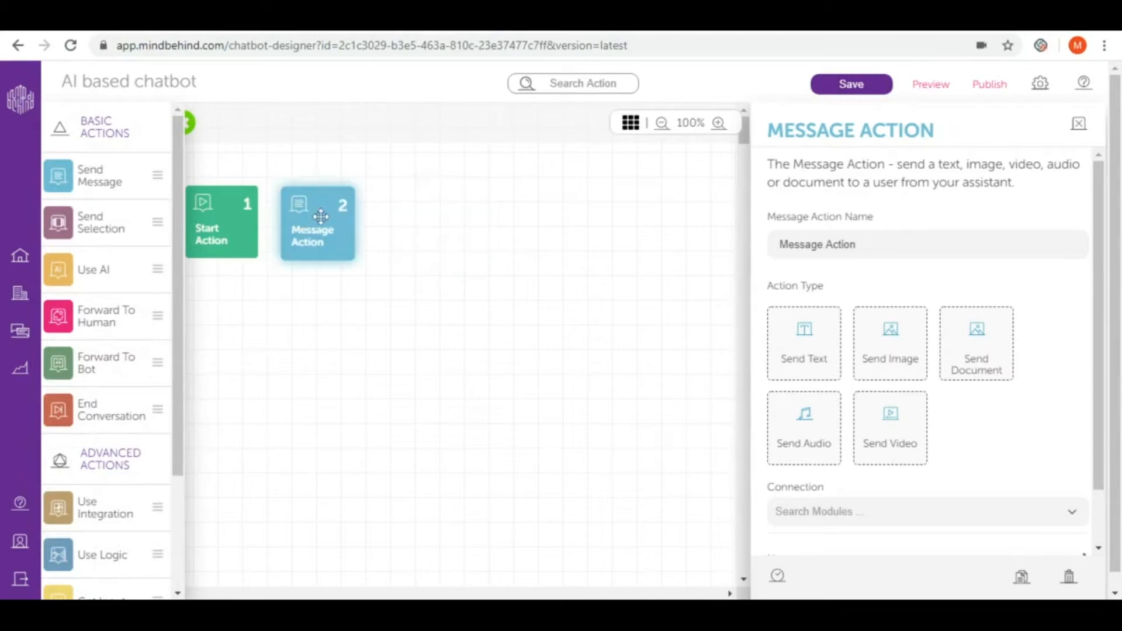
mouse_move(784, 332)
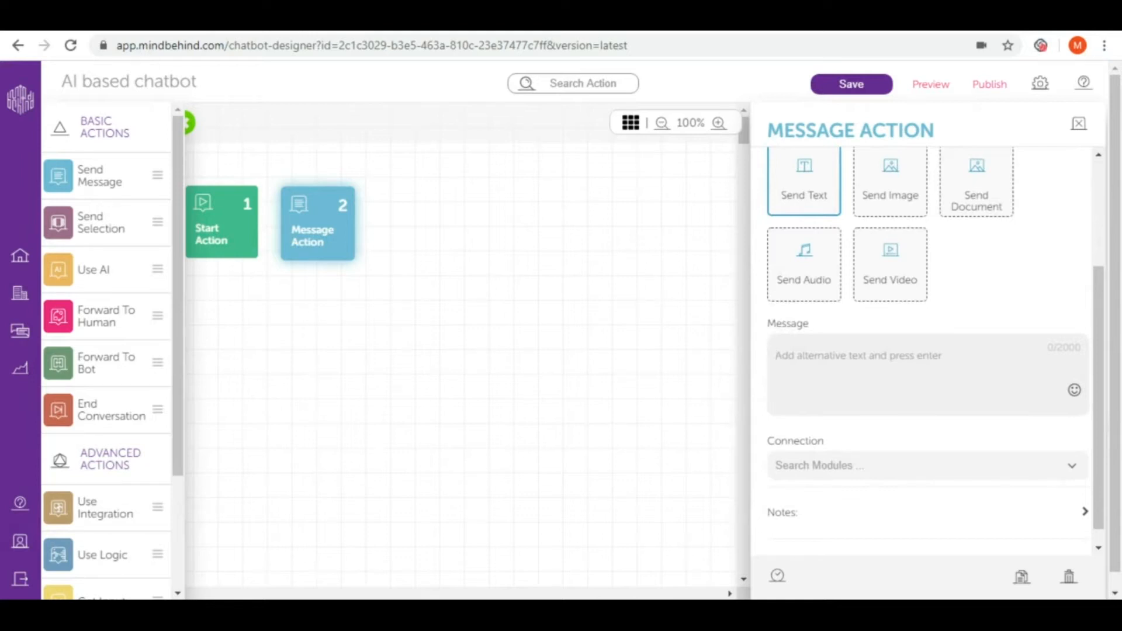
text(Hello, here's is your dig)
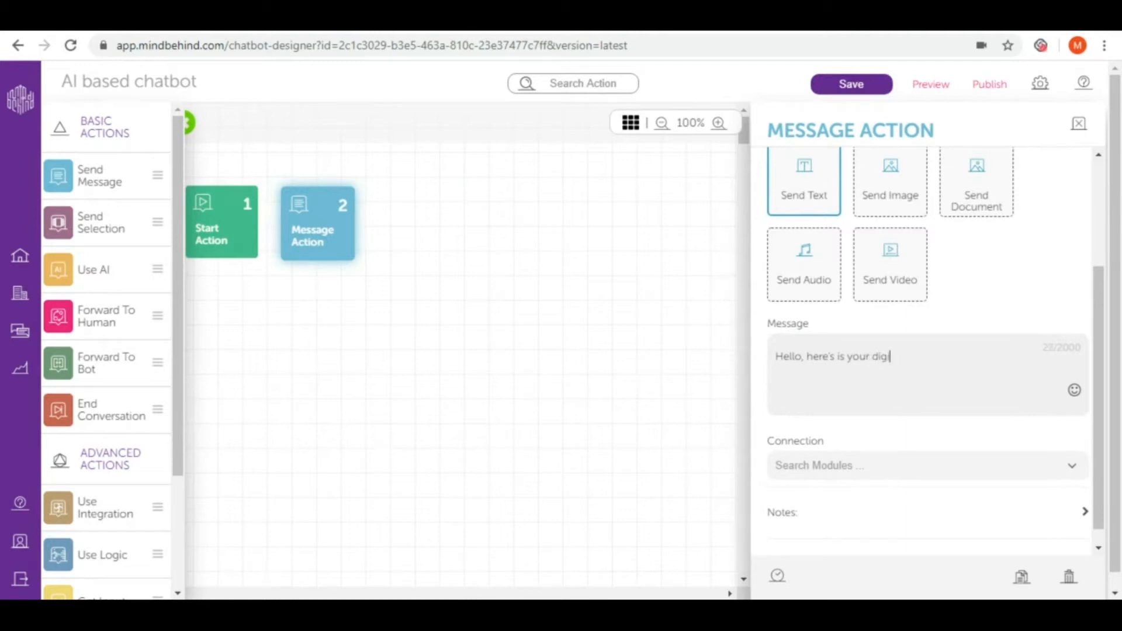
text(tal assistan for Sweet Cafe! How can I help you?)
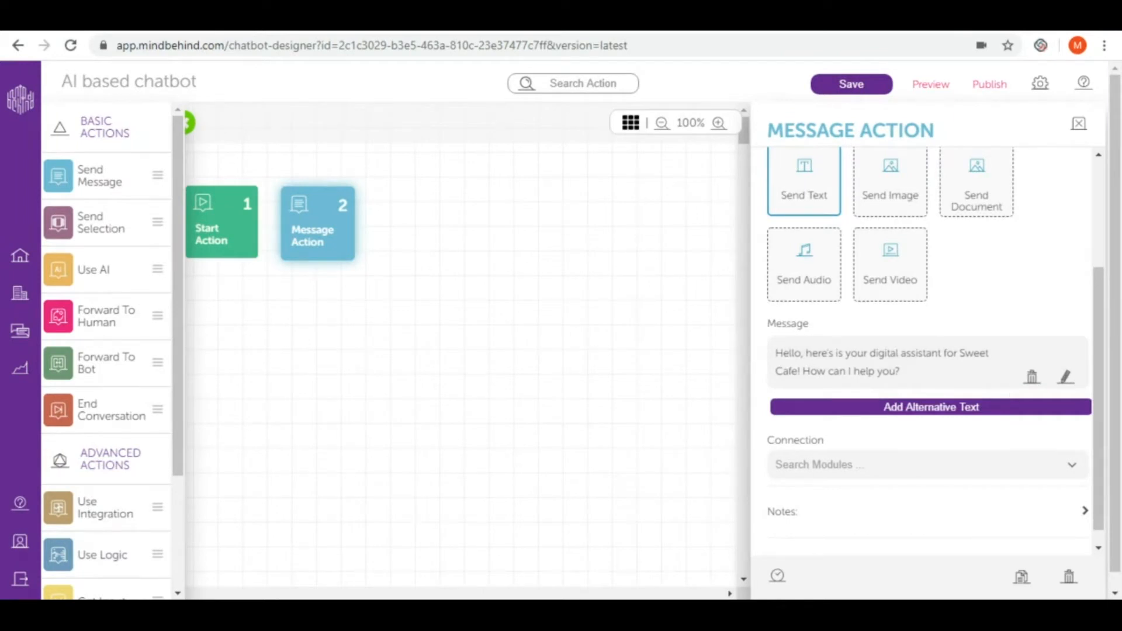
mouse_move(1012, 399)
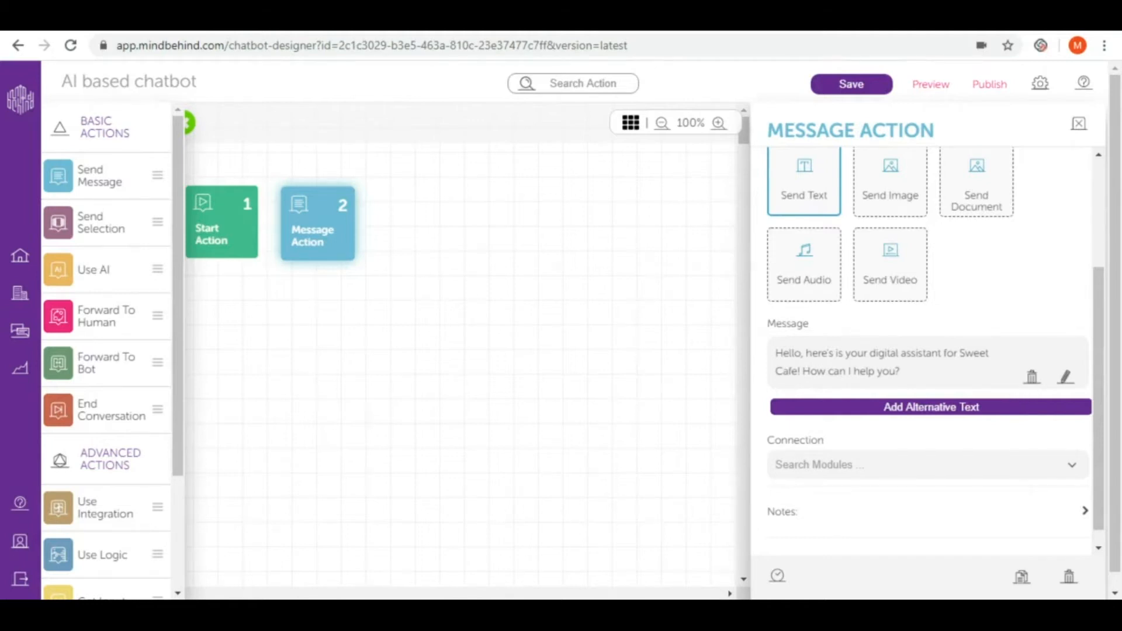
mouse_move(967, 380)
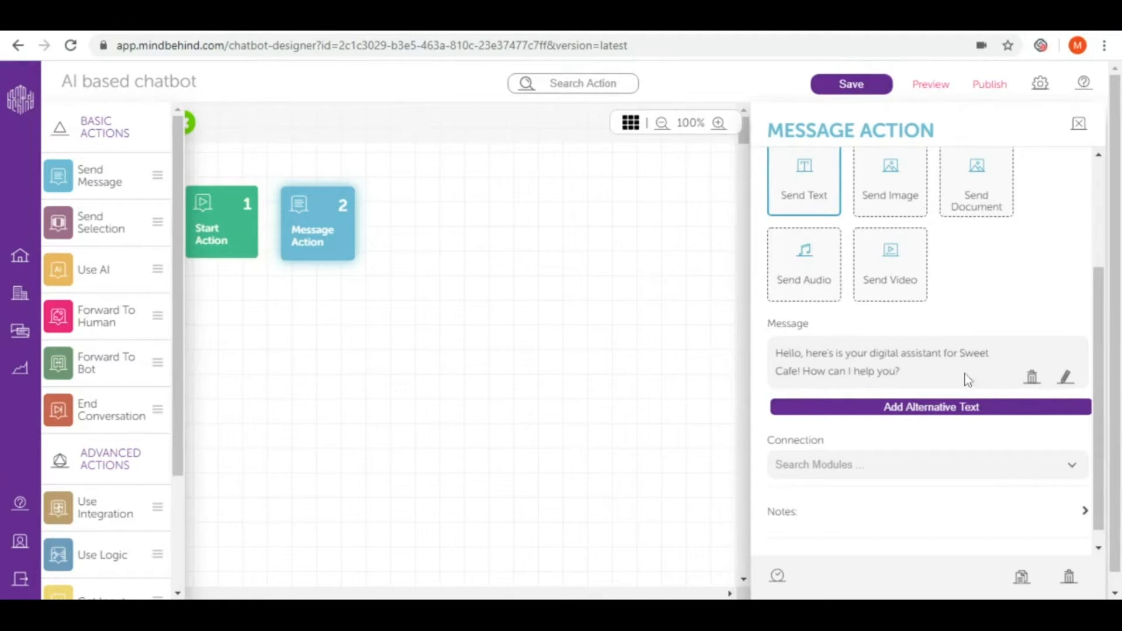
mouse_move(111, 287)
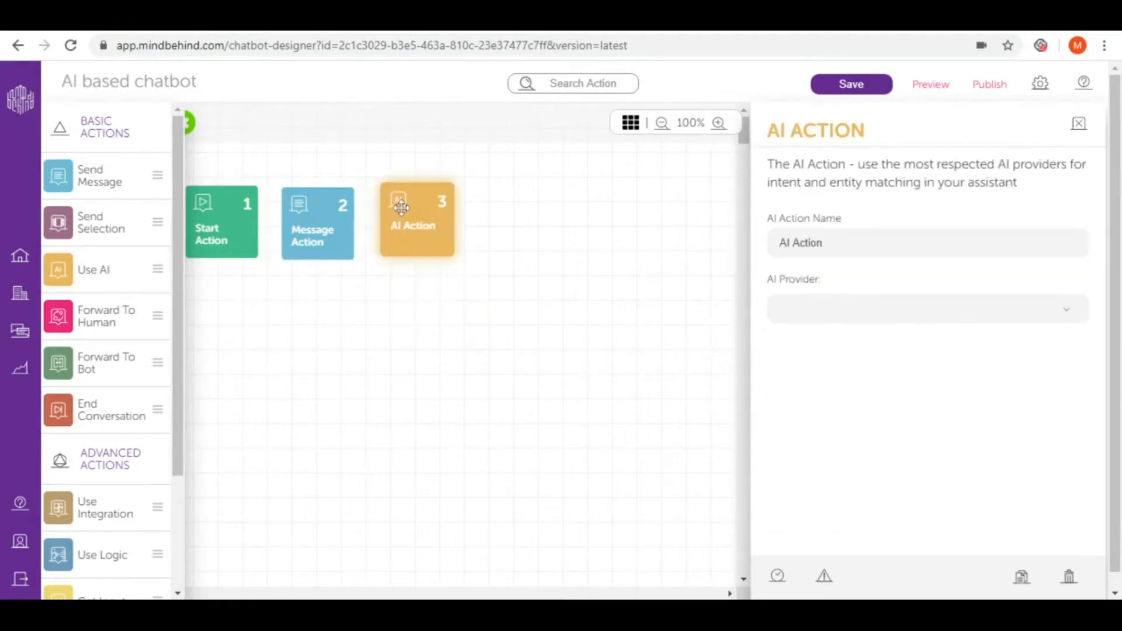
mouse_move(420, 246)
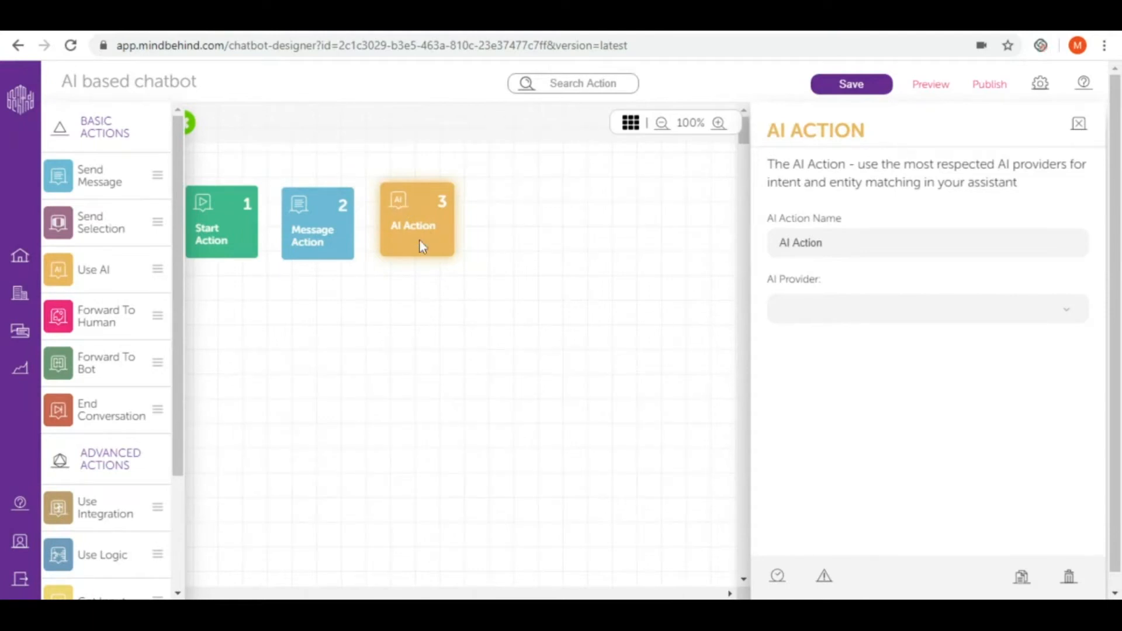
- Set the AI step's provider to AI_Chatbot and view its default fallback and welcome intents
click(923, 309)
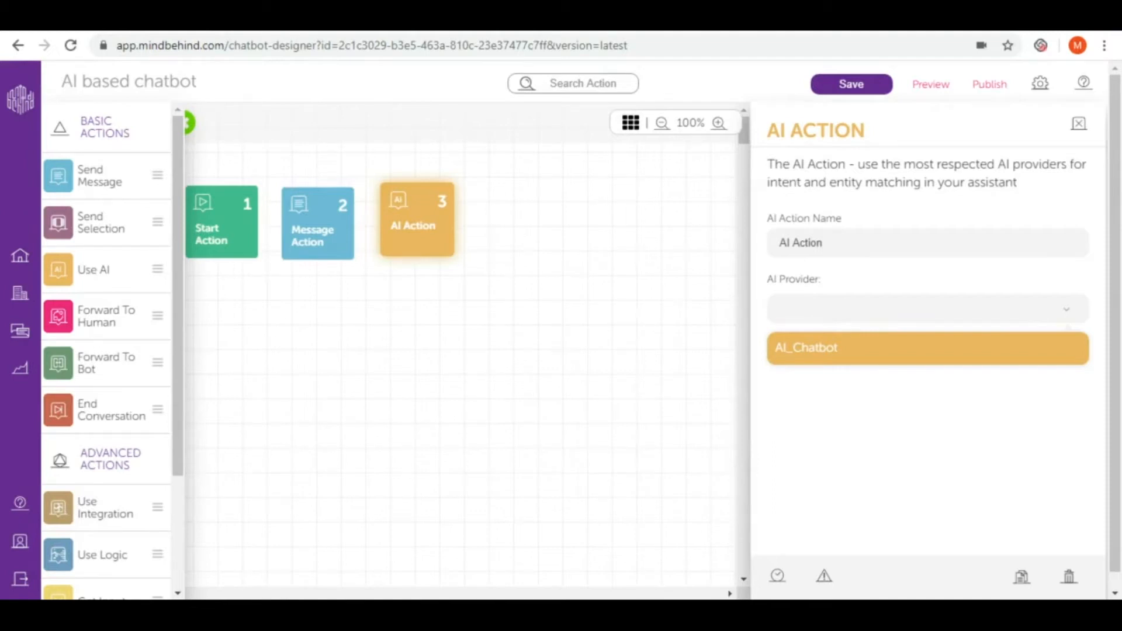
mouse_move(830, 351)
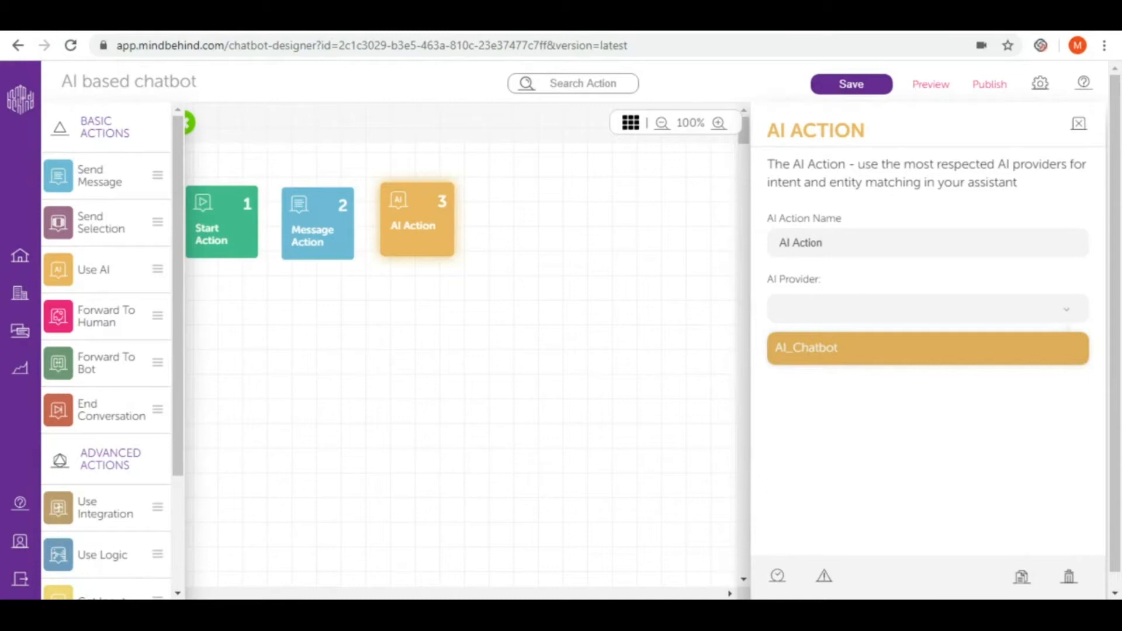
mouse_move(863, 357)
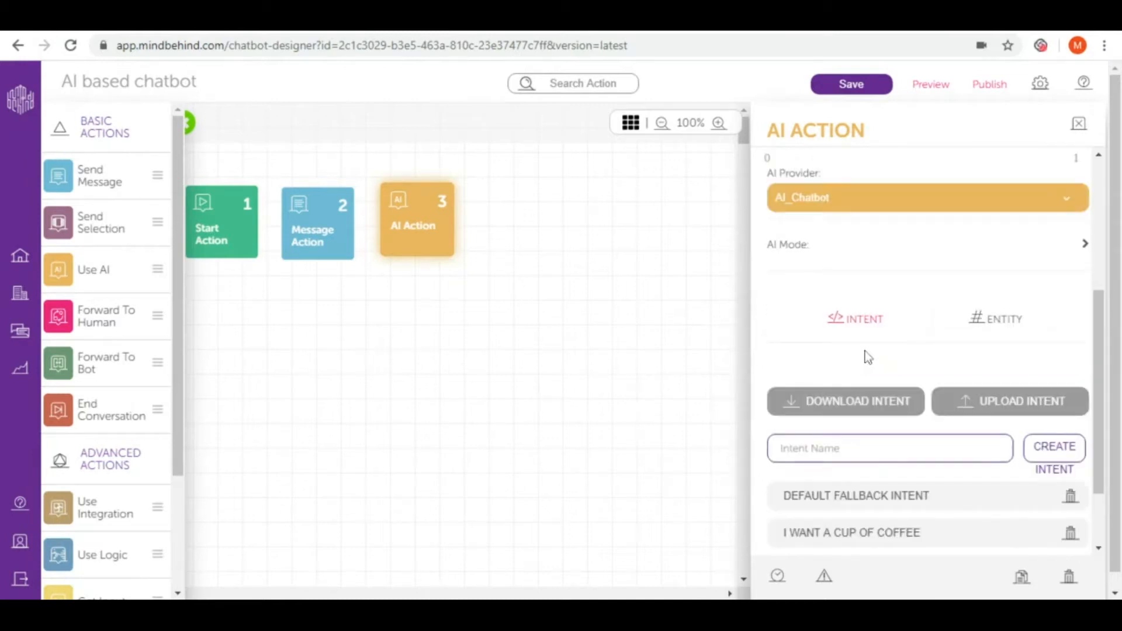
mouse_move(902, 291)
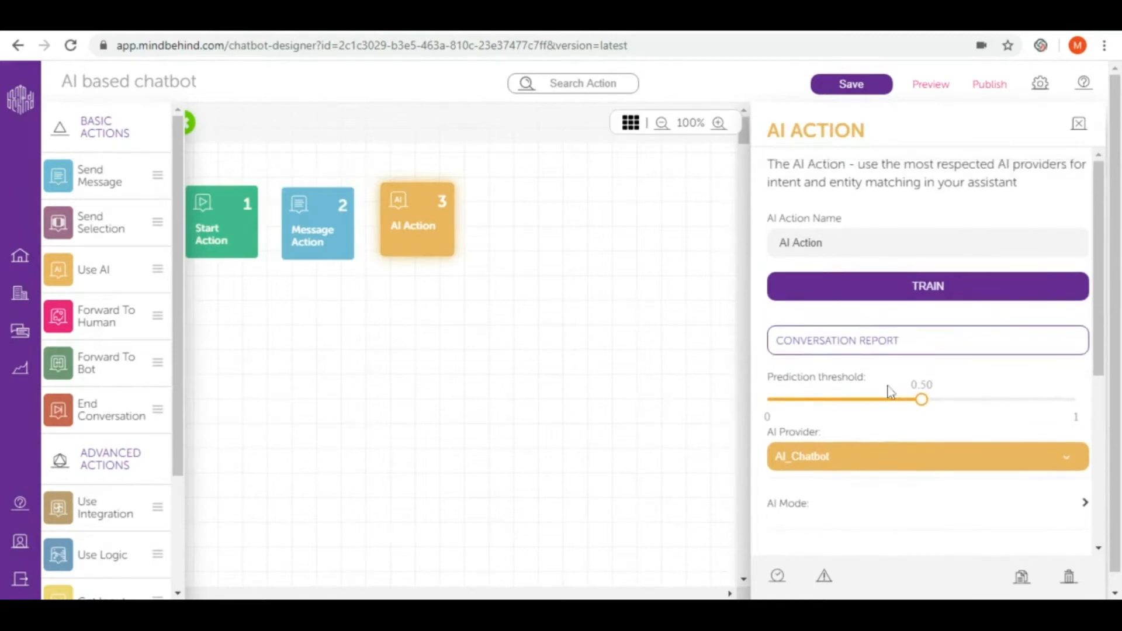
scroll(down, 3)
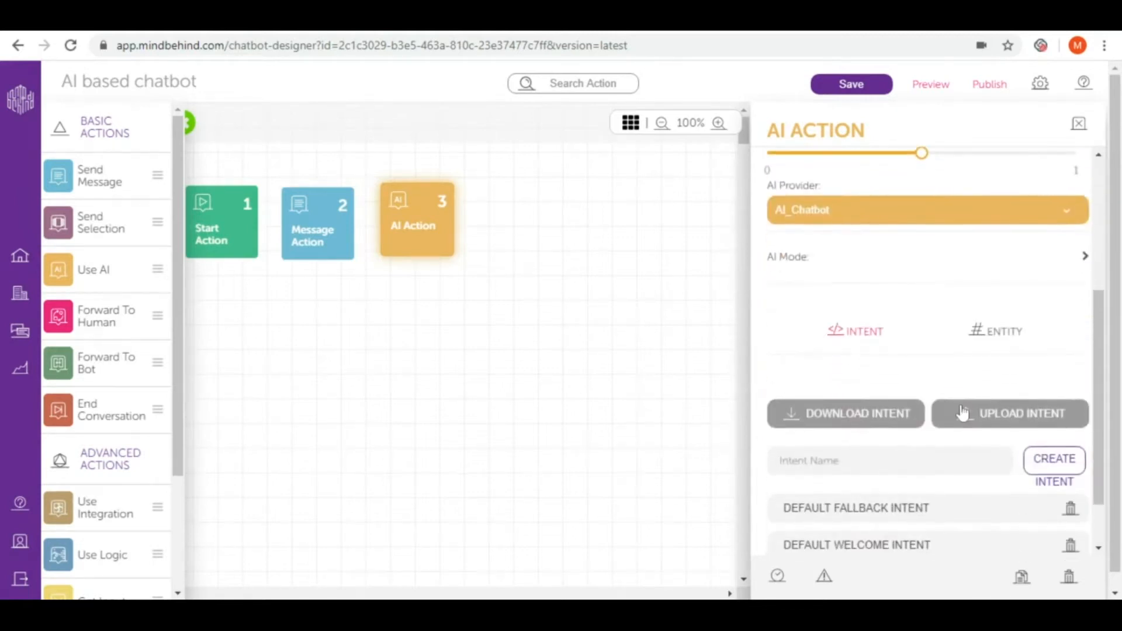
scroll(down, 3)
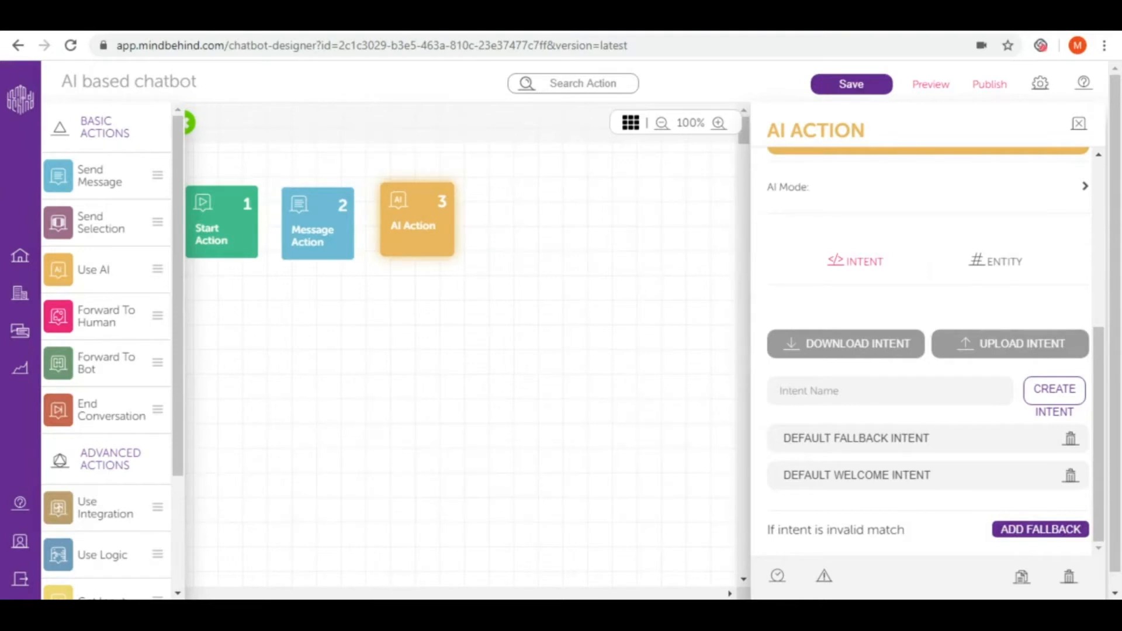
- Create the intent 'I want a coffee' on the AI step and open its detail editor
click(889, 391)
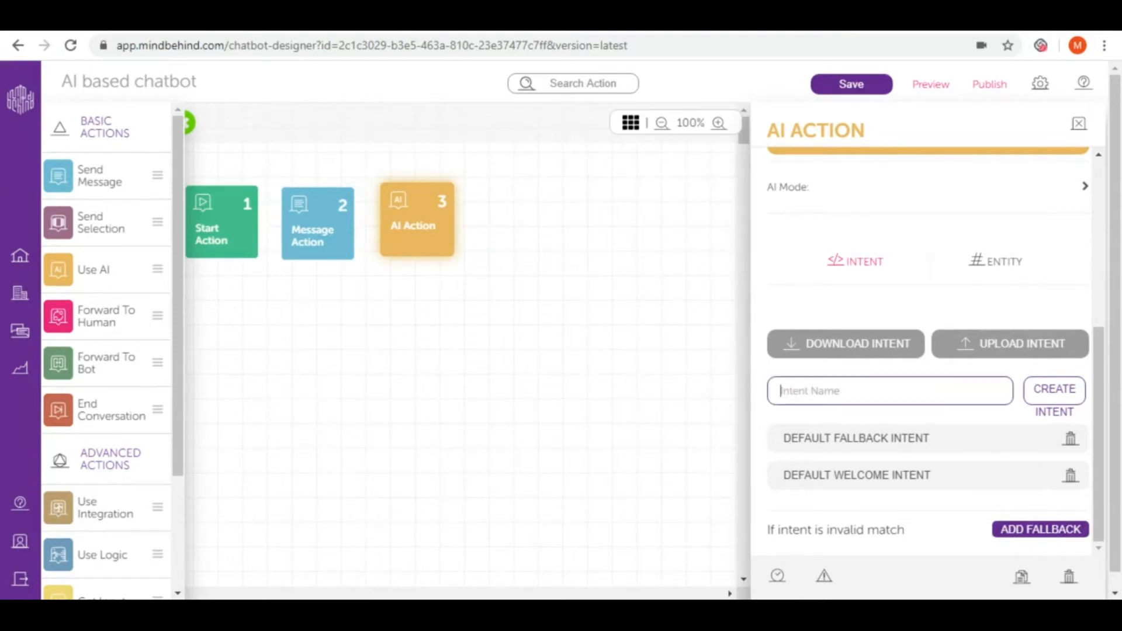
text(I want a cof)
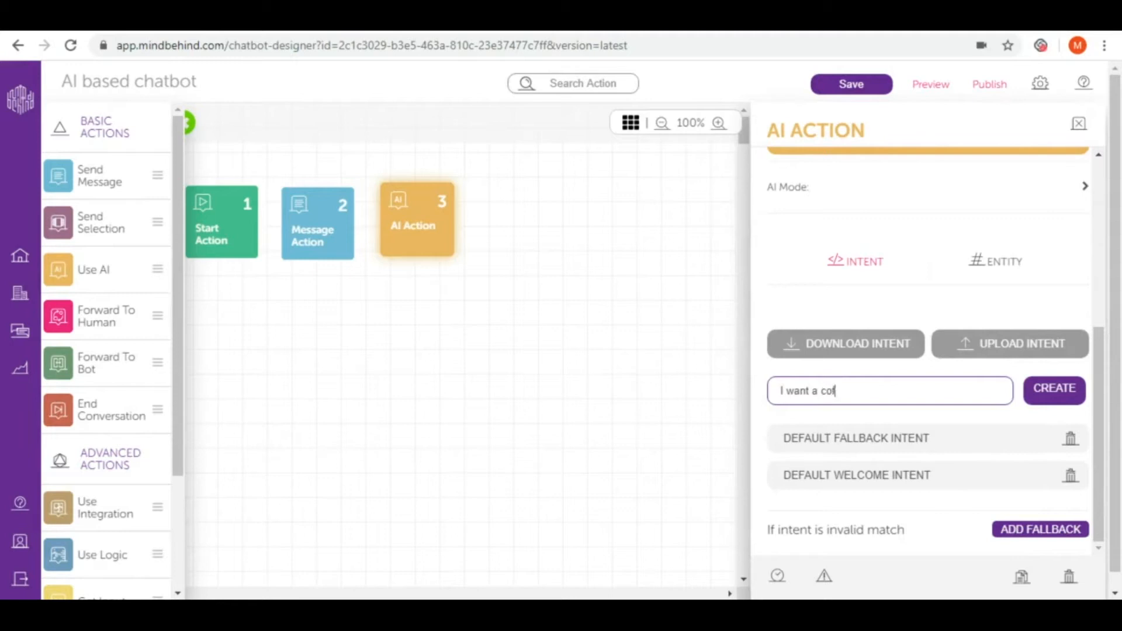
text(fee)
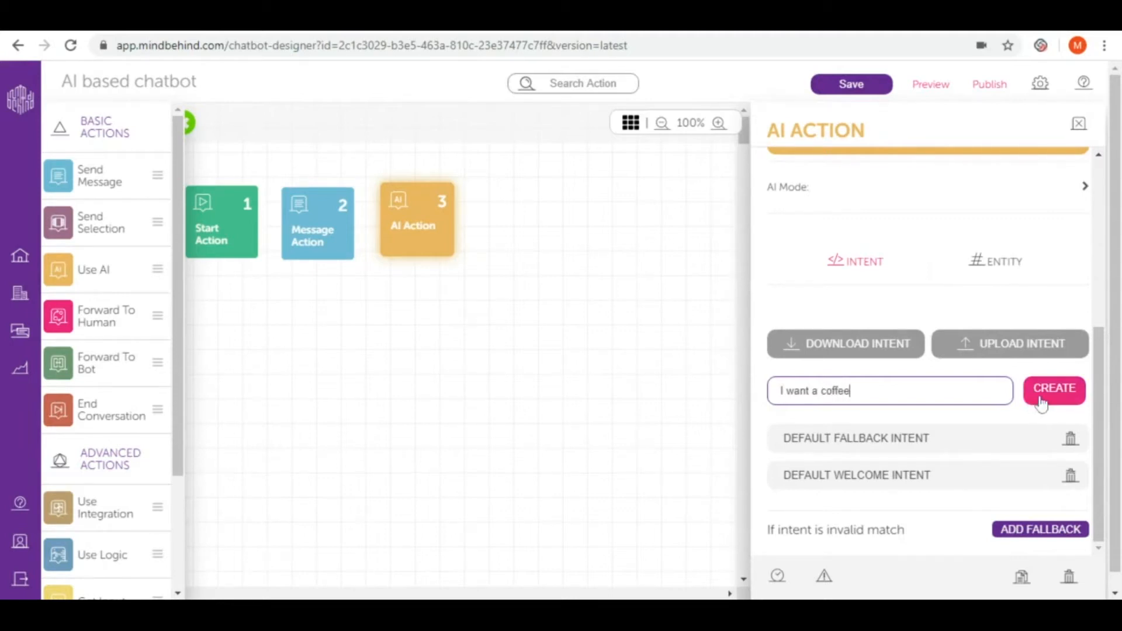
click(1054, 389)
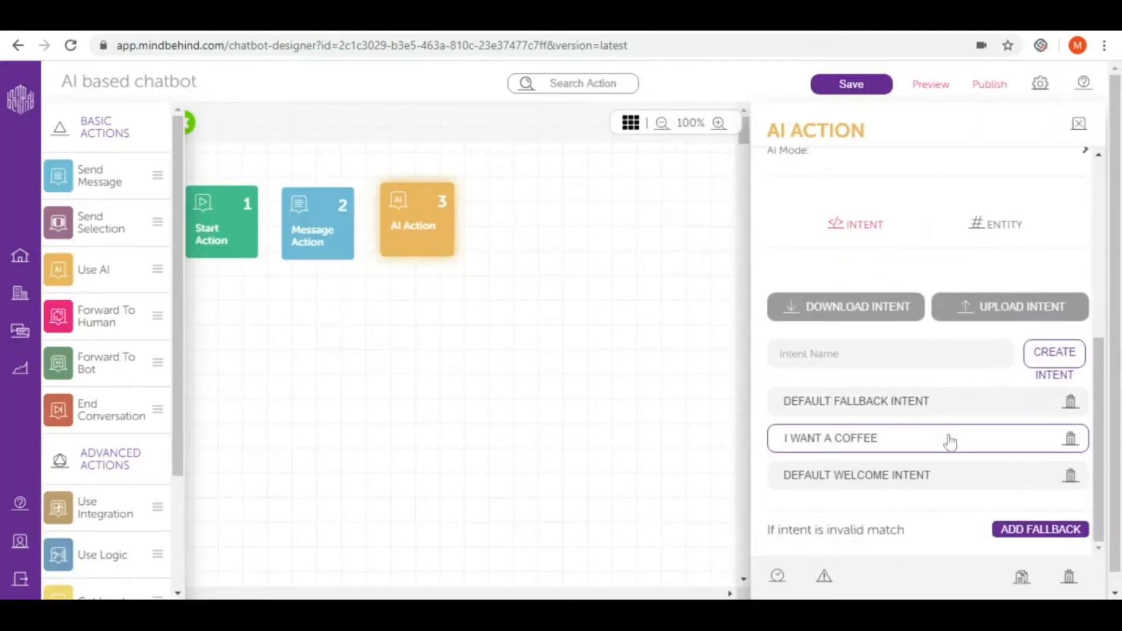
click(830, 438)
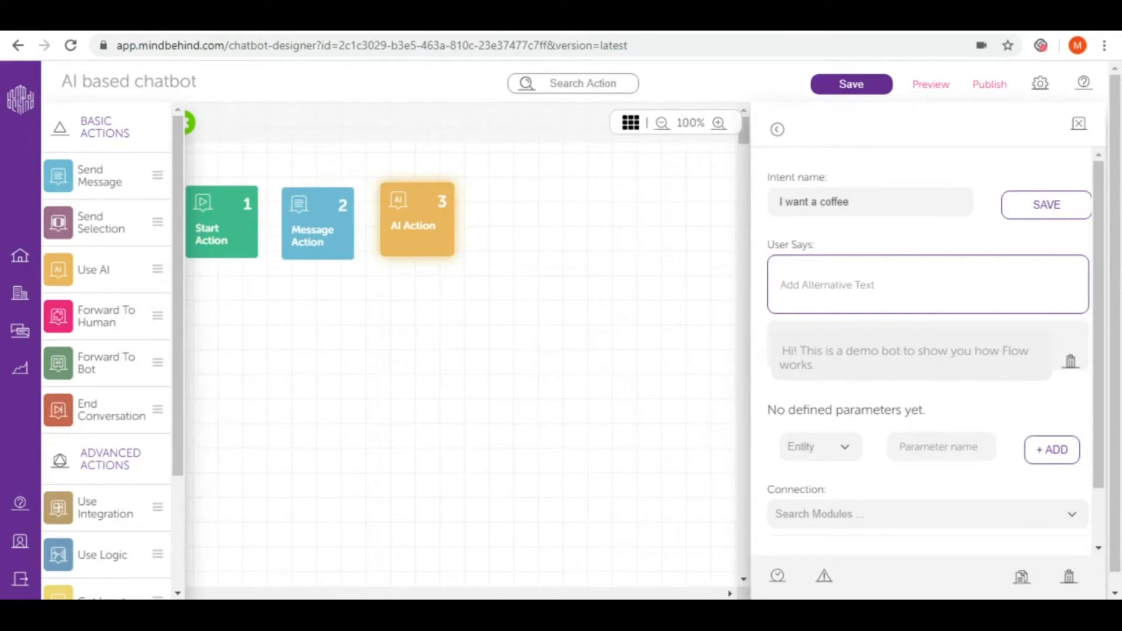
- Add example phrases (cappuccino, white, turkish coffee, latte requests) to 'I want a coffee' and save
text(I want)
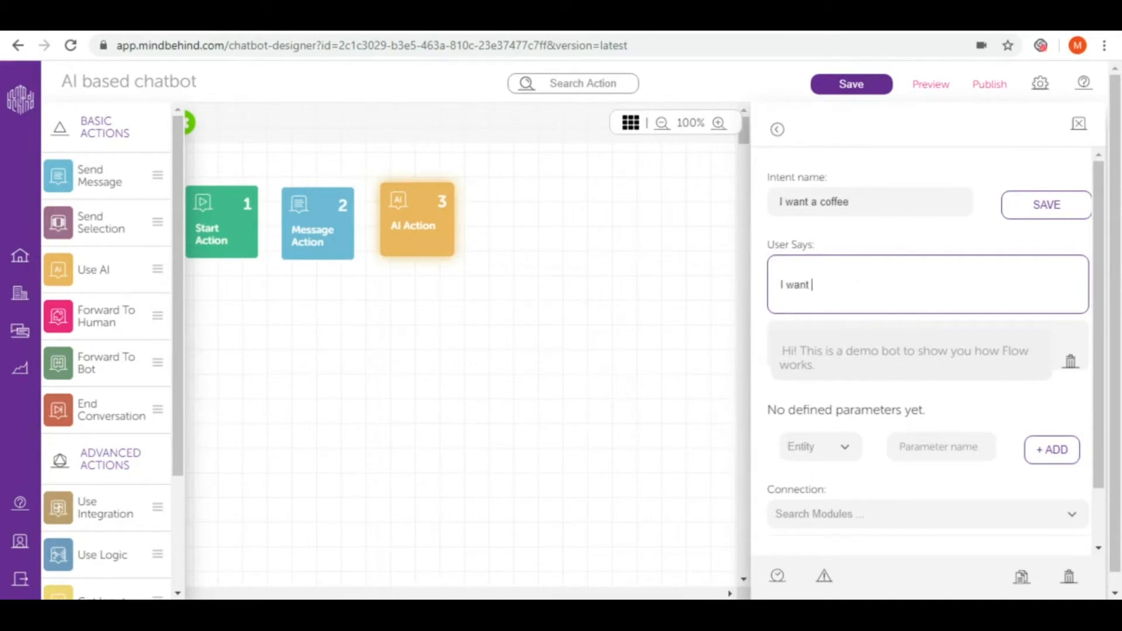
key(Backspace)
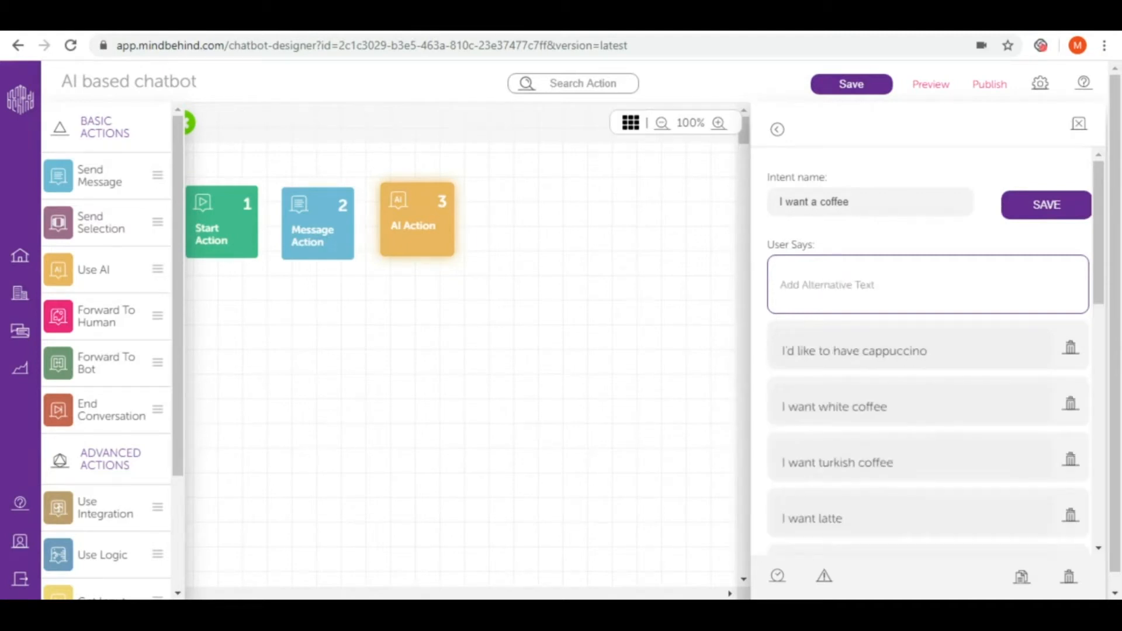
click(927, 284)
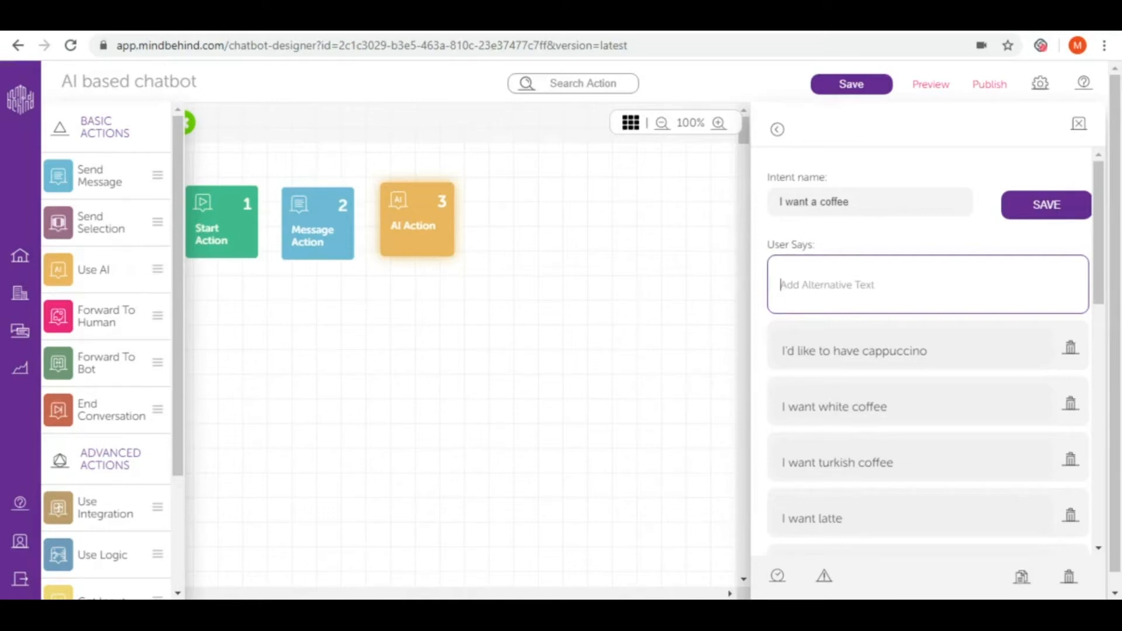
mouse_move(908, 390)
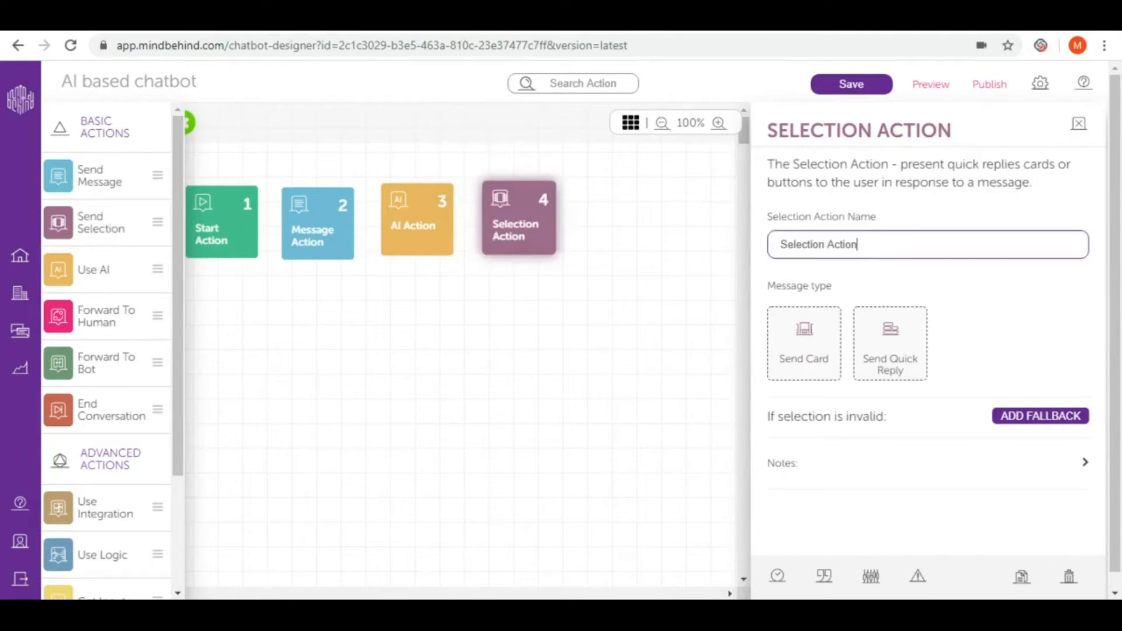
- Name the quick-reply step Size with prompt 'Could you please select the size of your coffee:'
text(Siz)
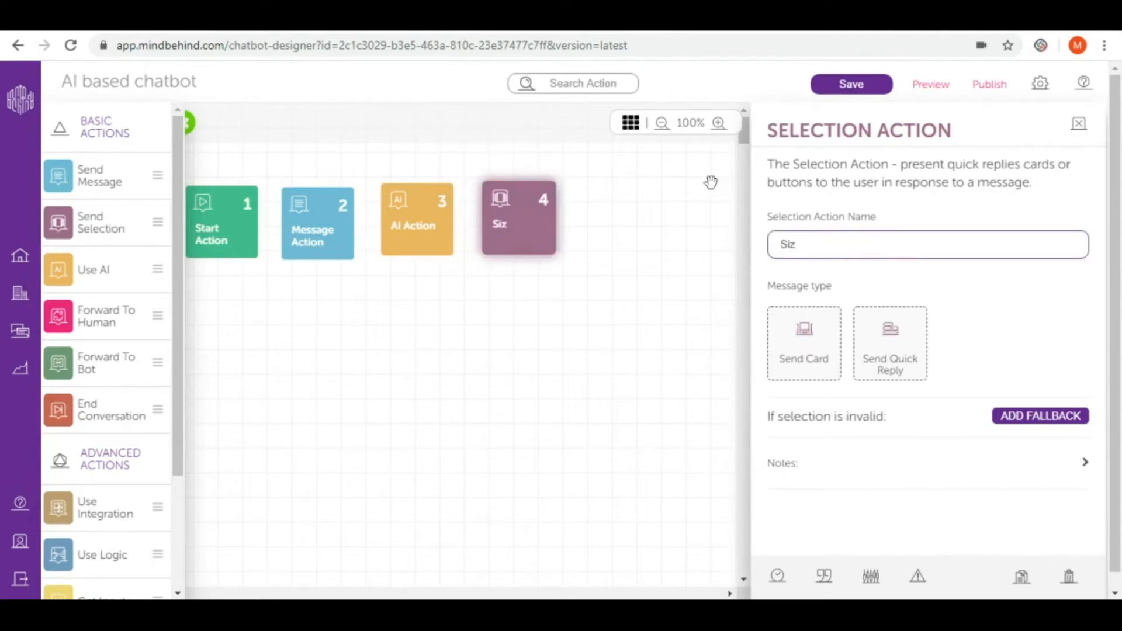
text(e)
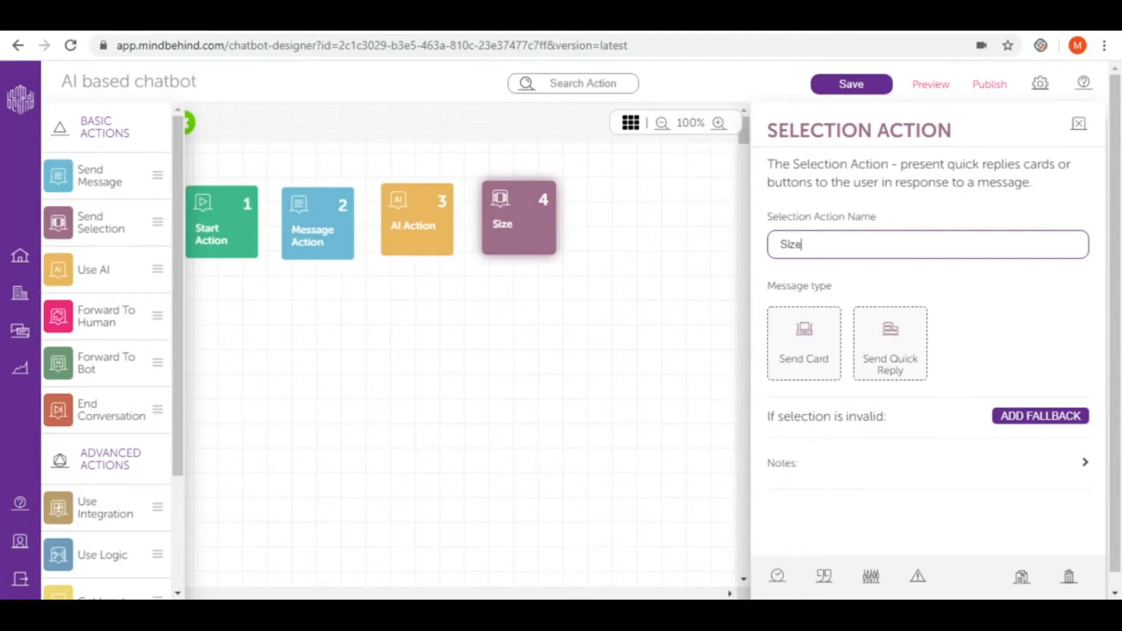
click(890, 344)
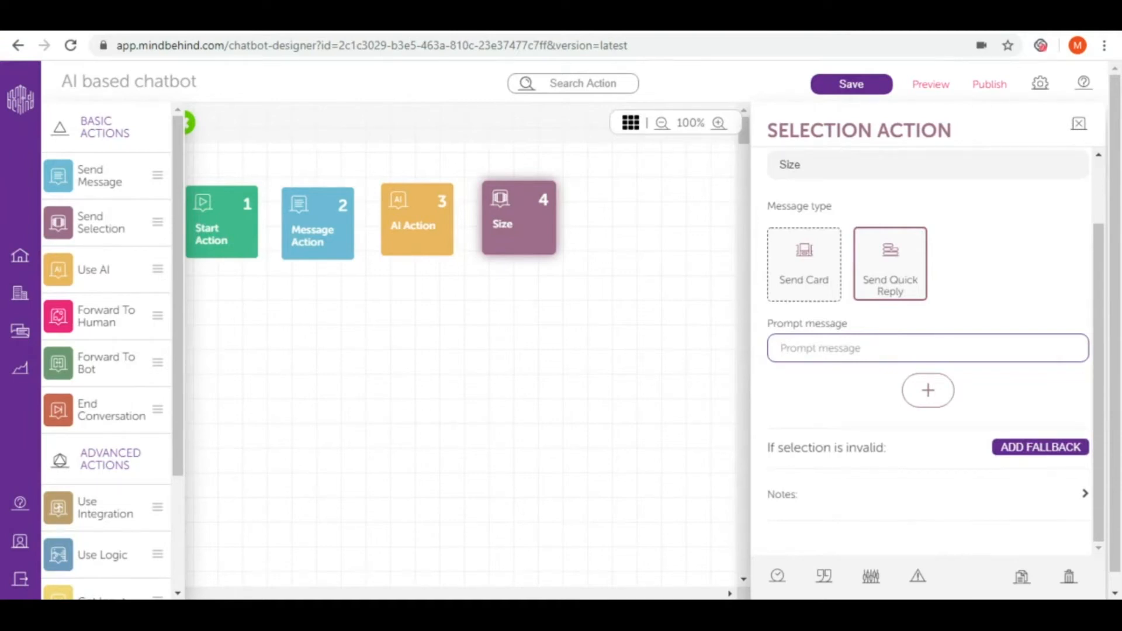
text(Could)
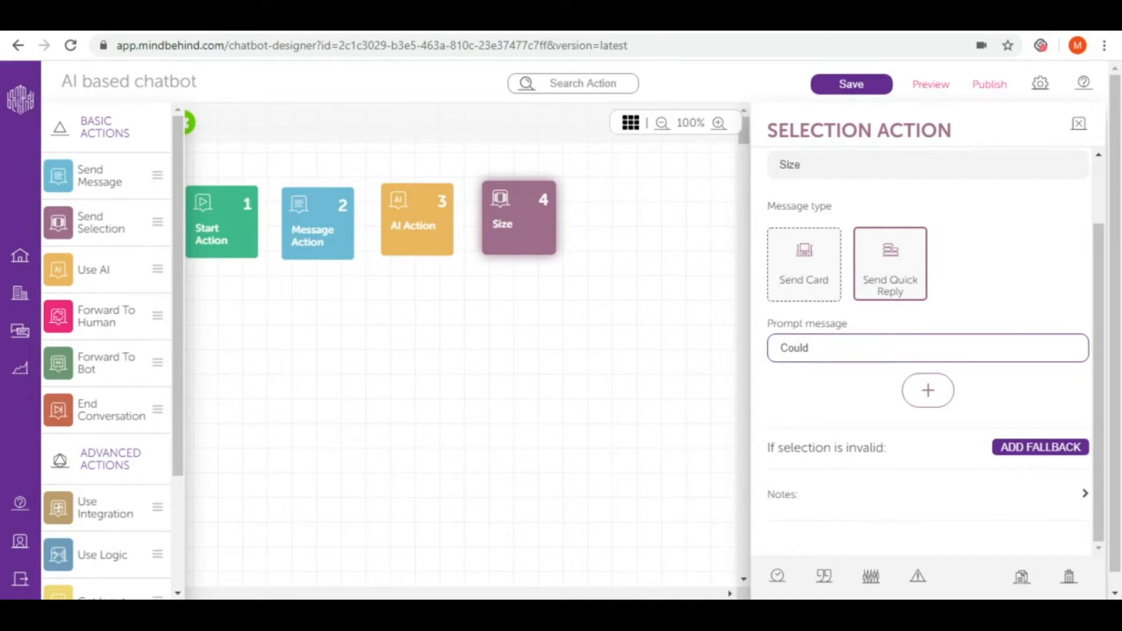
text(you please se)
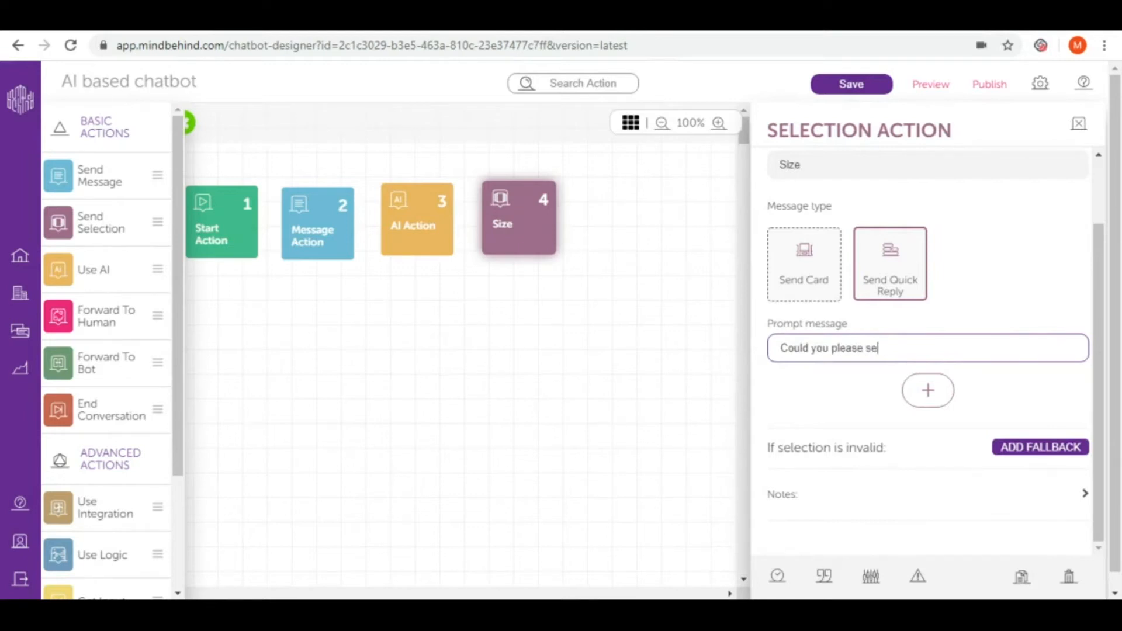
text(lect the size of)
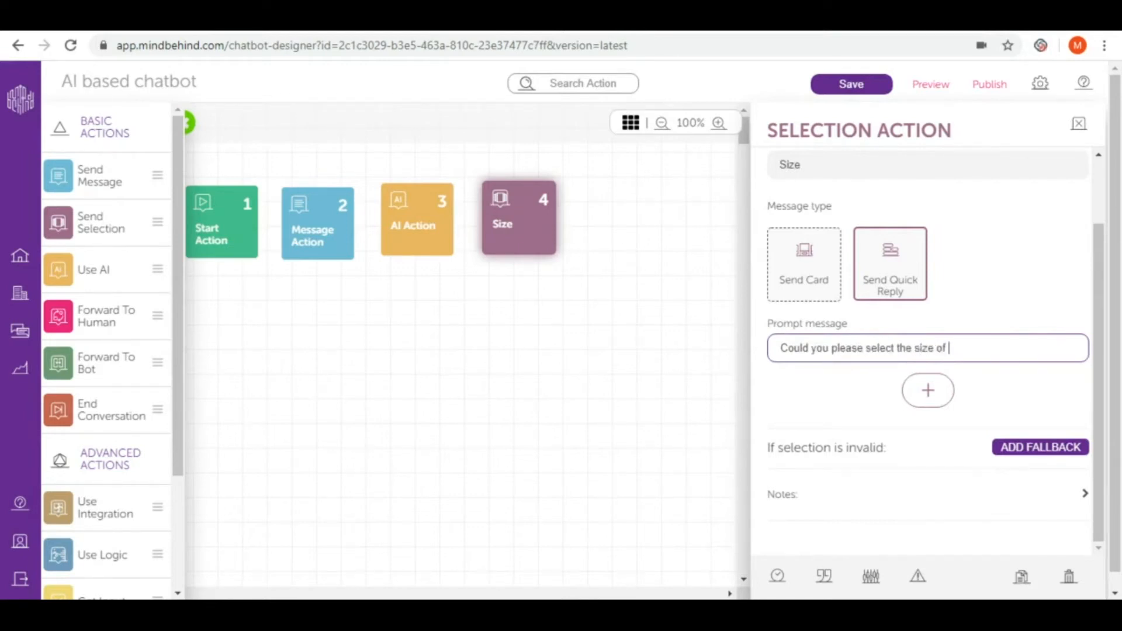
text(yu)
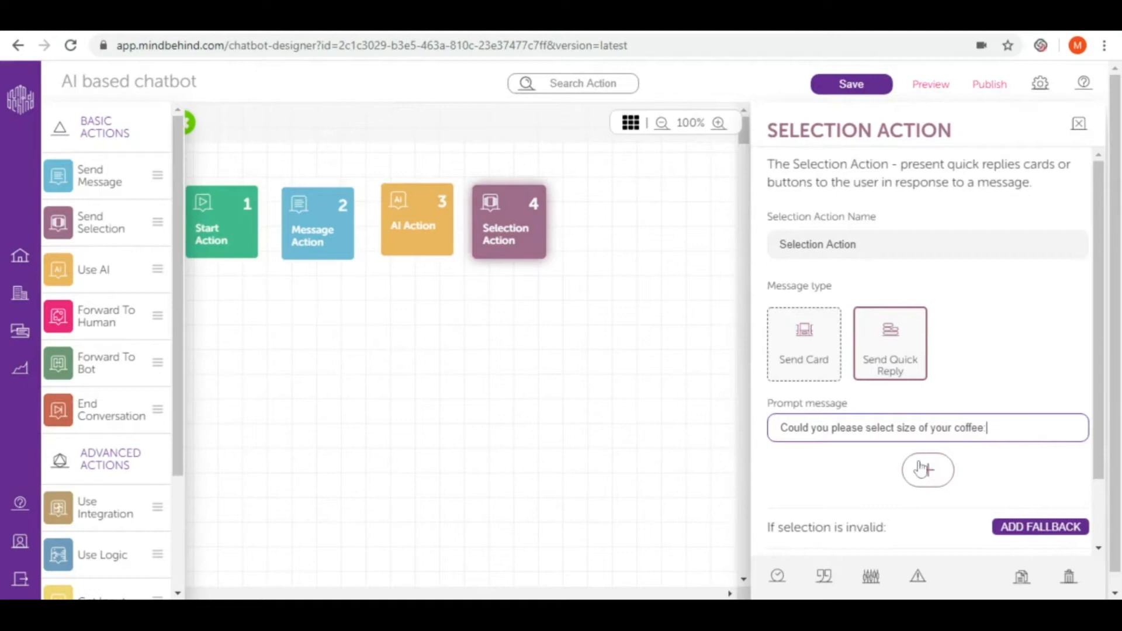
- Add three quick replies to the size question with button texts Small, Medium and Large
click(928, 470)
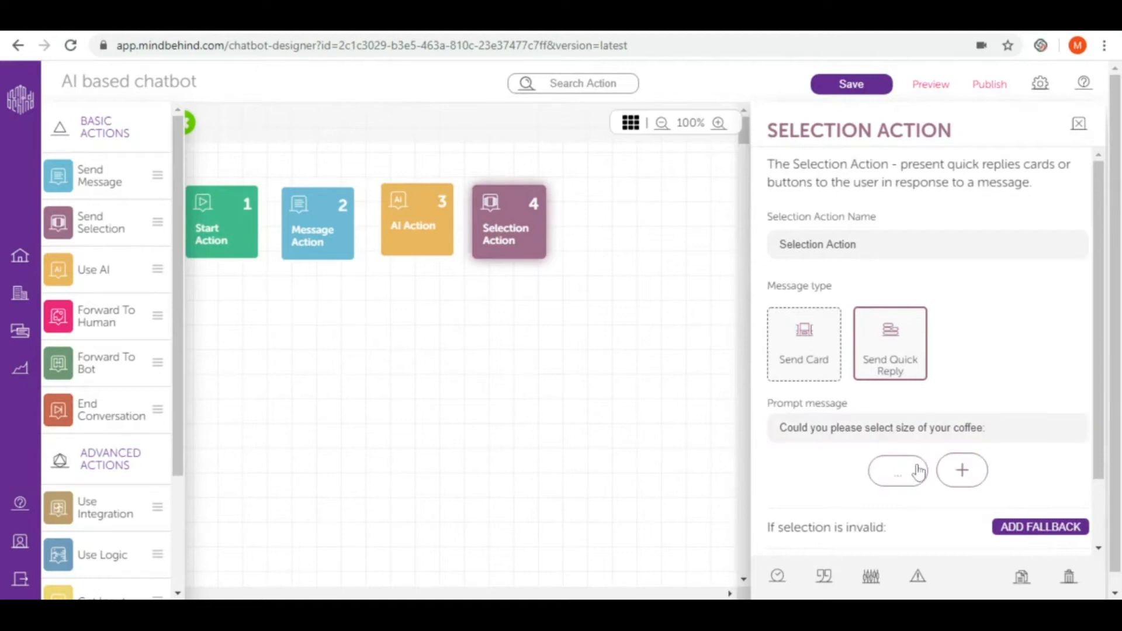
click(962, 469)
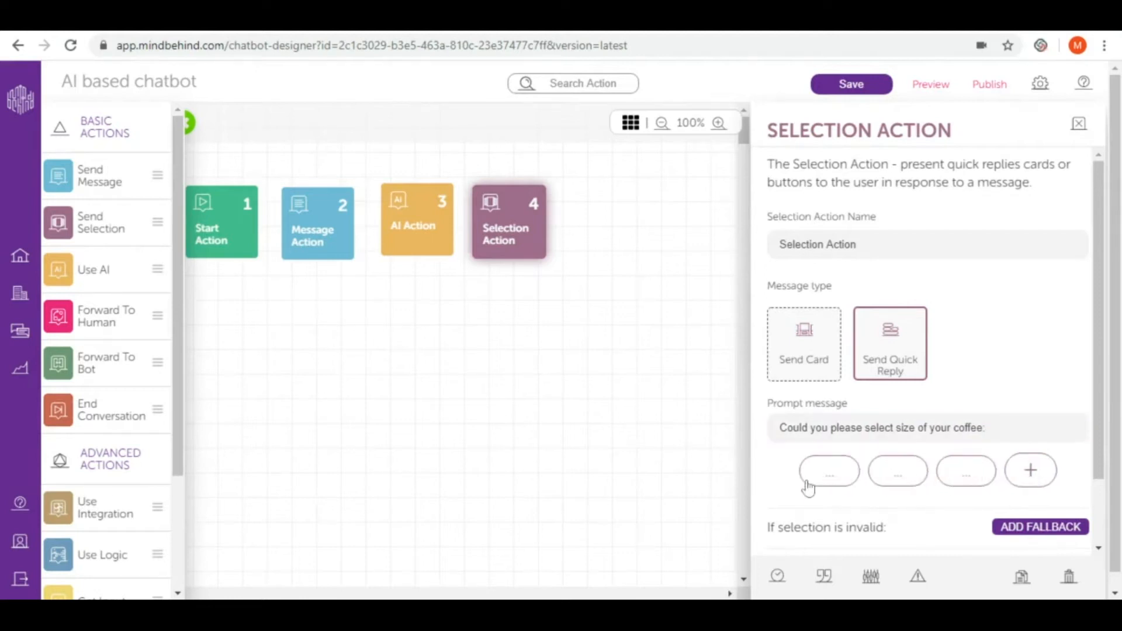
mouse_move(897, 474)
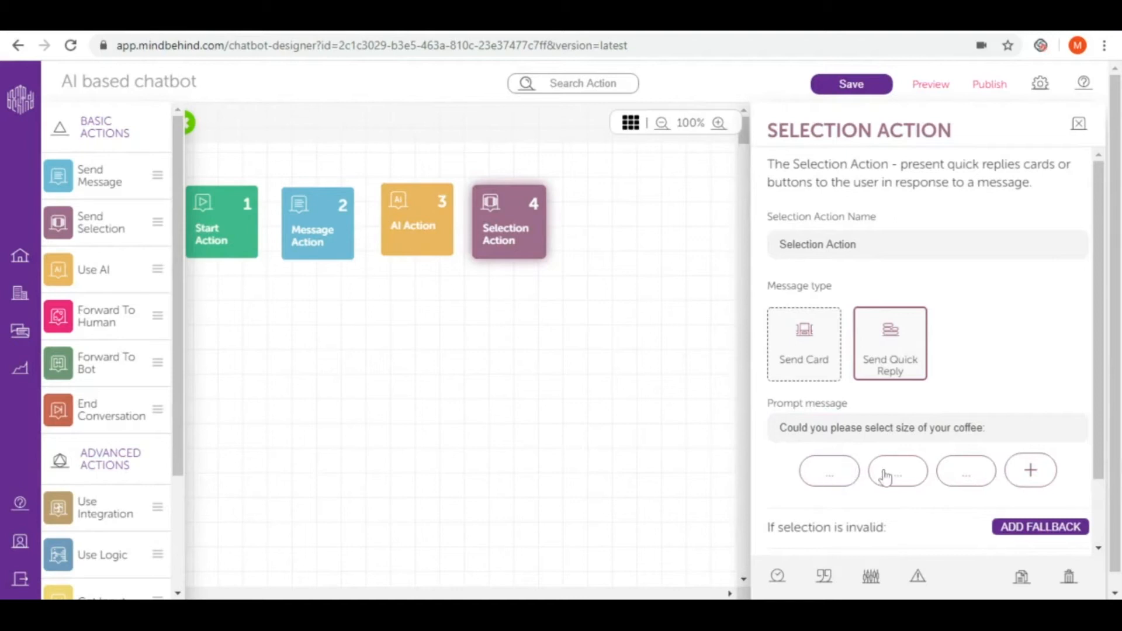
click(829, 470)
text(Medium)
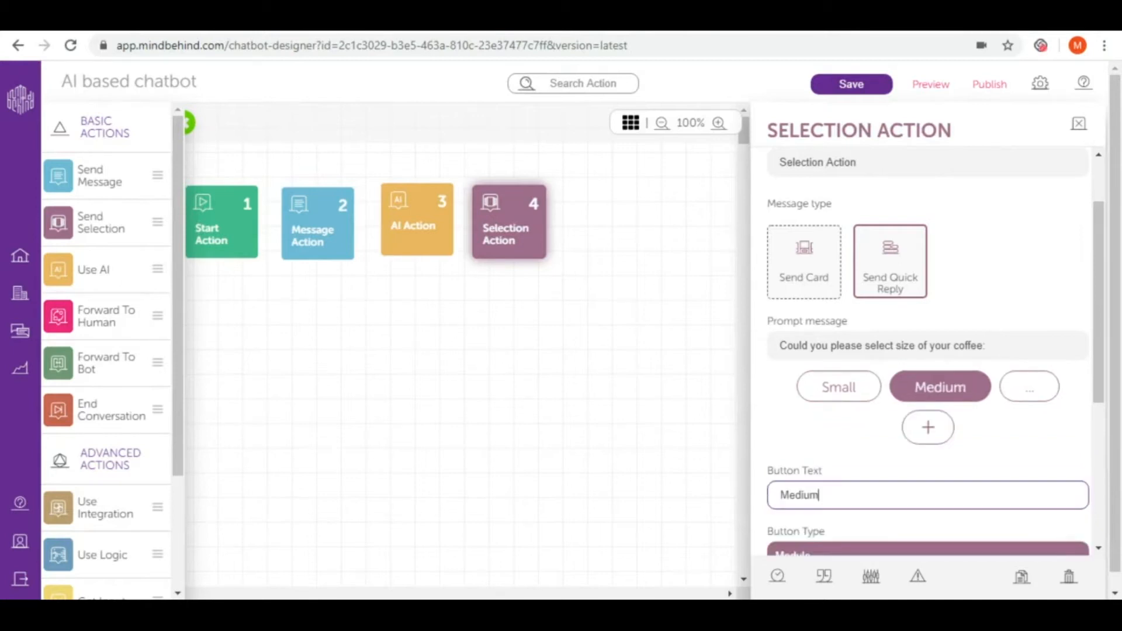
click(1028, 386)
text(Large)
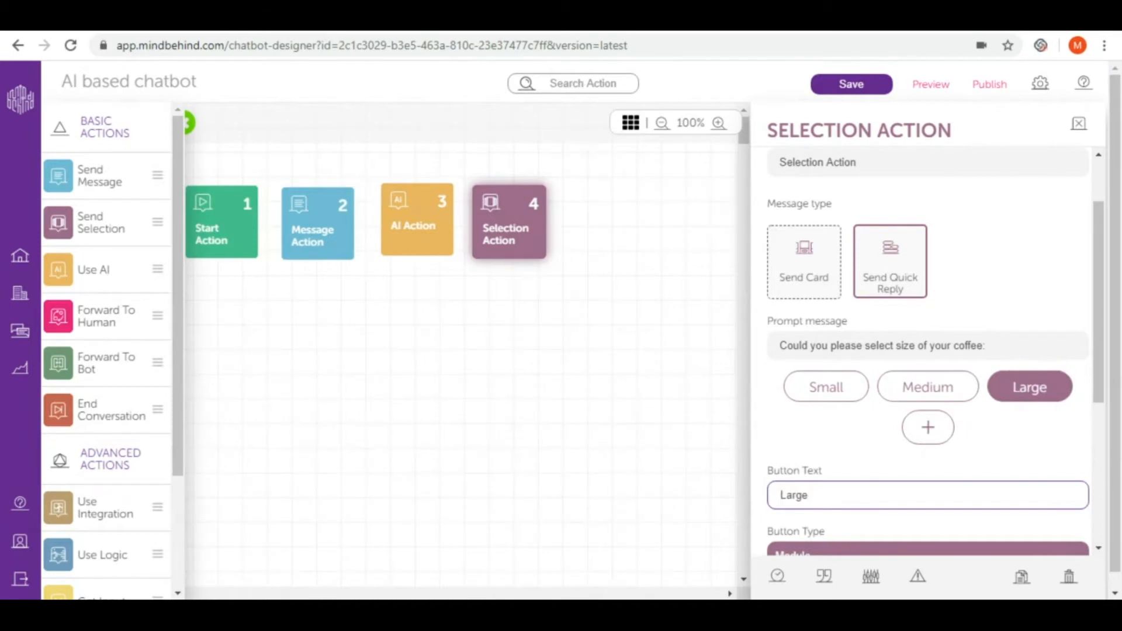
mouse_move(846, 437)
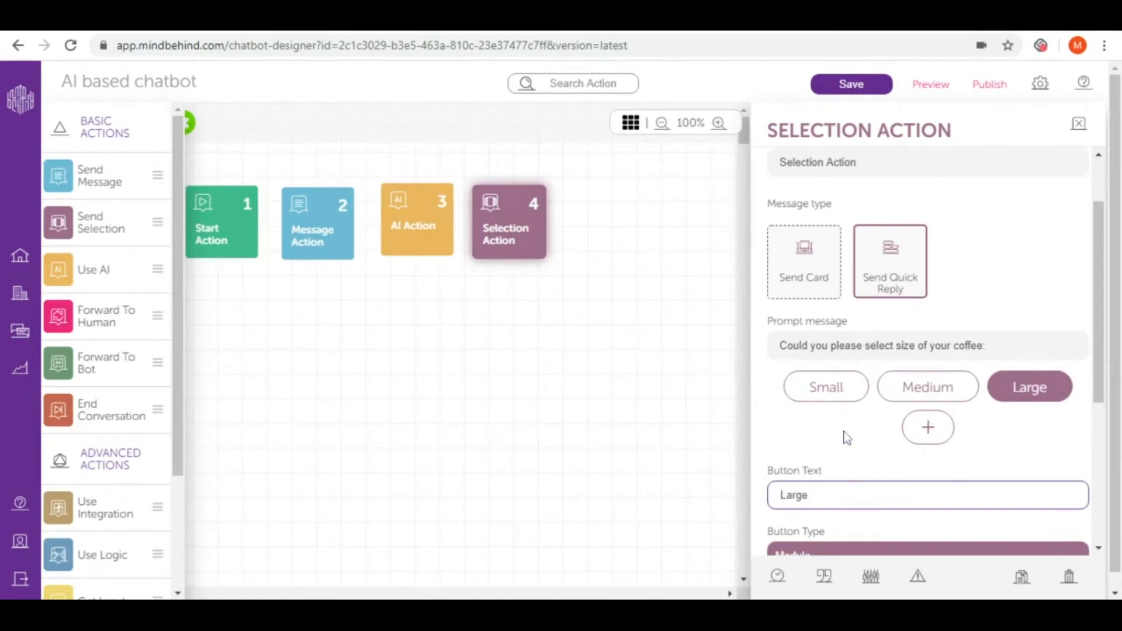
click(927, 494)
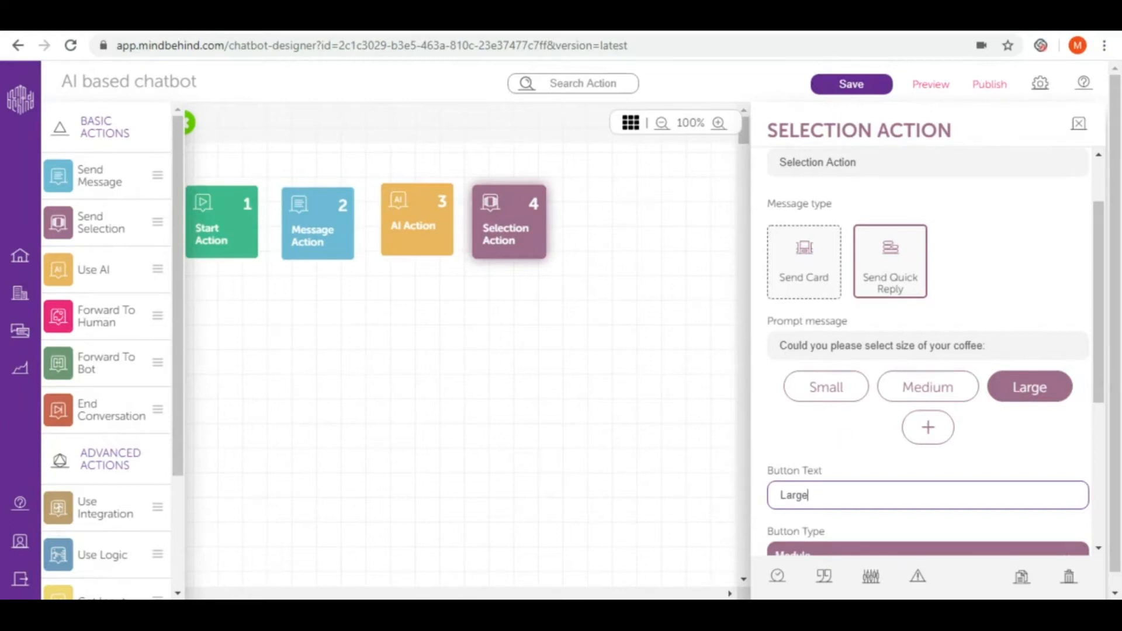
scroll(up, 3)
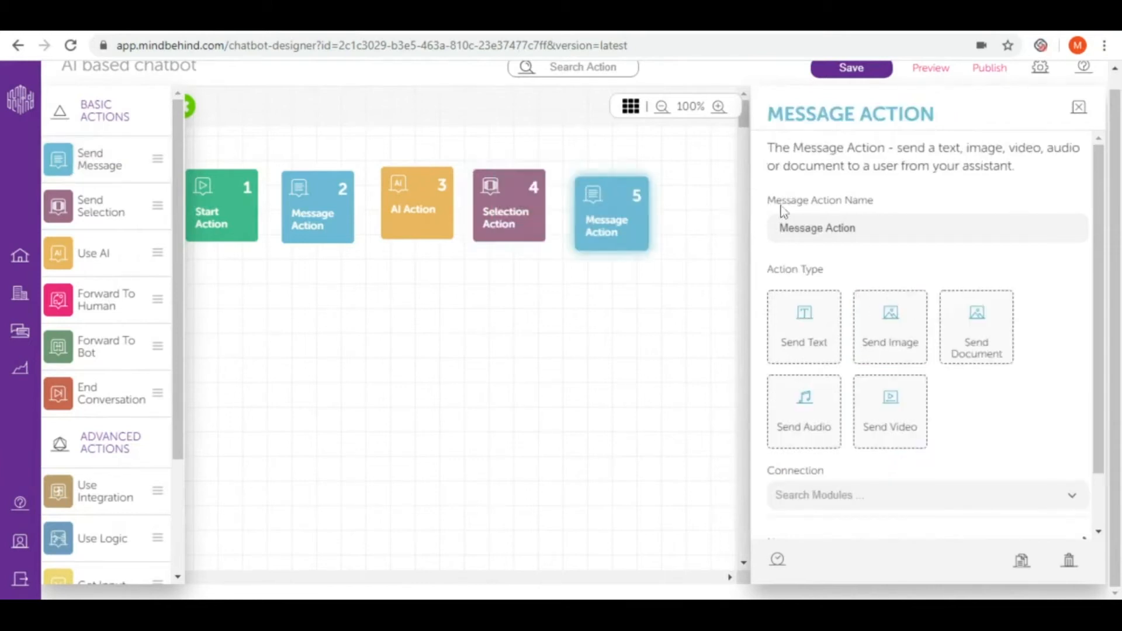
- Name the message step 'anything else?' sending 'Is there anything else I can help you with?'
text(anything e)
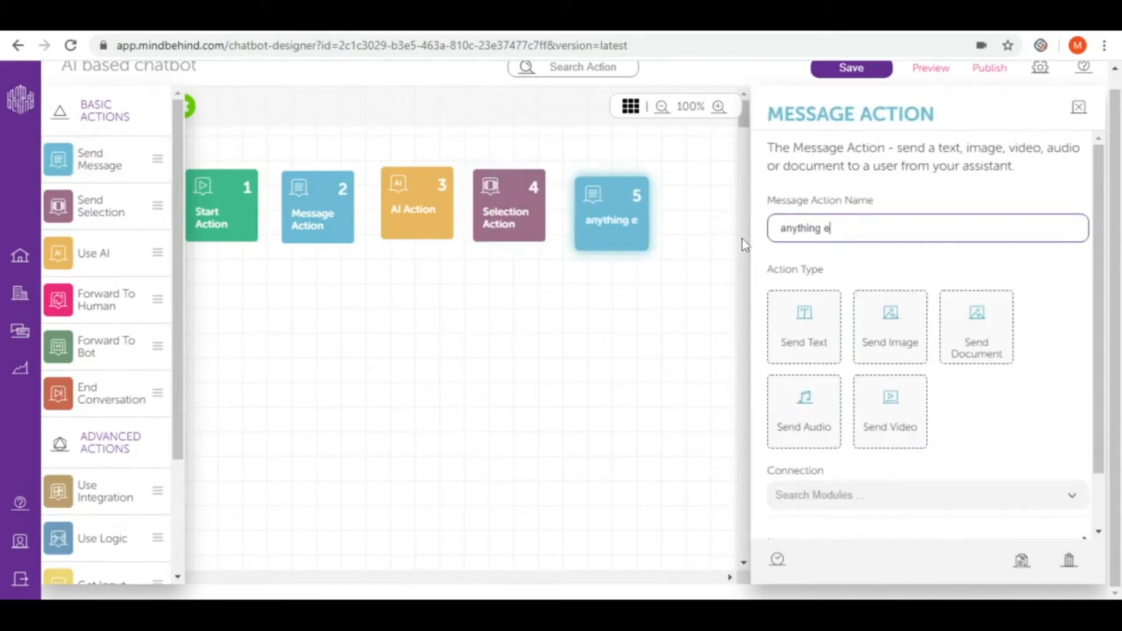
text(lse?)
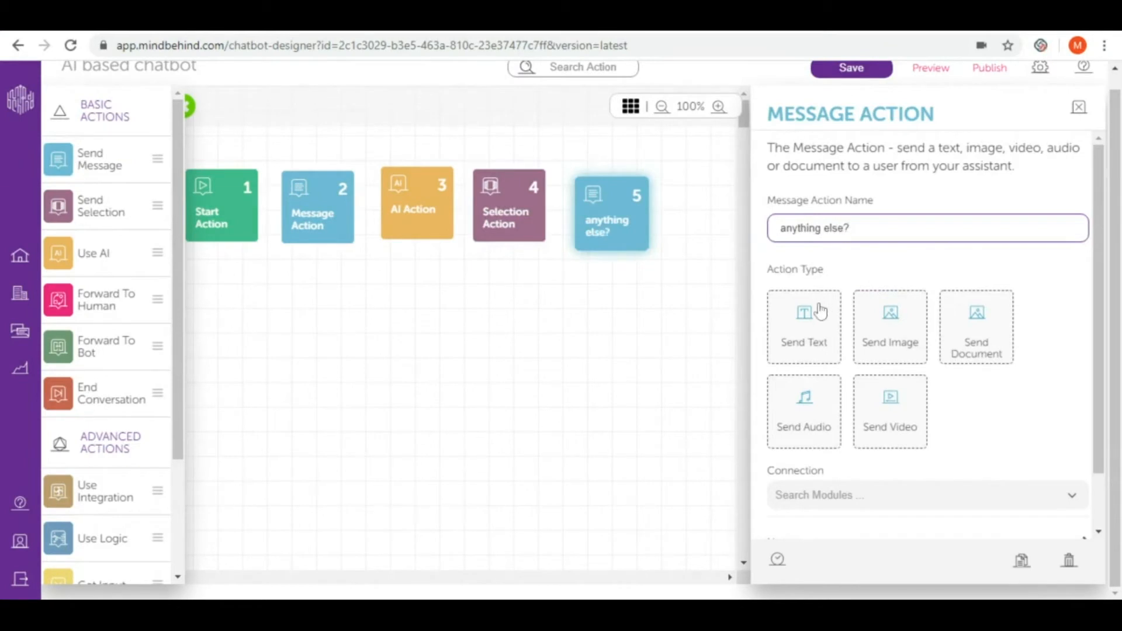
click(803, 326)
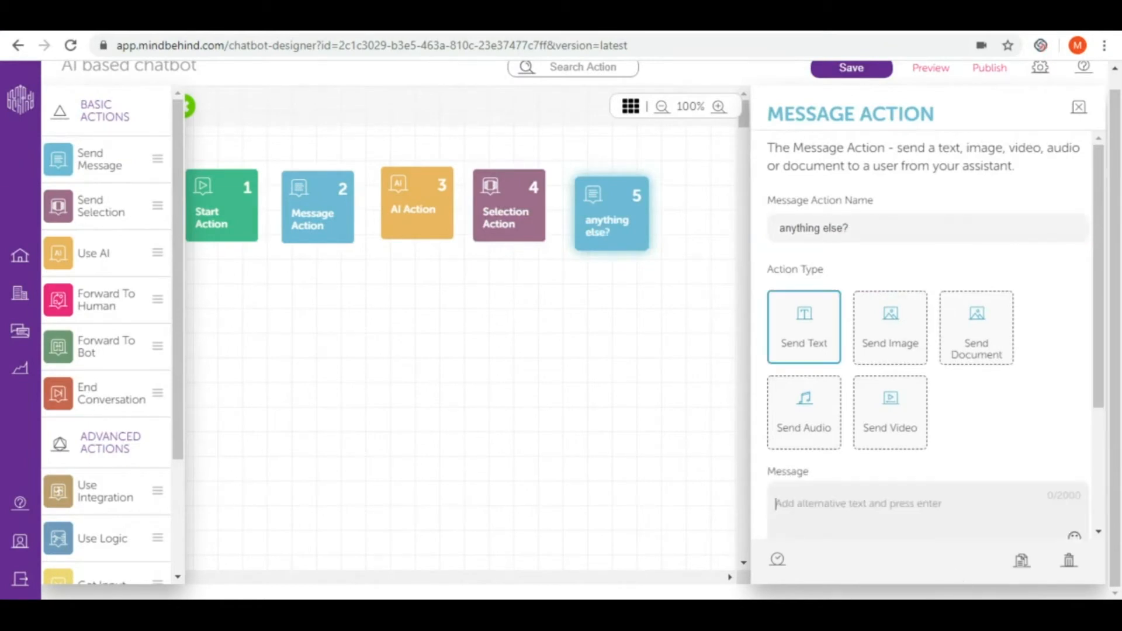
text(Is there an)
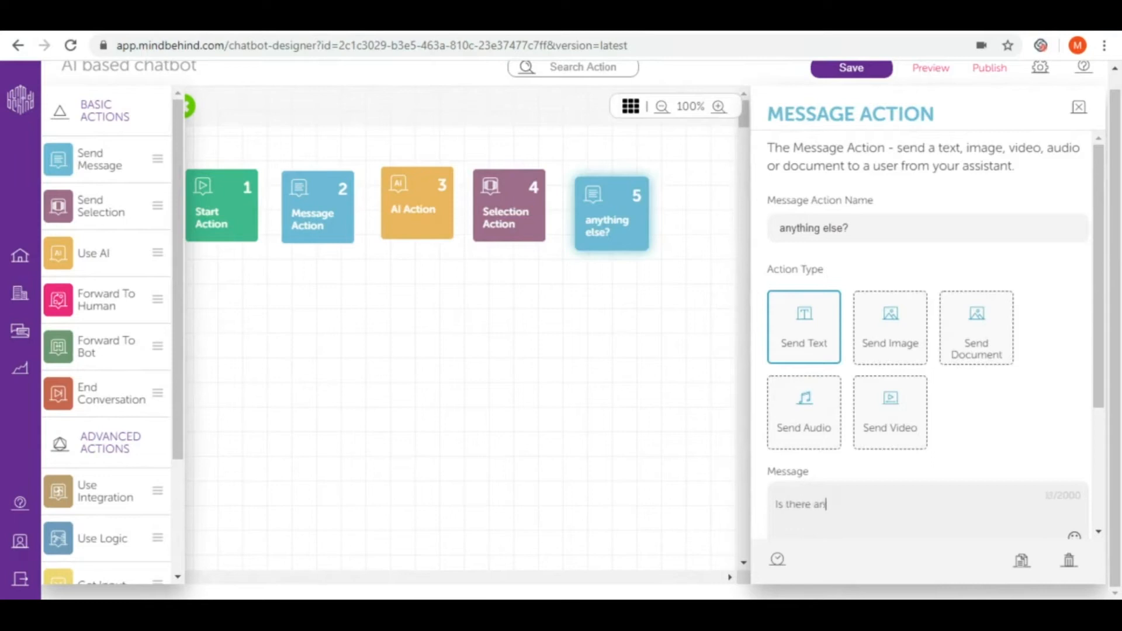
text(ything else)
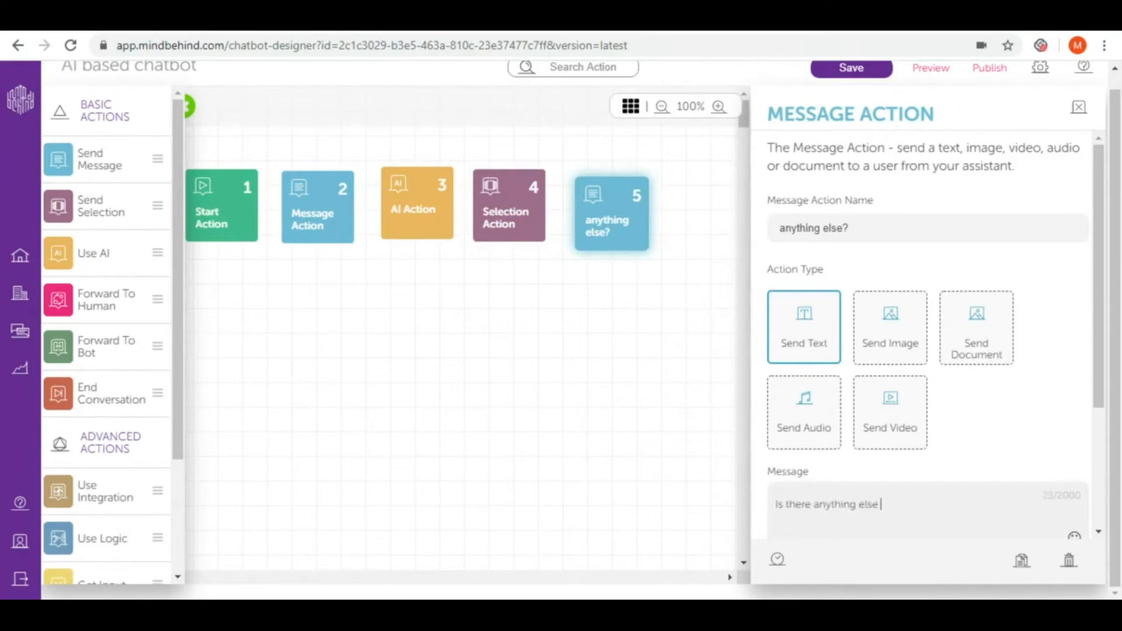
text(I can help uyou qith)
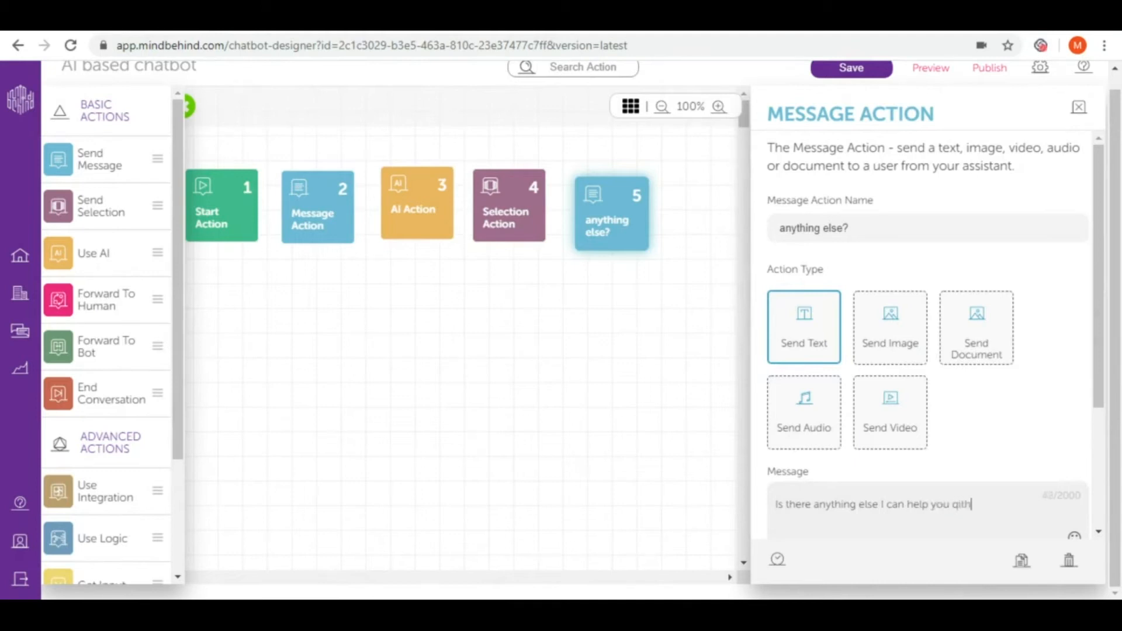
text(with)
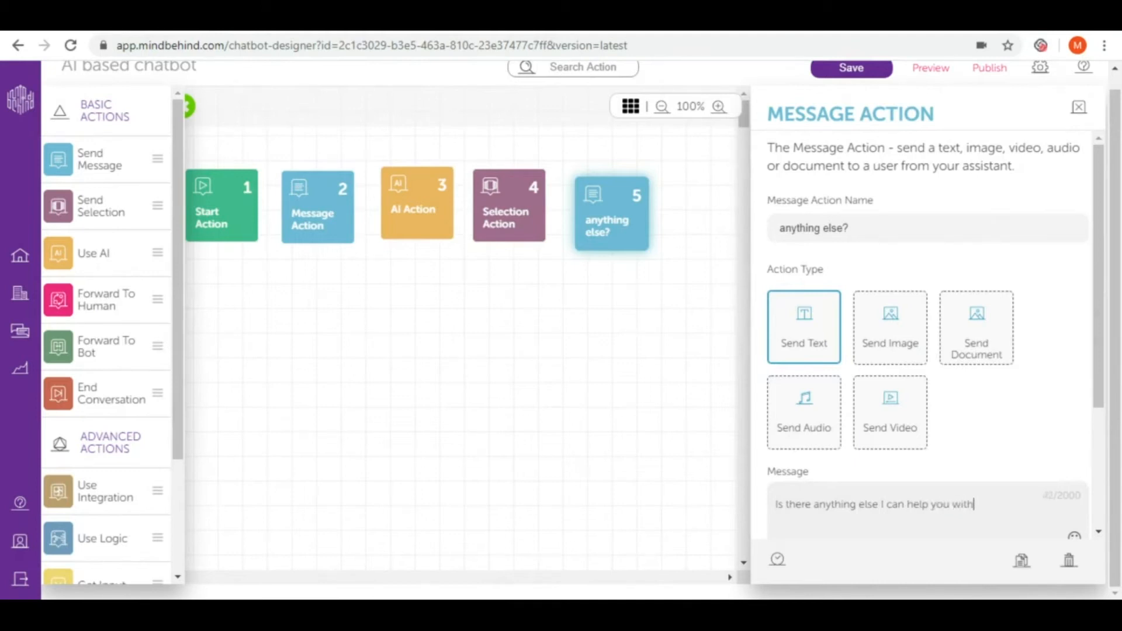
text(?)
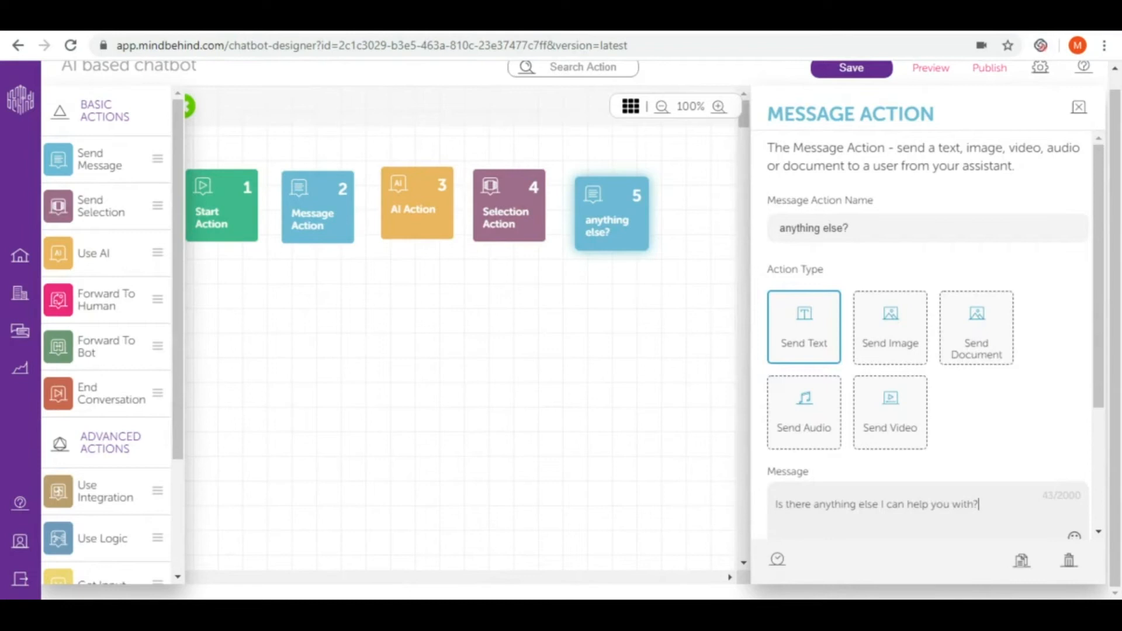
- Set the 'anything else?' step's Connection to the AI Action step
scroll(down, 3)
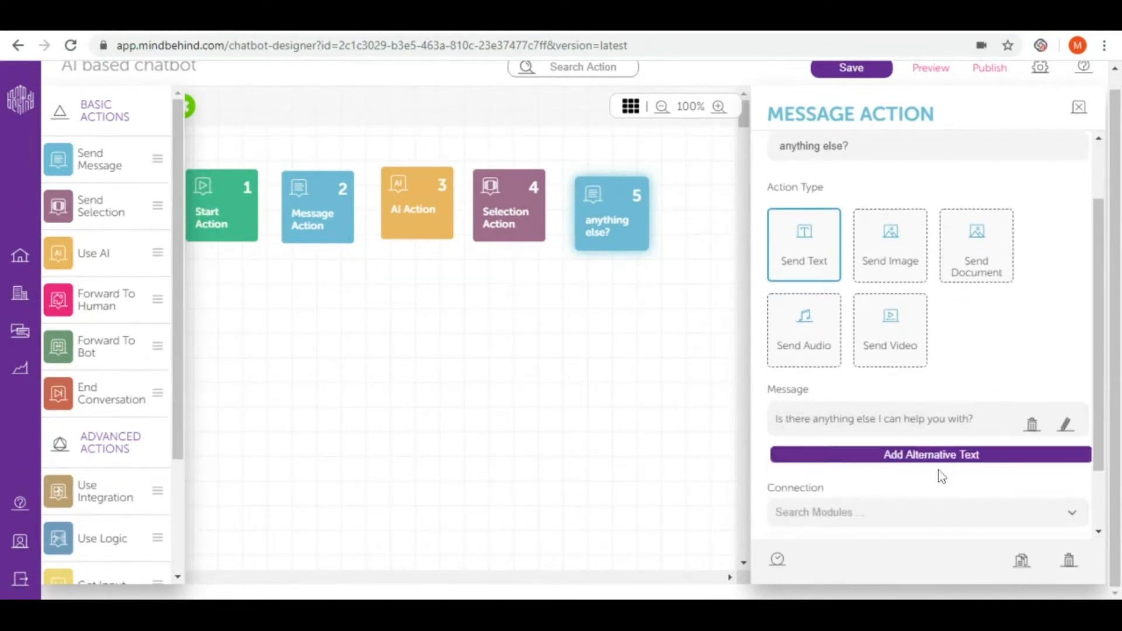
mouse_move(939, 517)
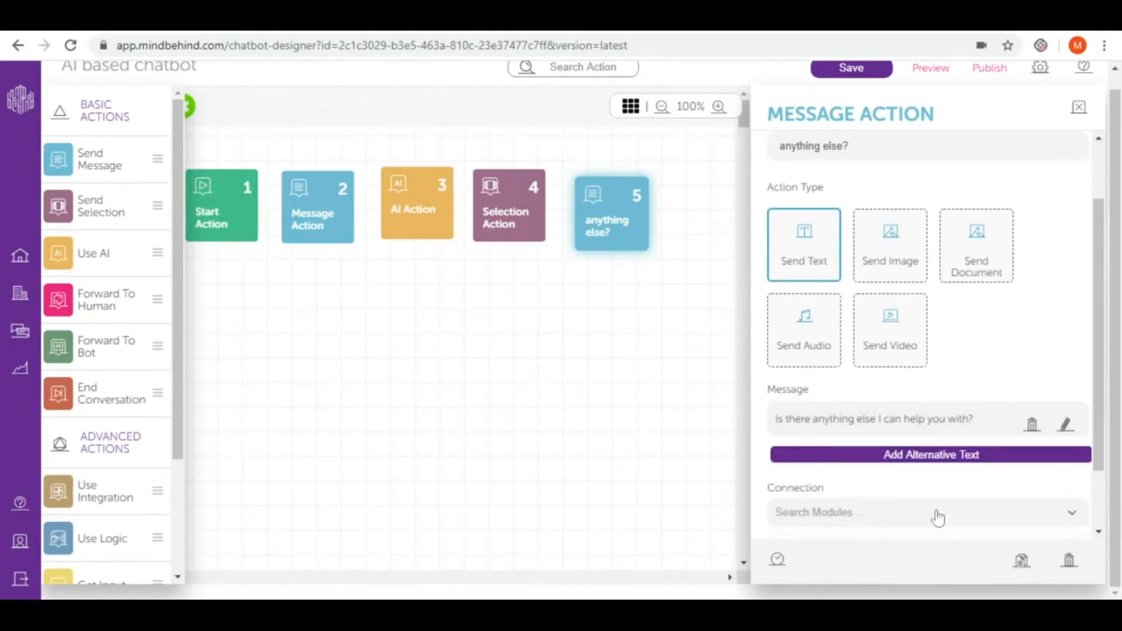
click(923, 513)
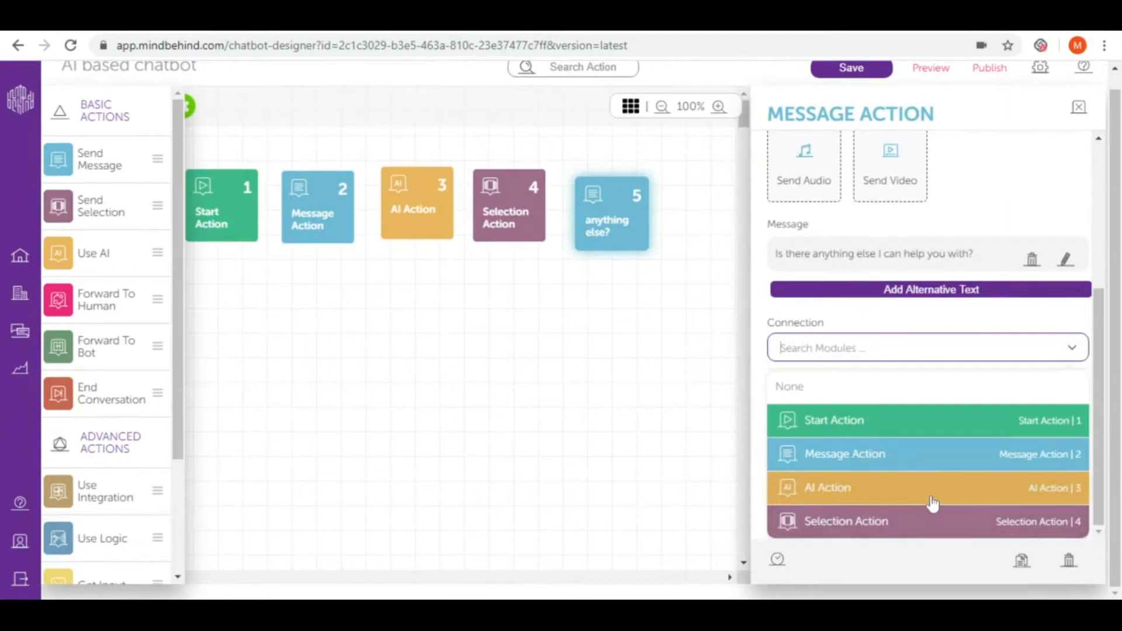
click(931, 488)
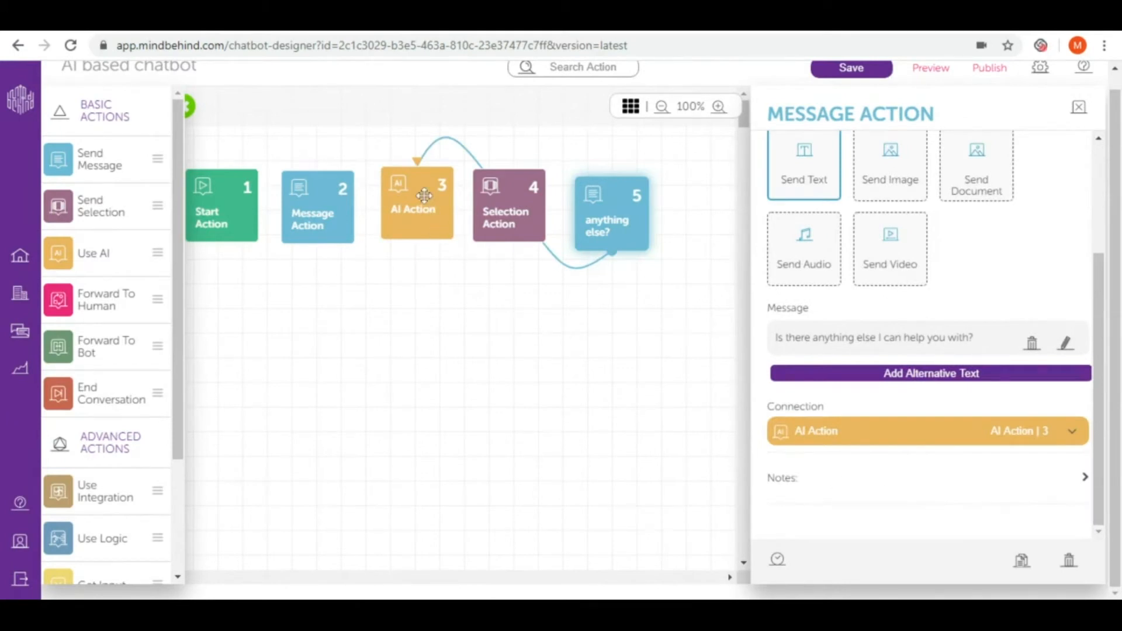
- Create a 'complete order' intent on the AI Action and open it for editing
click(416, 204)
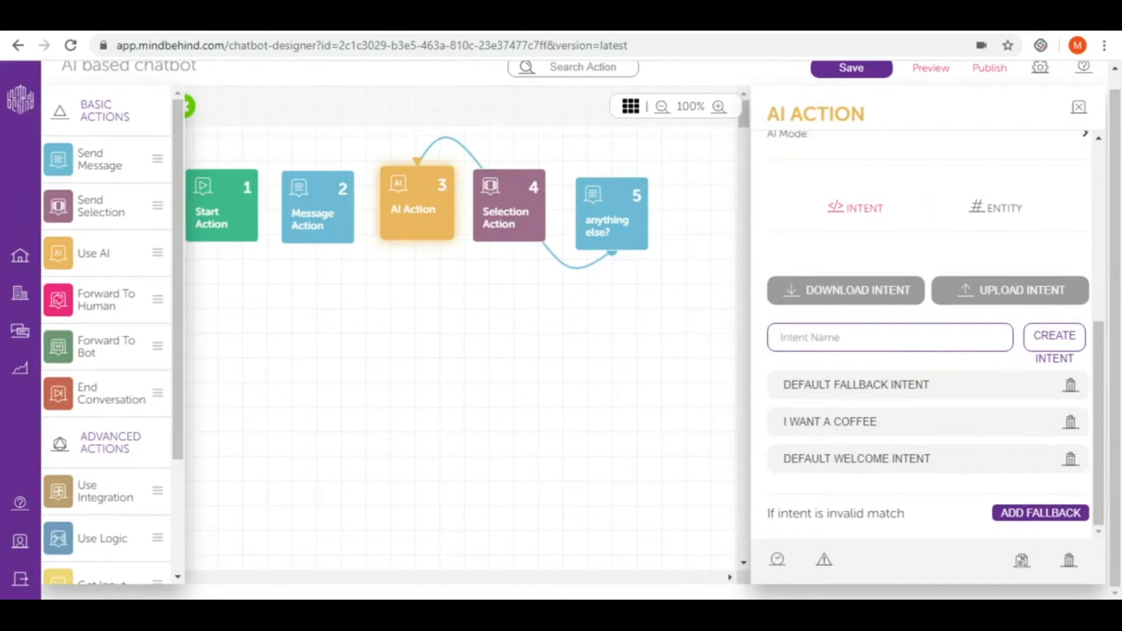
text(complete order)
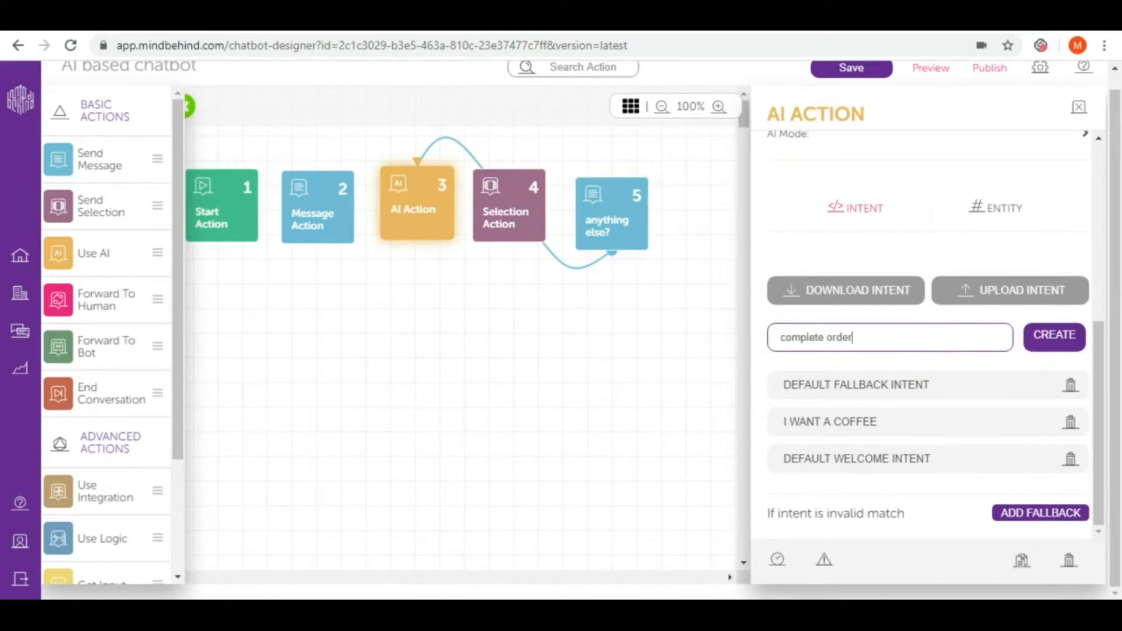
click(1053, 337)
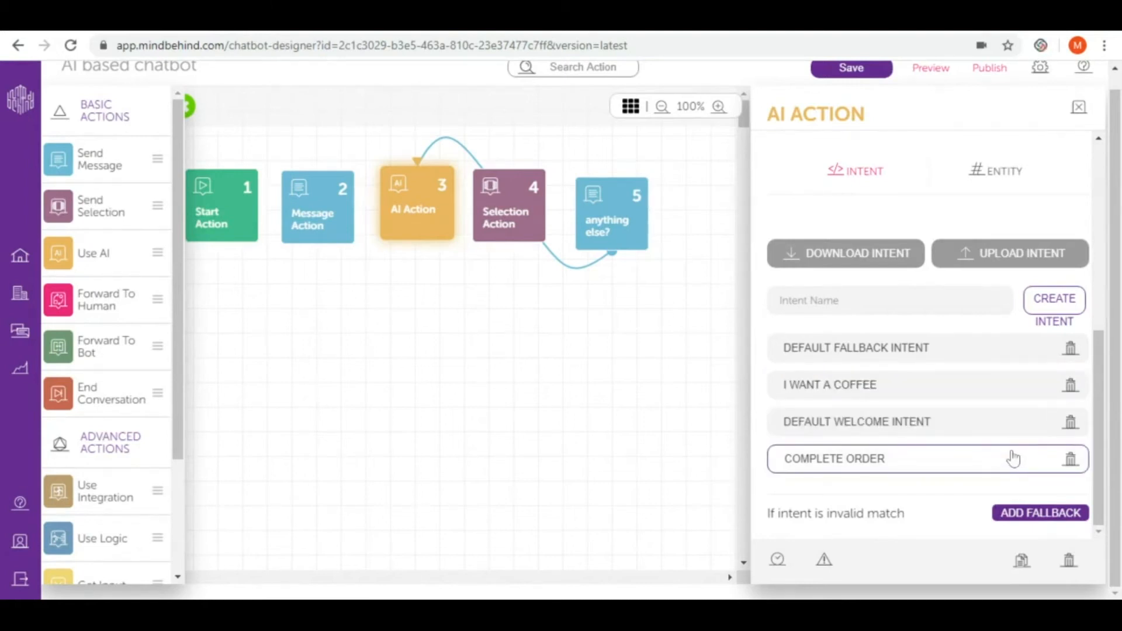
click(834, 458)
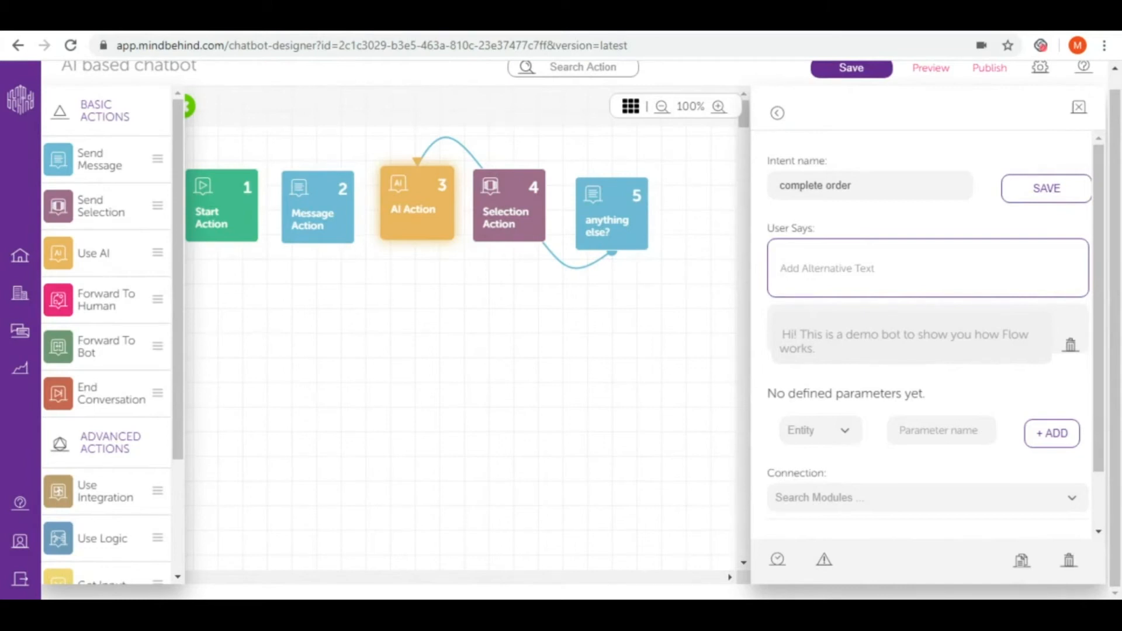
- Add phrases 'that's all i want', 'i want to finish', 'no thank you', 'nope' and save the intent
text(no tgank)
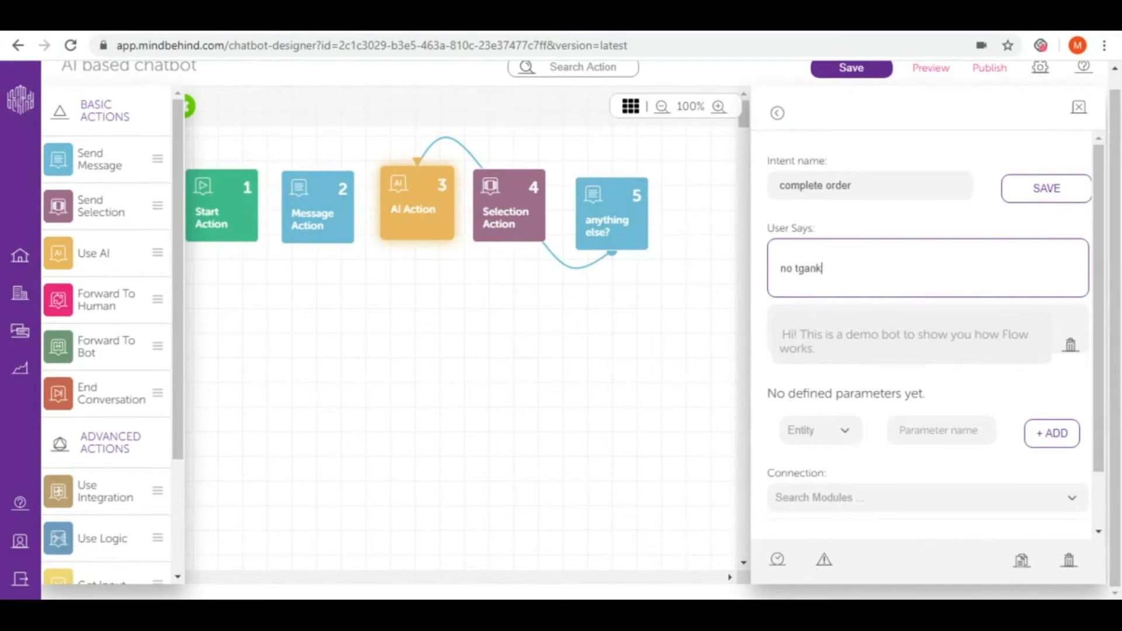
text(no than)
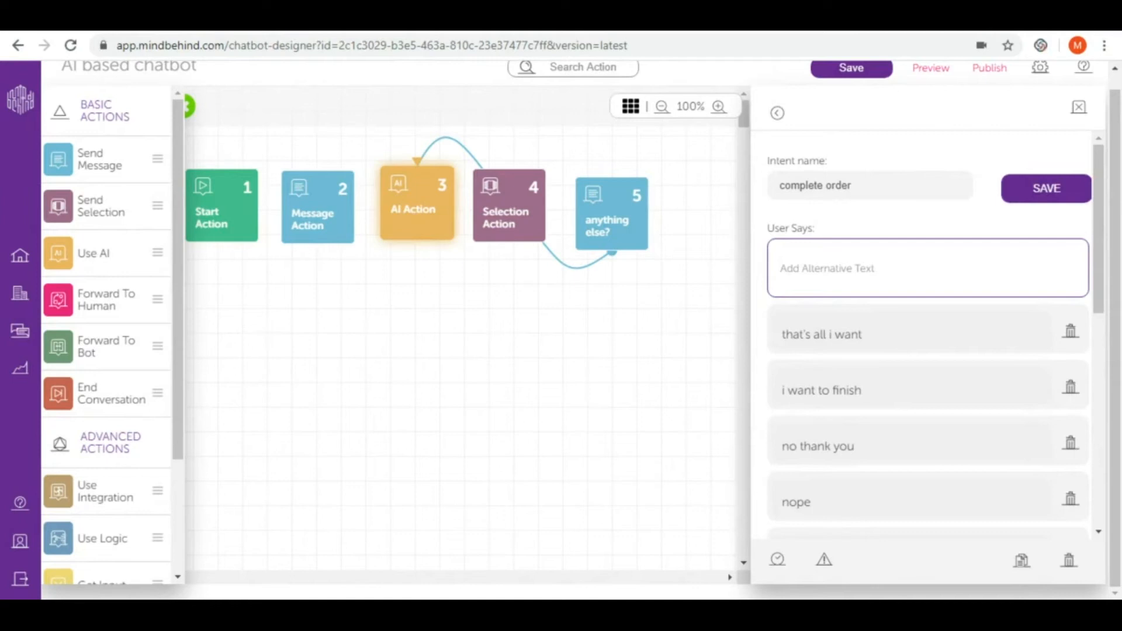
click(927, 269)
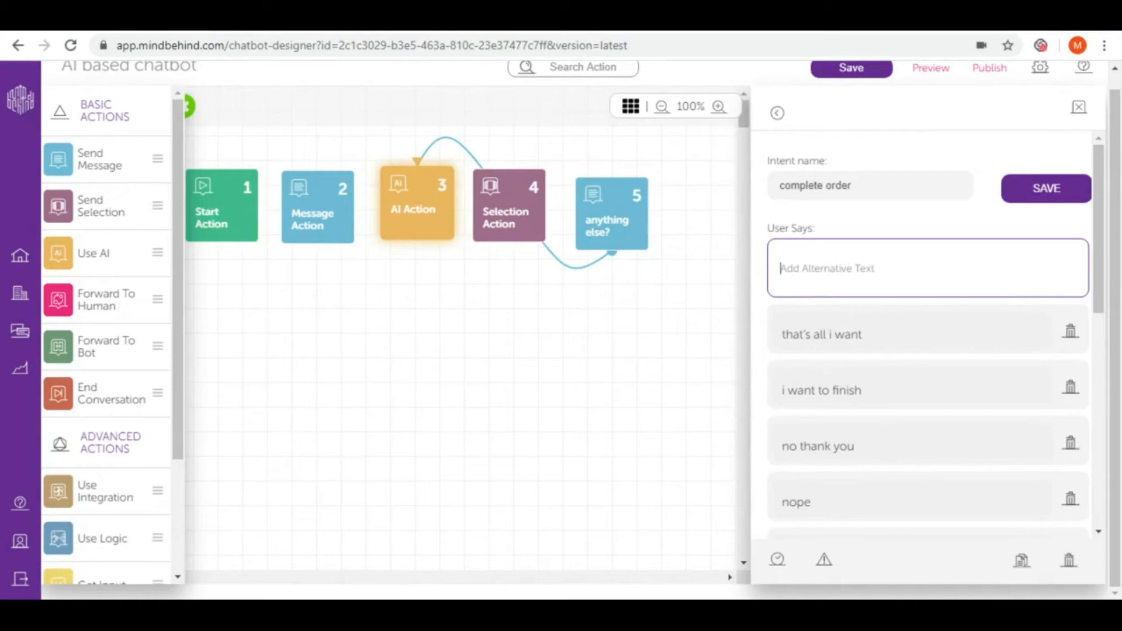
mouse_move(118, 161)
text(a)
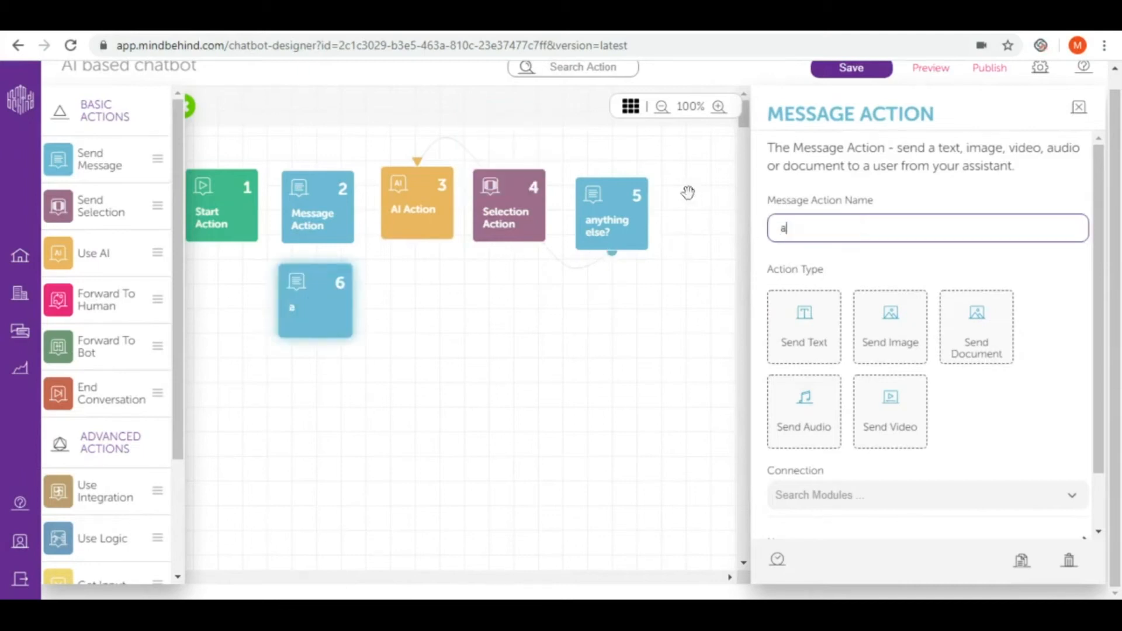
- Name the message step 'address?' sending 'Could you please share with me your address?'
text(ddress?)
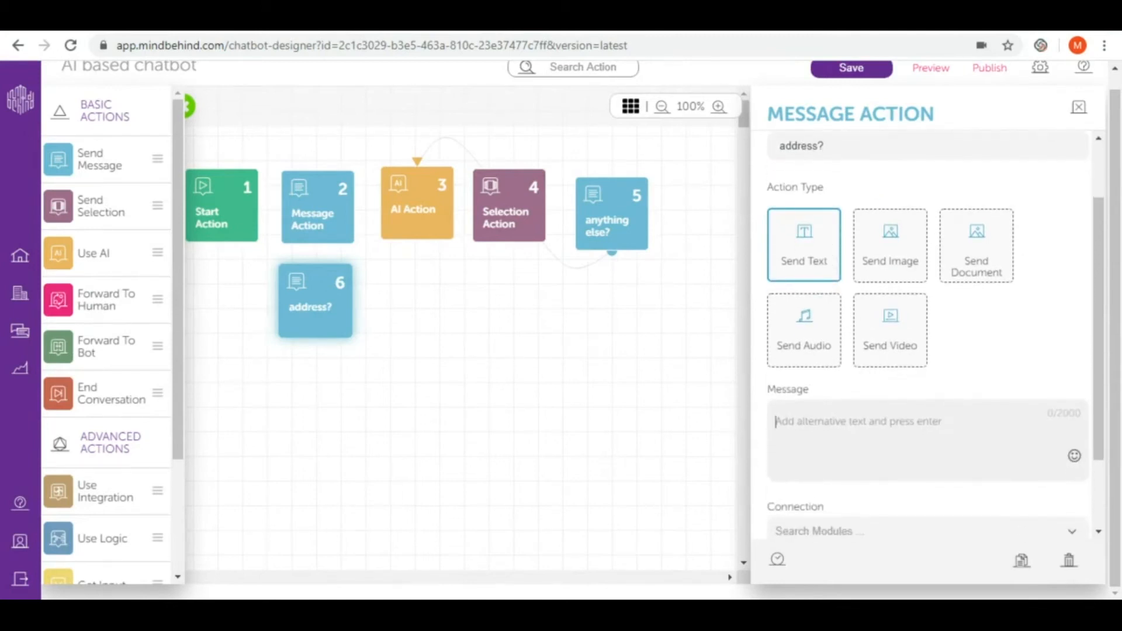
text(Cou)
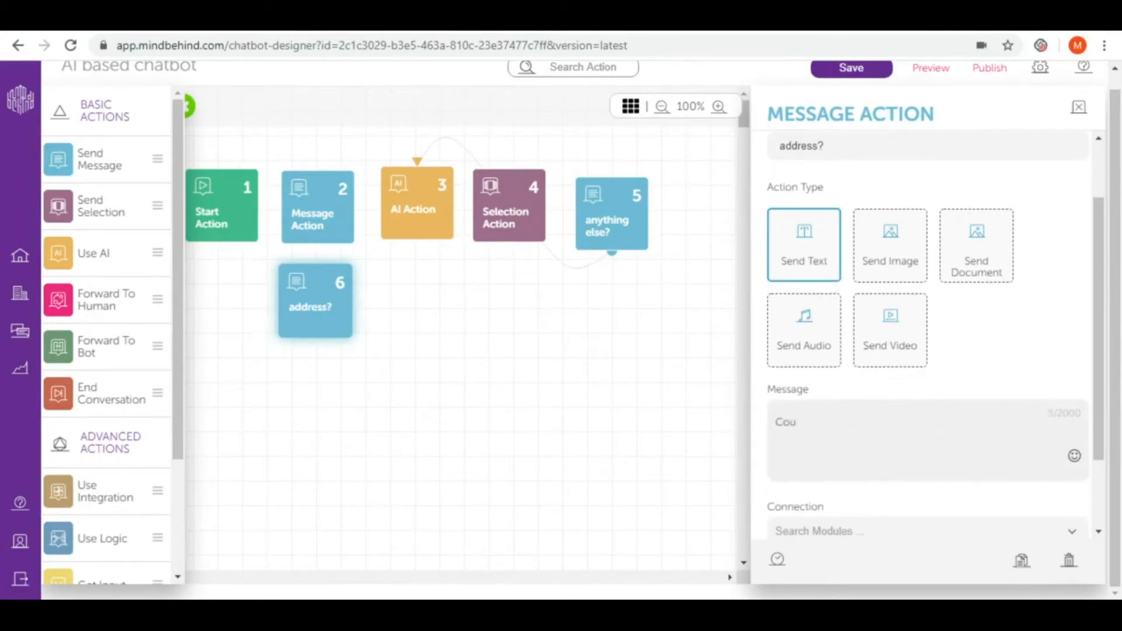
text(Could you please share with me your address?)
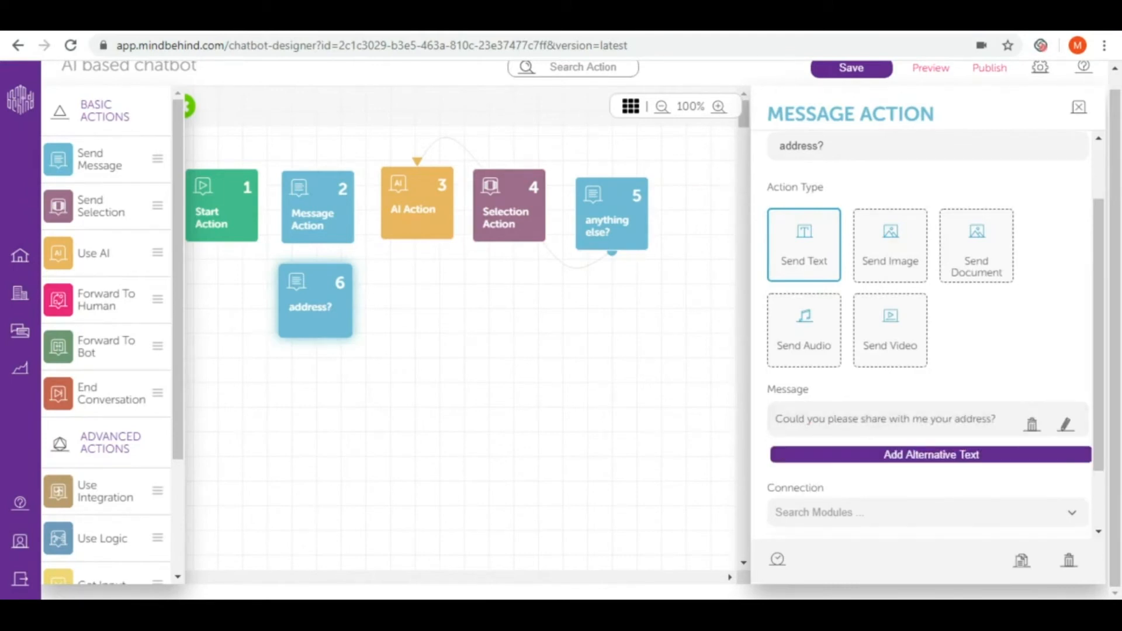
scroll(down, 3)
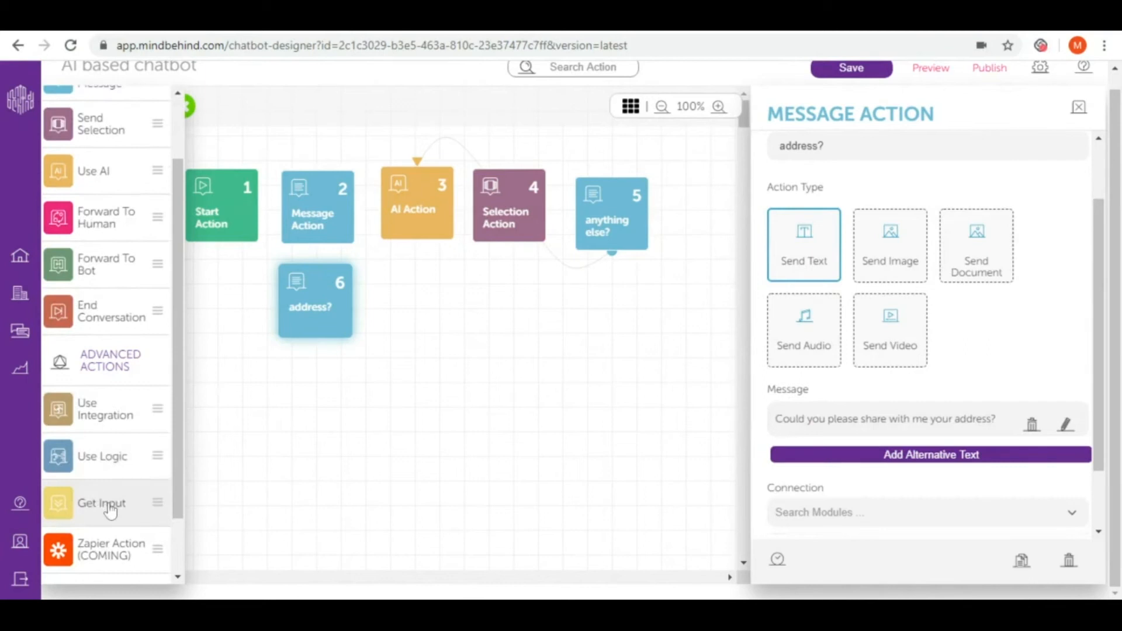
- Add a Get Input step named Address storing the reply in parameter 'address'
click(101, 503)
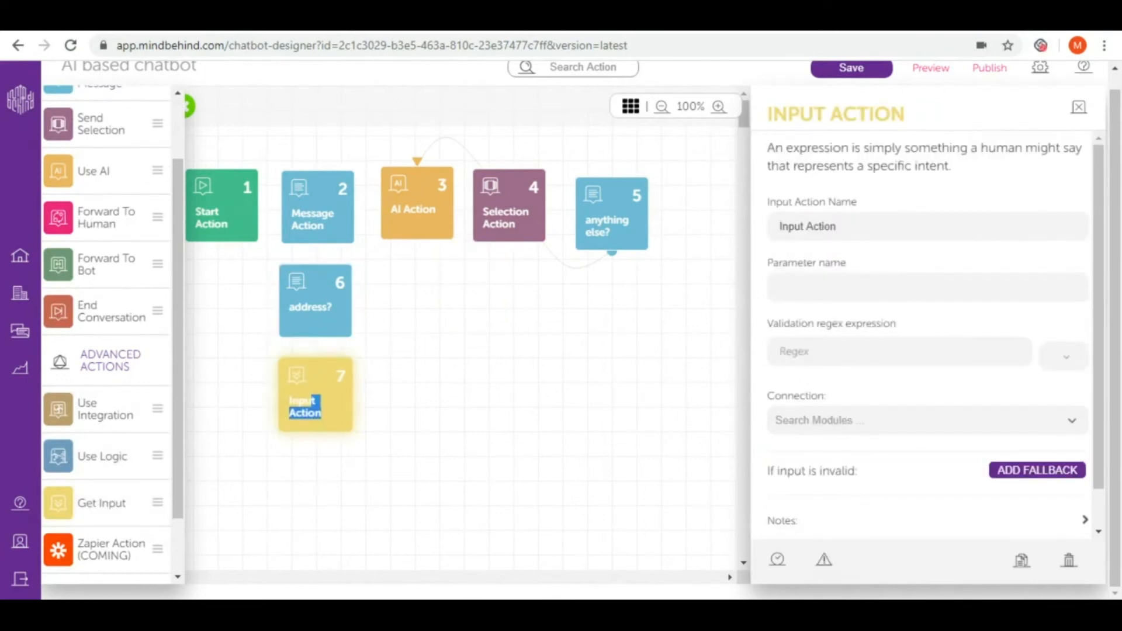
text(Address)
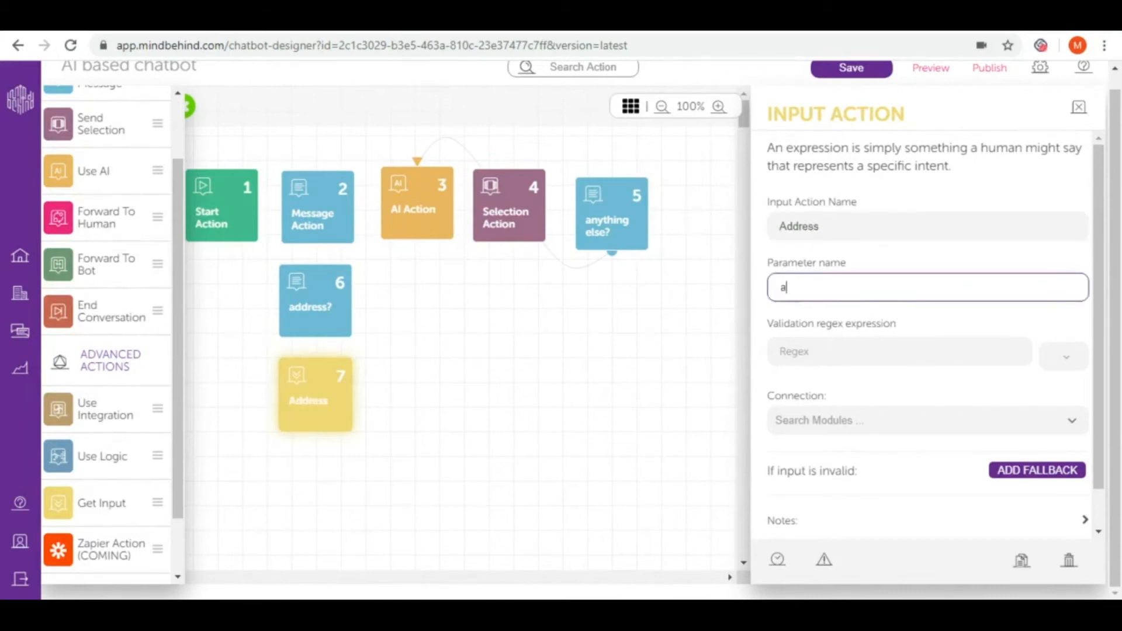
click(898, 351)
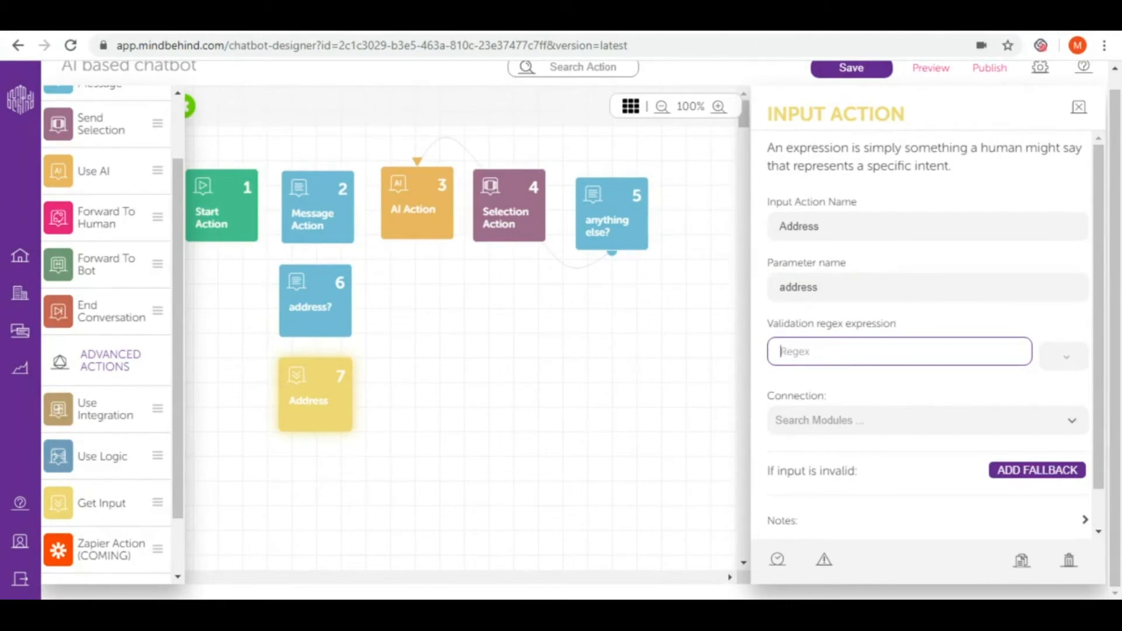
scroll(up, 3)
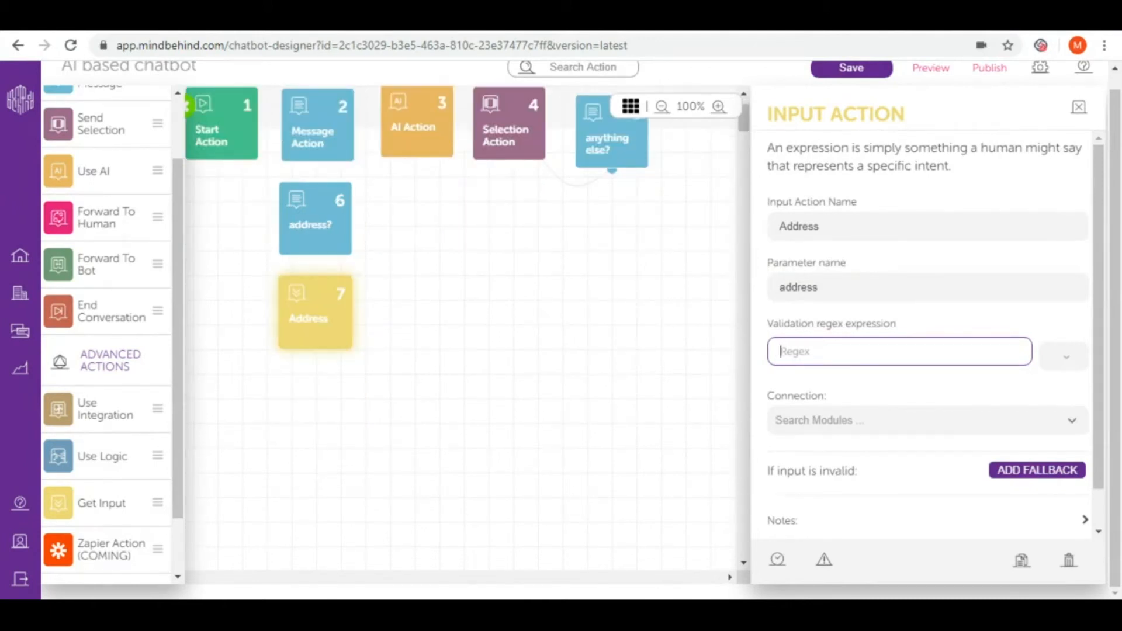
mouse_move(471, 352)
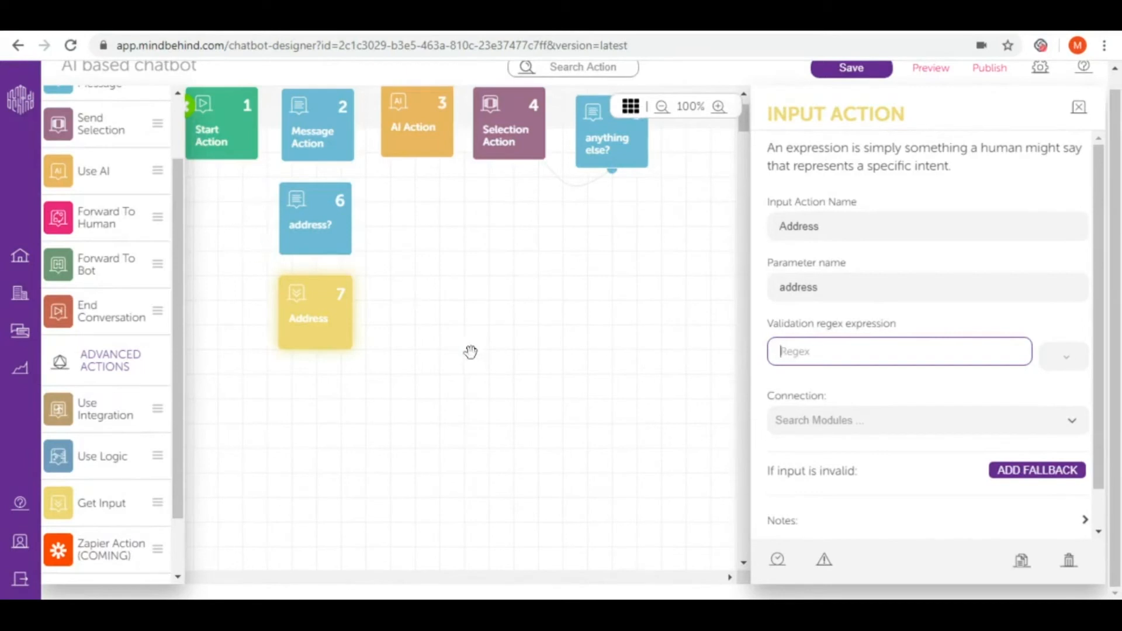
scroll(up, 3)
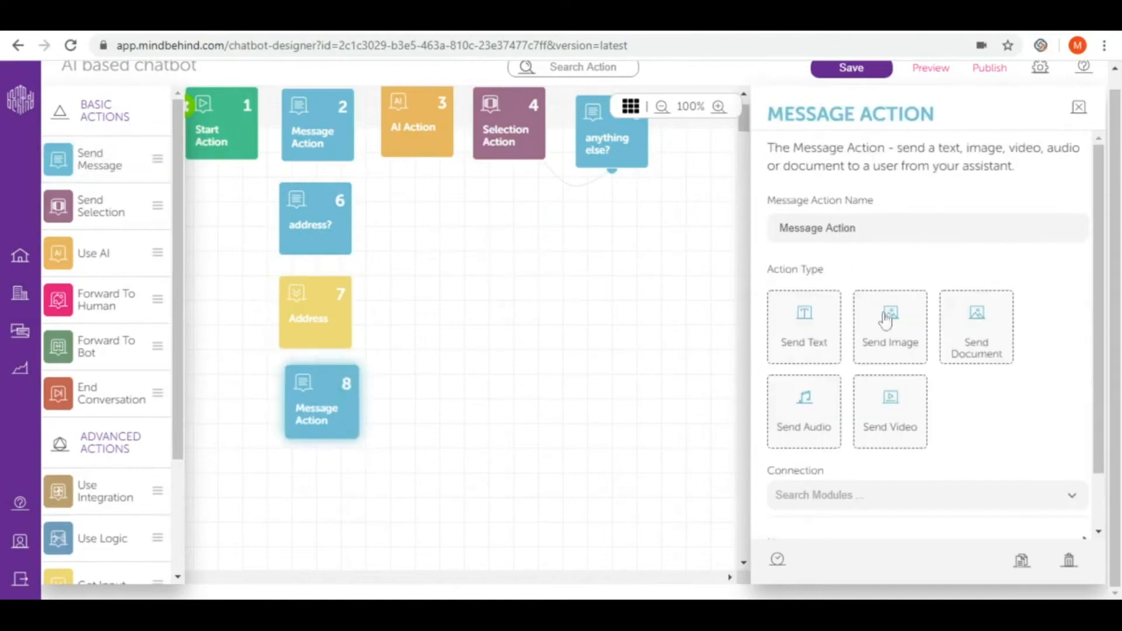
- Make the step send a text thanking the customer for their address and asking to share their contact address
click(803, 326)
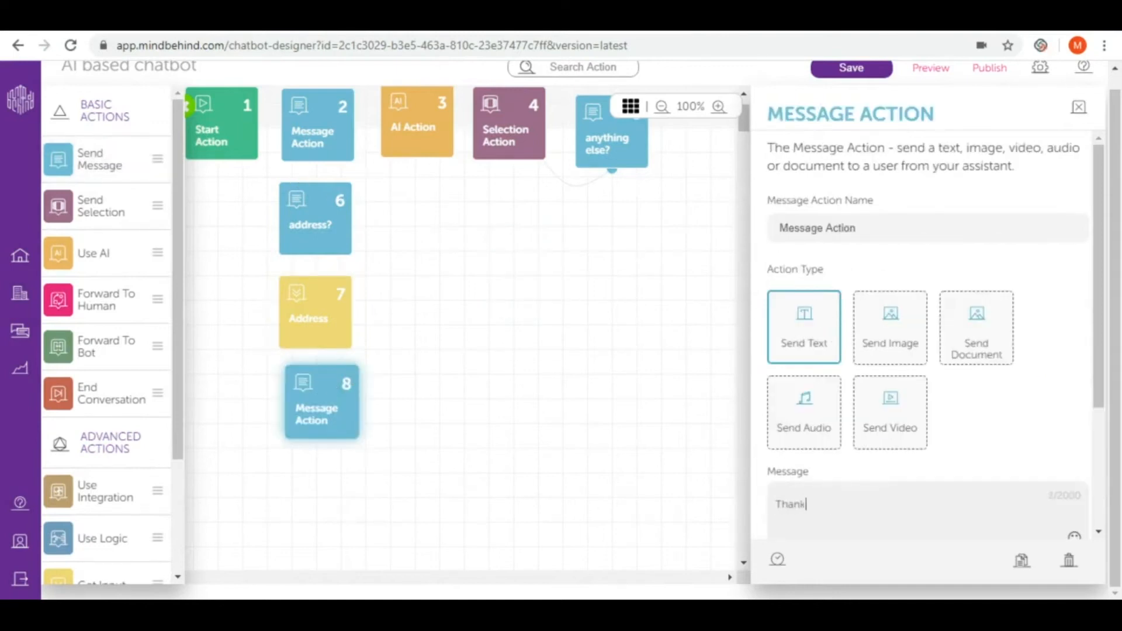
text(you for your)
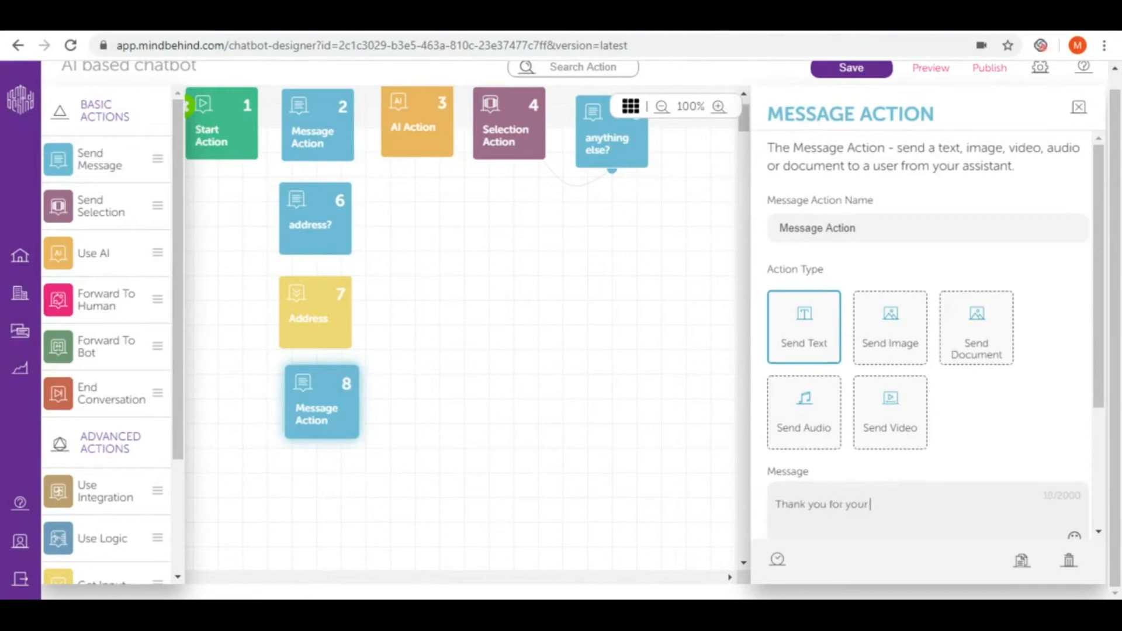
text(address, c)
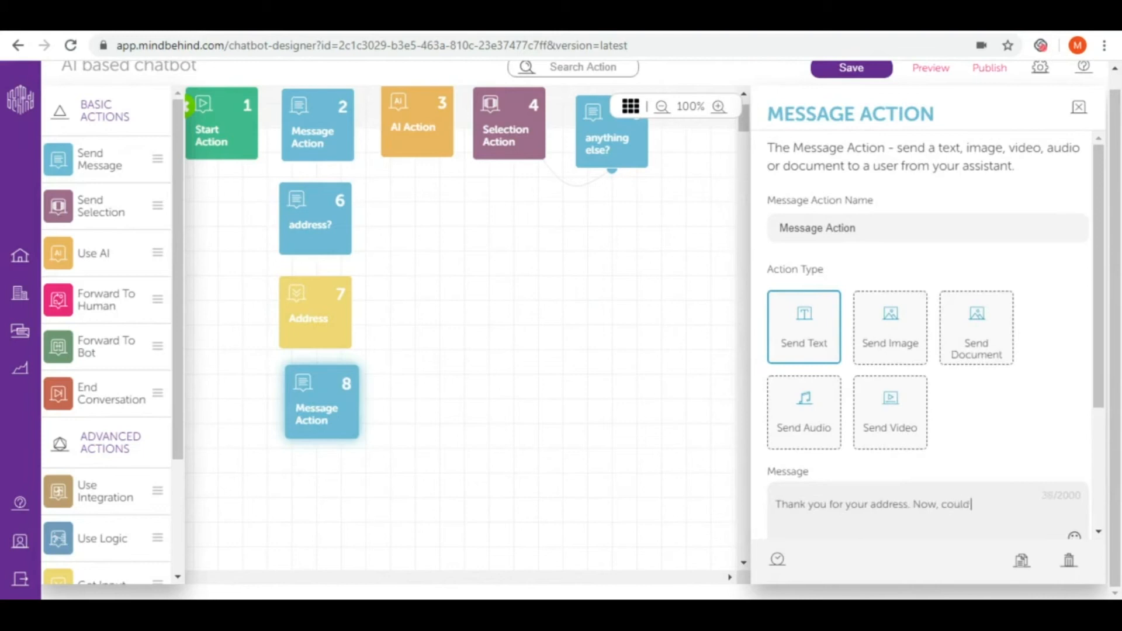
text(you share with me)
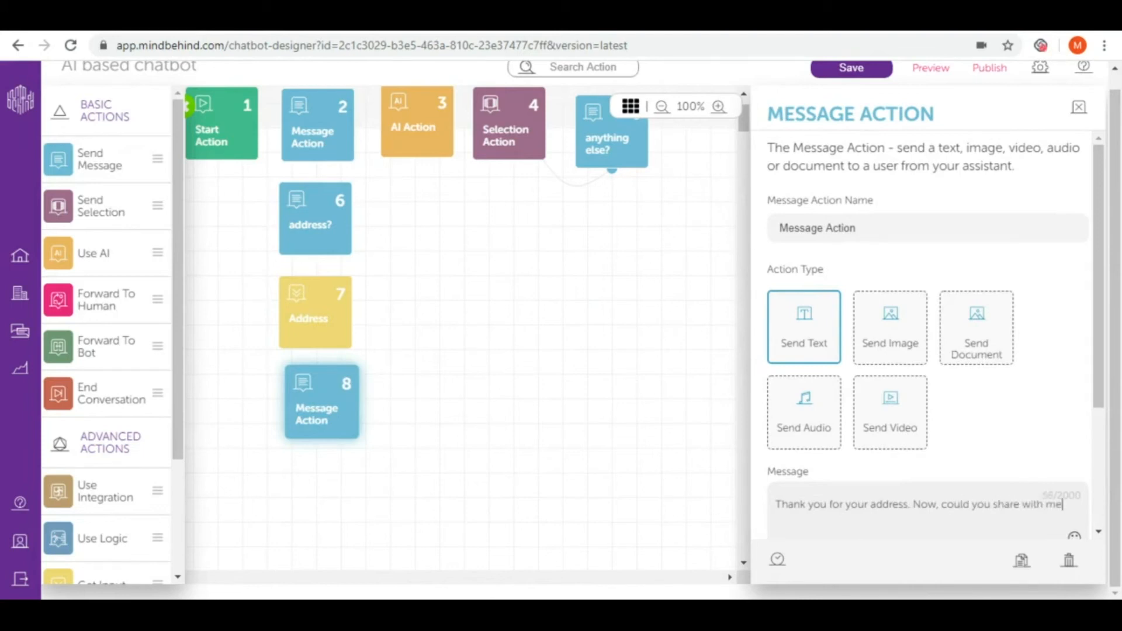
text(your contact address?)
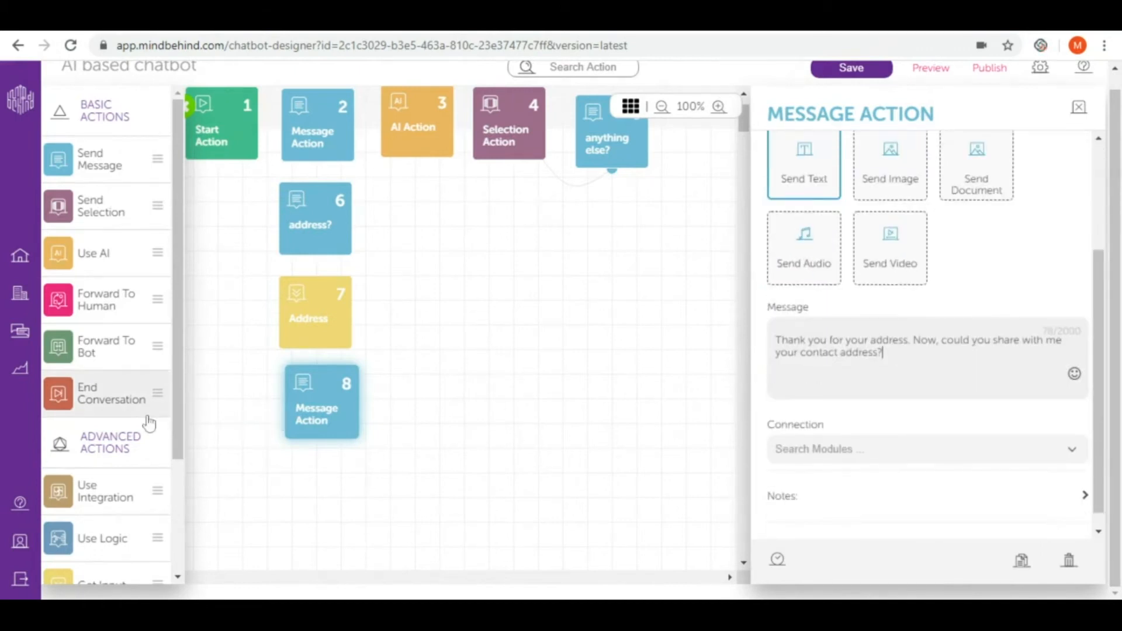
scroll(down, 3)
text(Contact numbv)
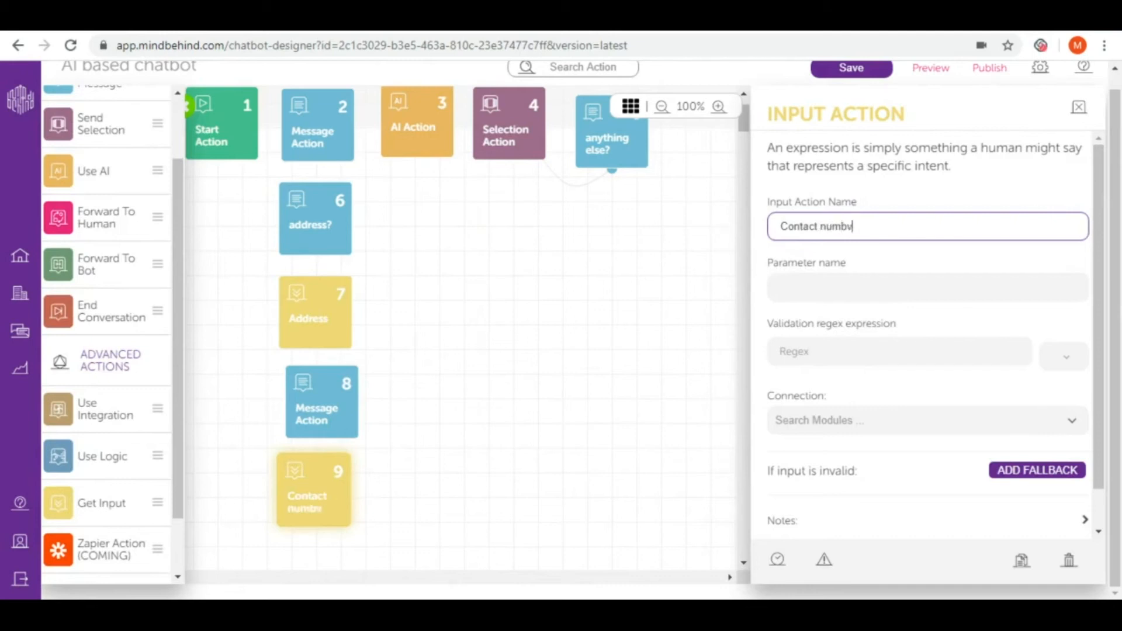
- Store the Contact number reply in parameter 'number', then add another message step to the flow
click(927, 286)
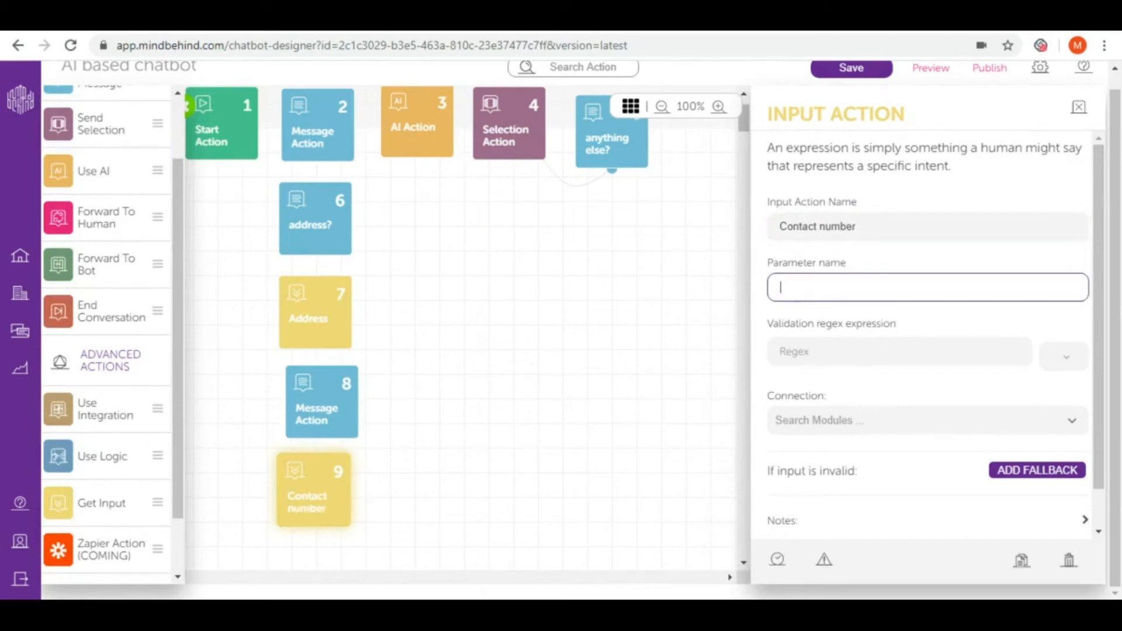
text(number)
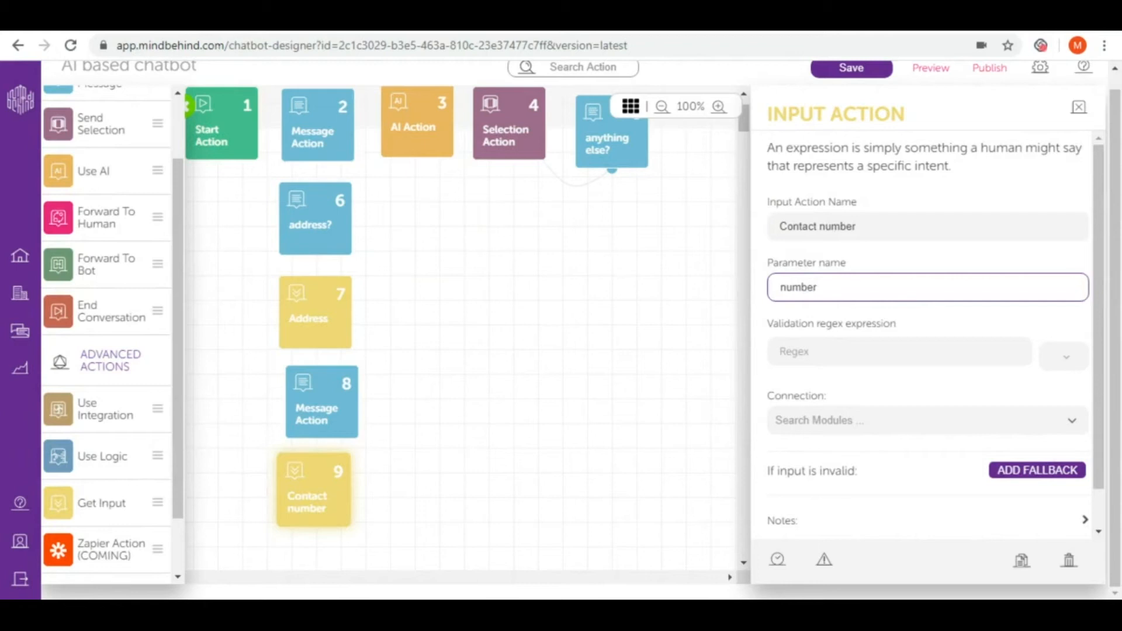
mouse_move(161, 177)
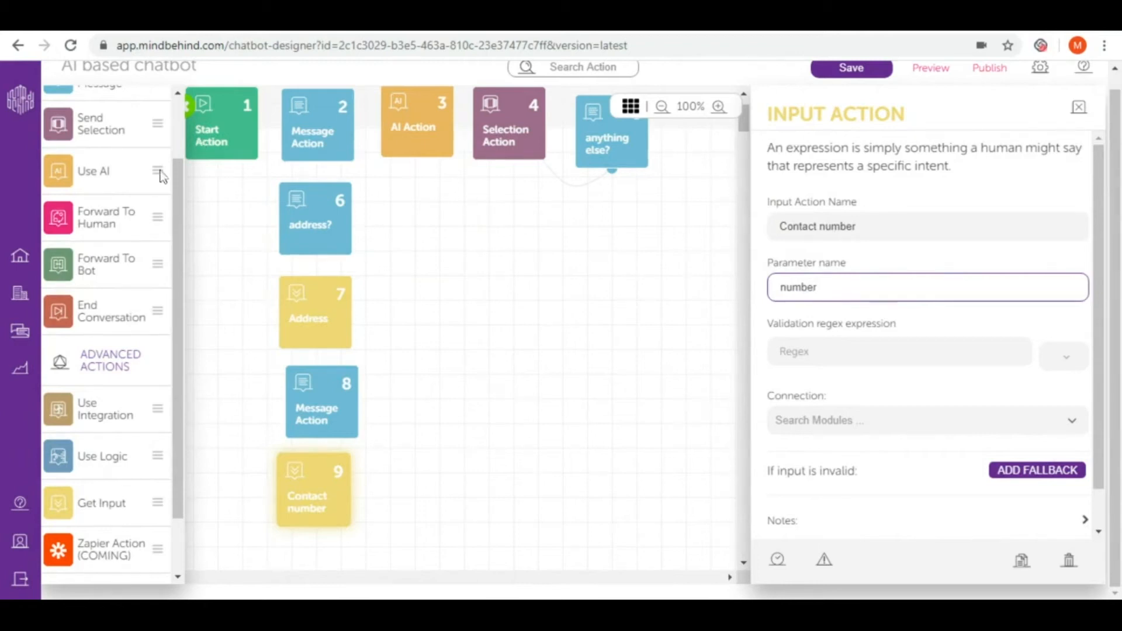
scroll(up, 3)
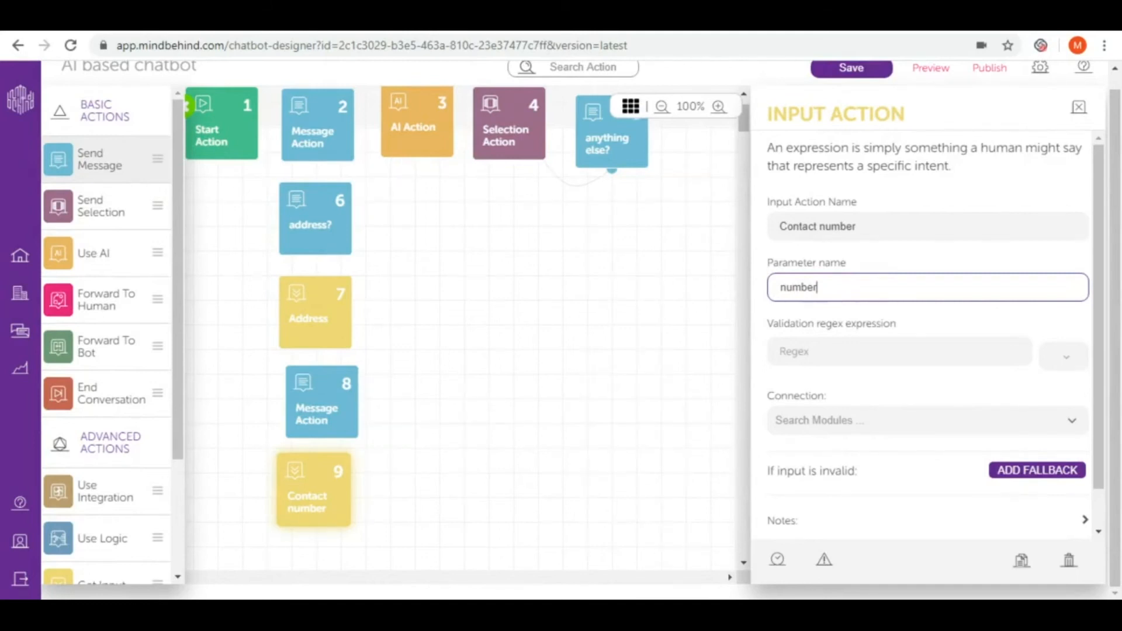
mouse_move(89, 176)
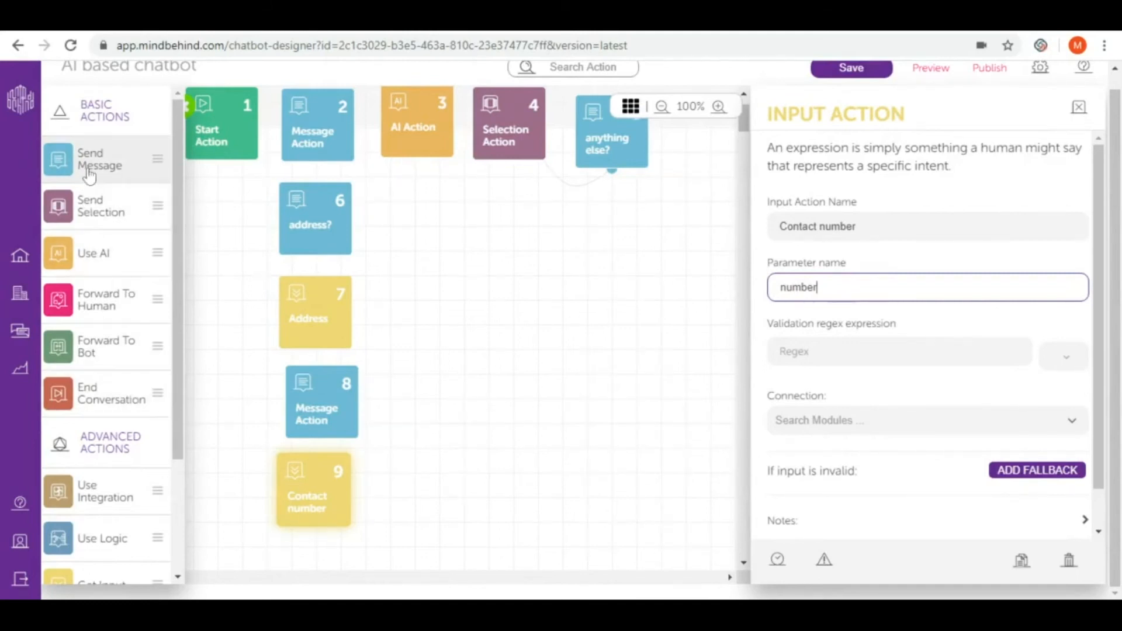
click(321, 400)
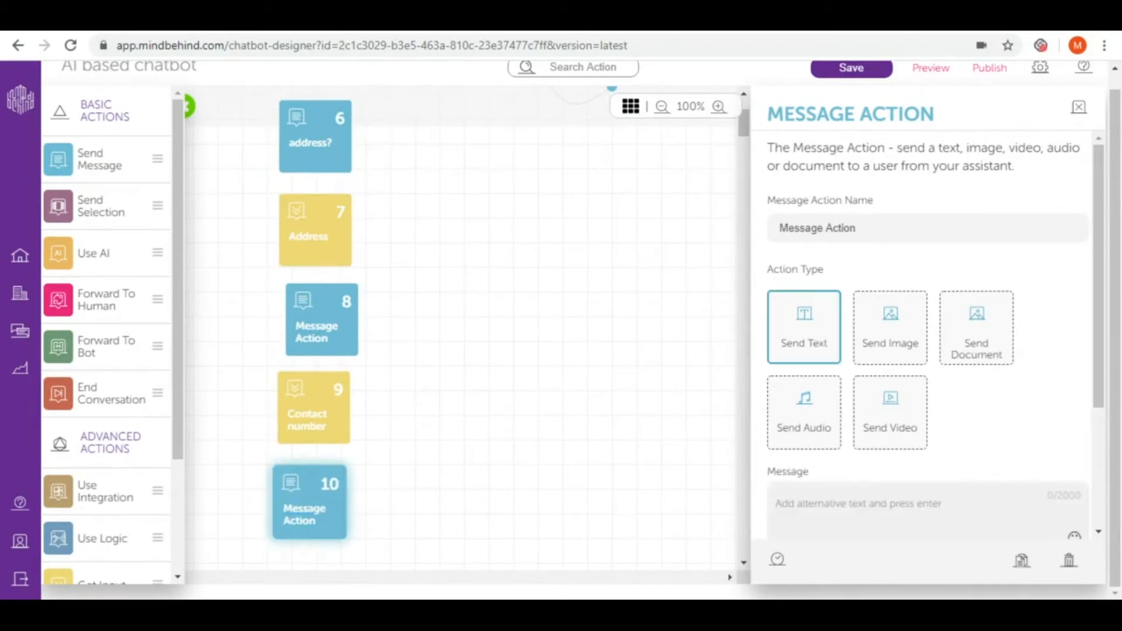
- Name the new Message Action 'thank you'
text(thank you)
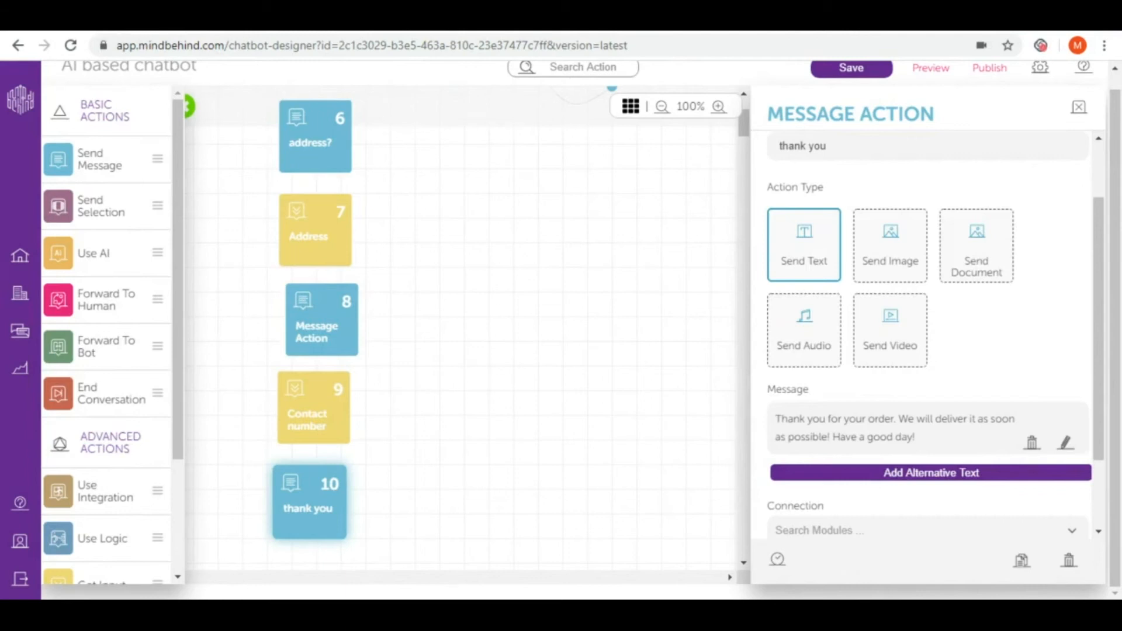
mouse_move(562, 381)
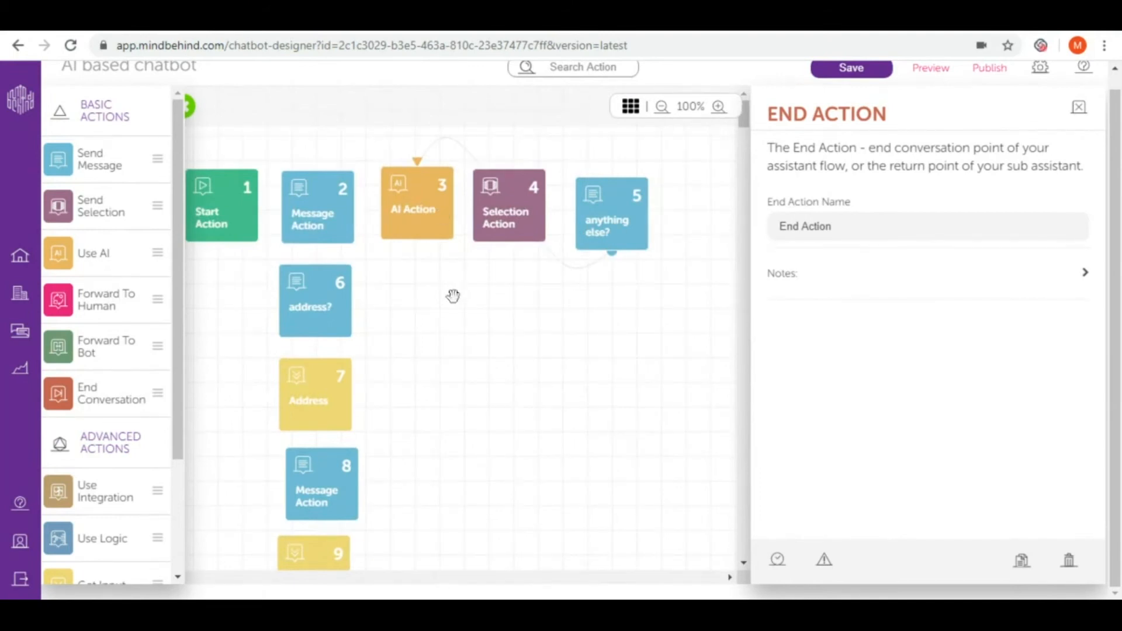
mouse_move(434, 299)
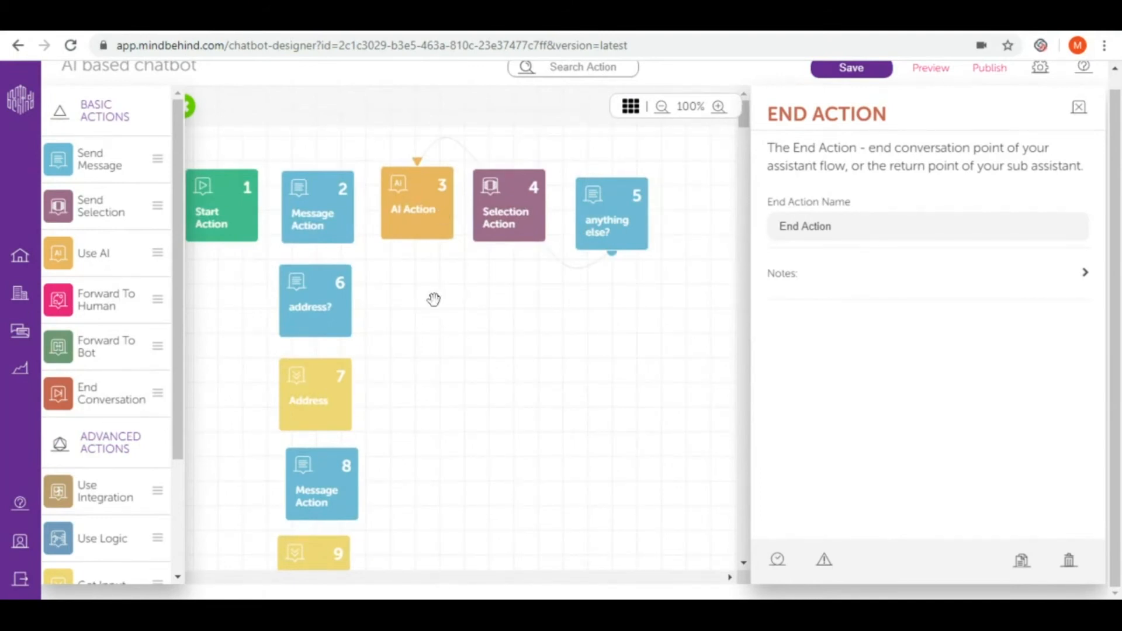
- Connect Start Action to the greeting message, rename it 'hello', save and review the connection
click(221, 205)
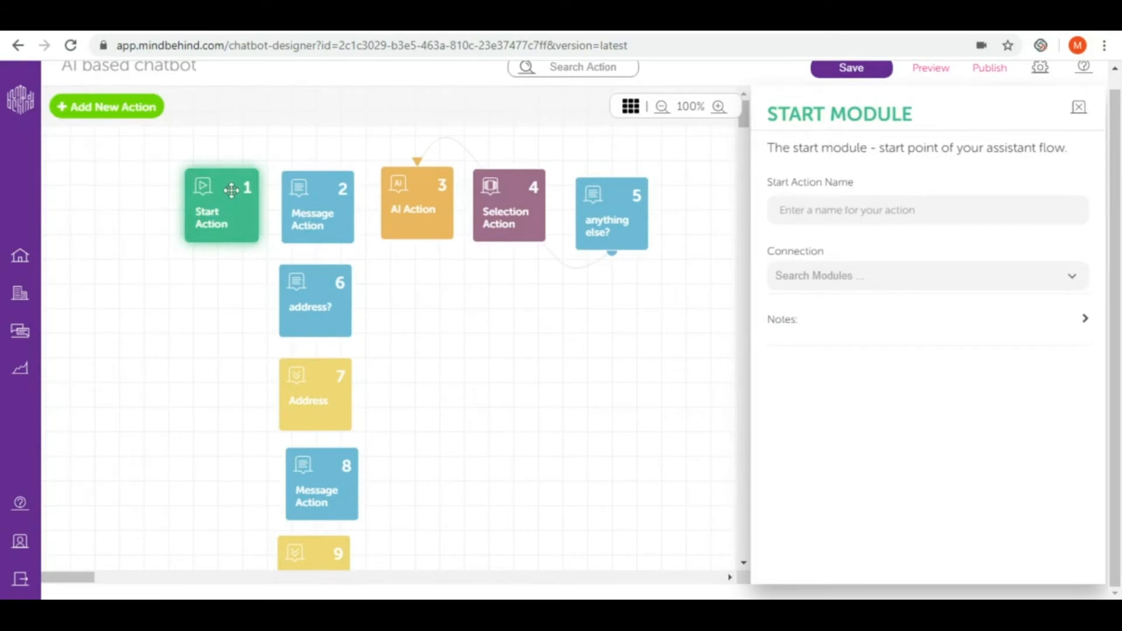
mouse_move(802, 284)
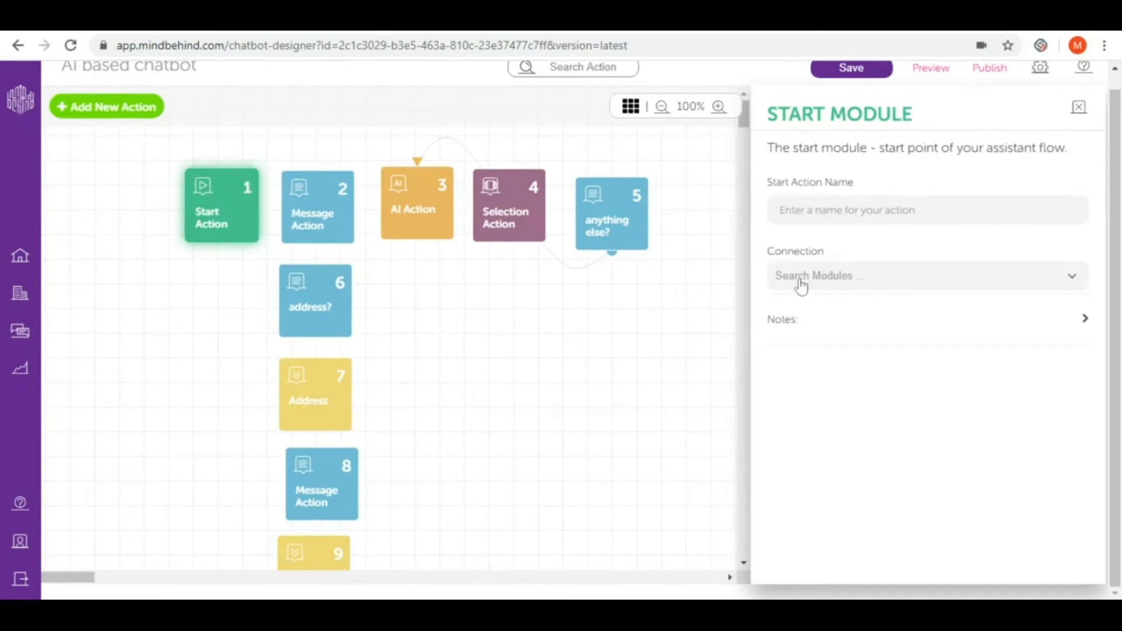
click(316, 207)
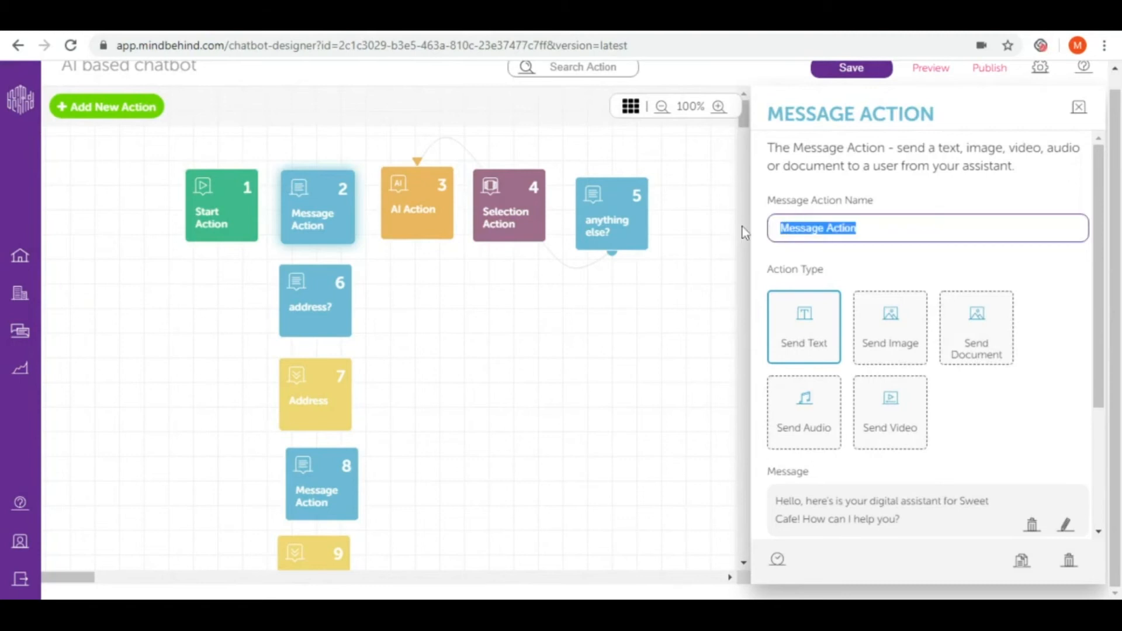
text(hello)
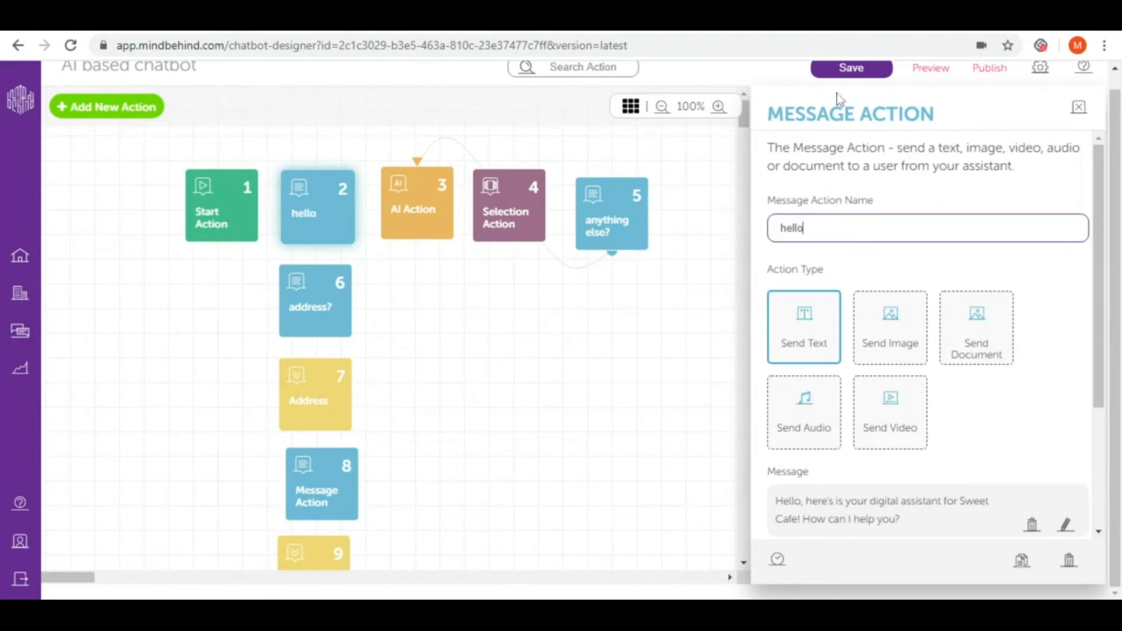
click(850, 67)
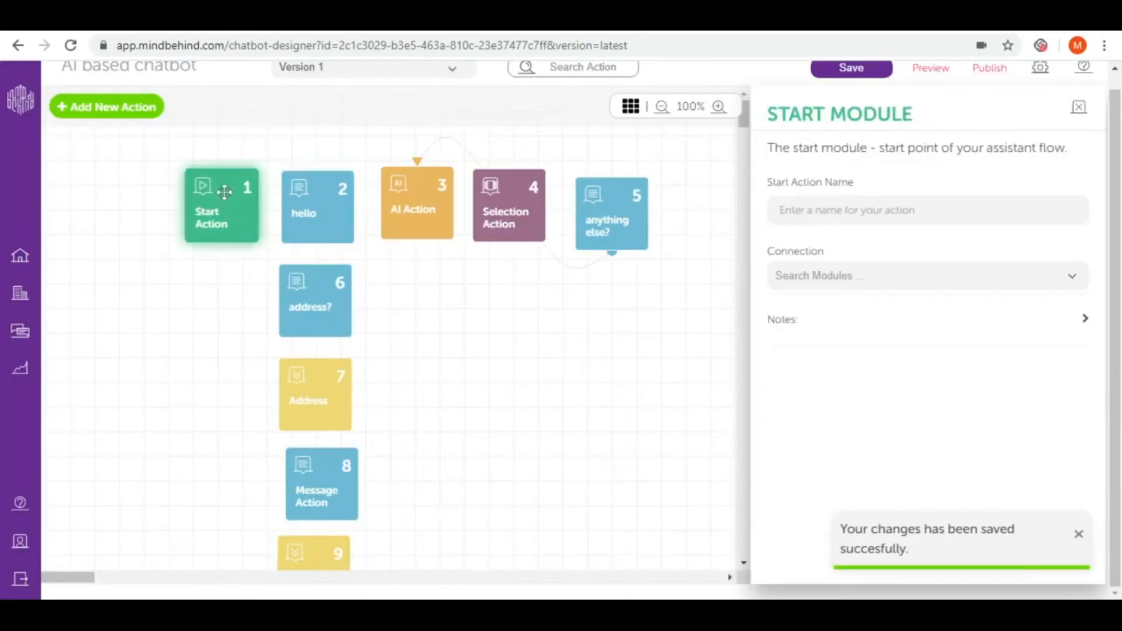
click(927, 275)
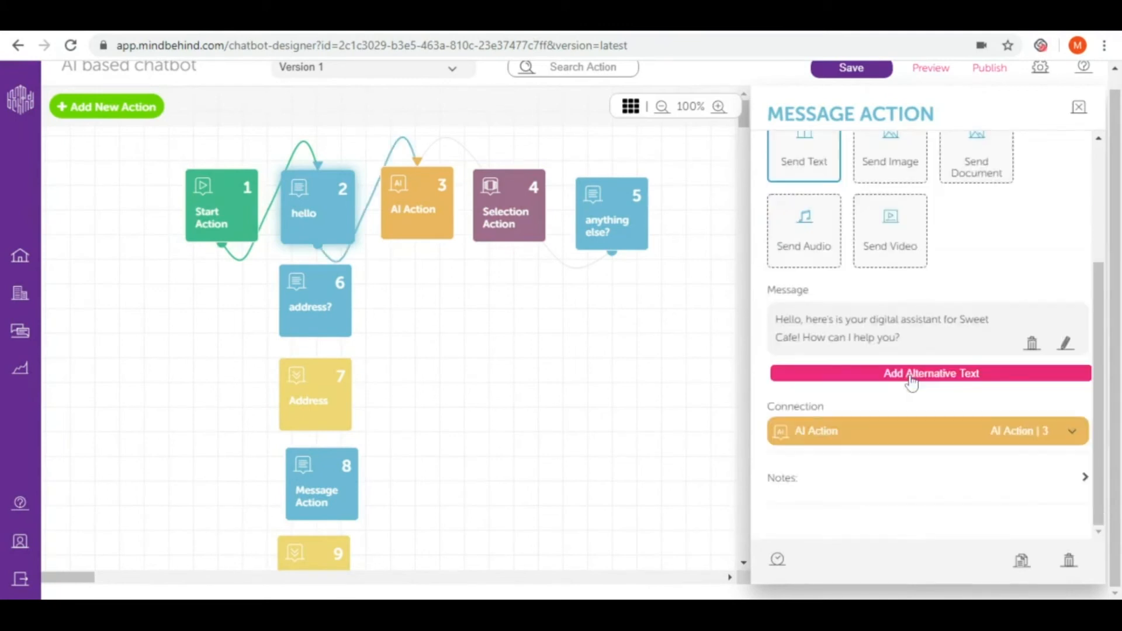
mouse_move(426, 197)
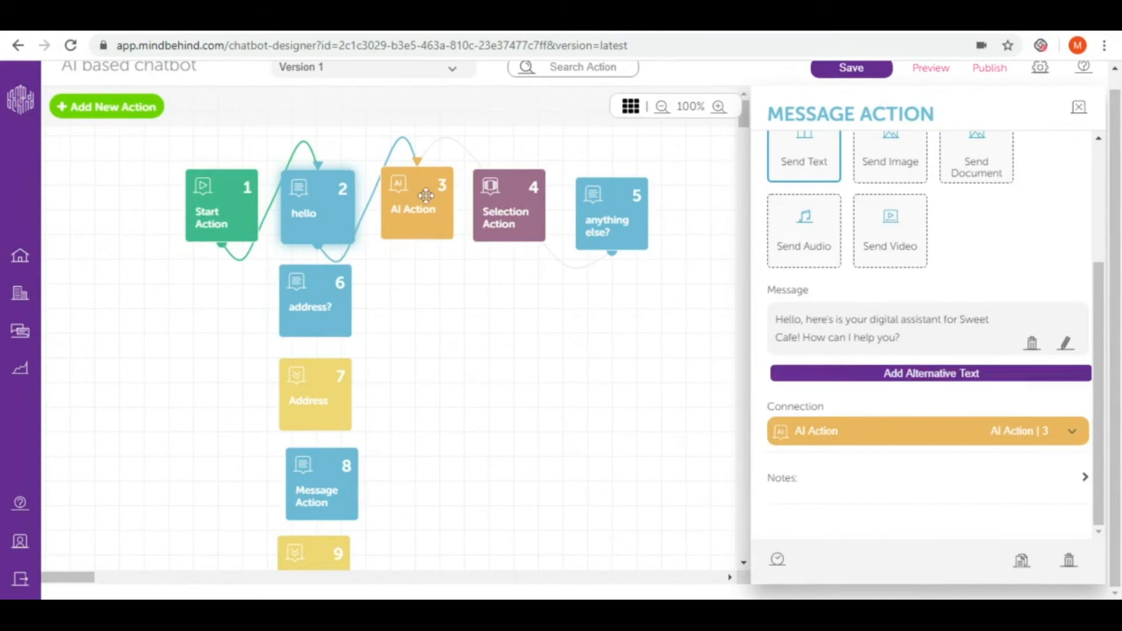
- Route the AI Action's 'I want a coffee' intent to the Selection Action for coffee size
click(416, 202)
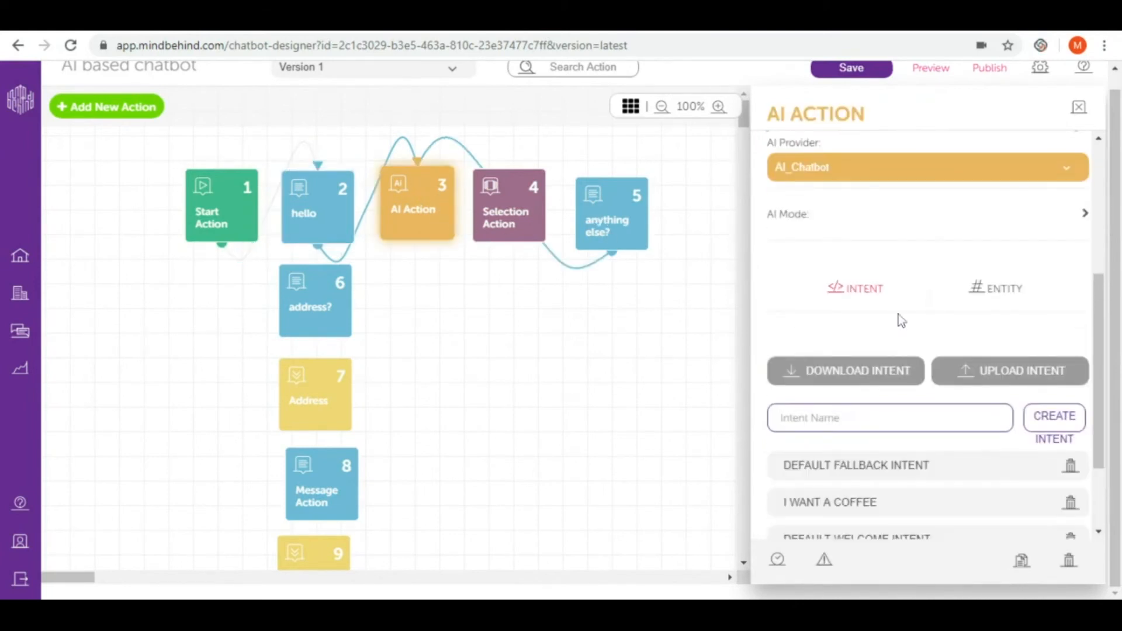
scroll(down, 3)
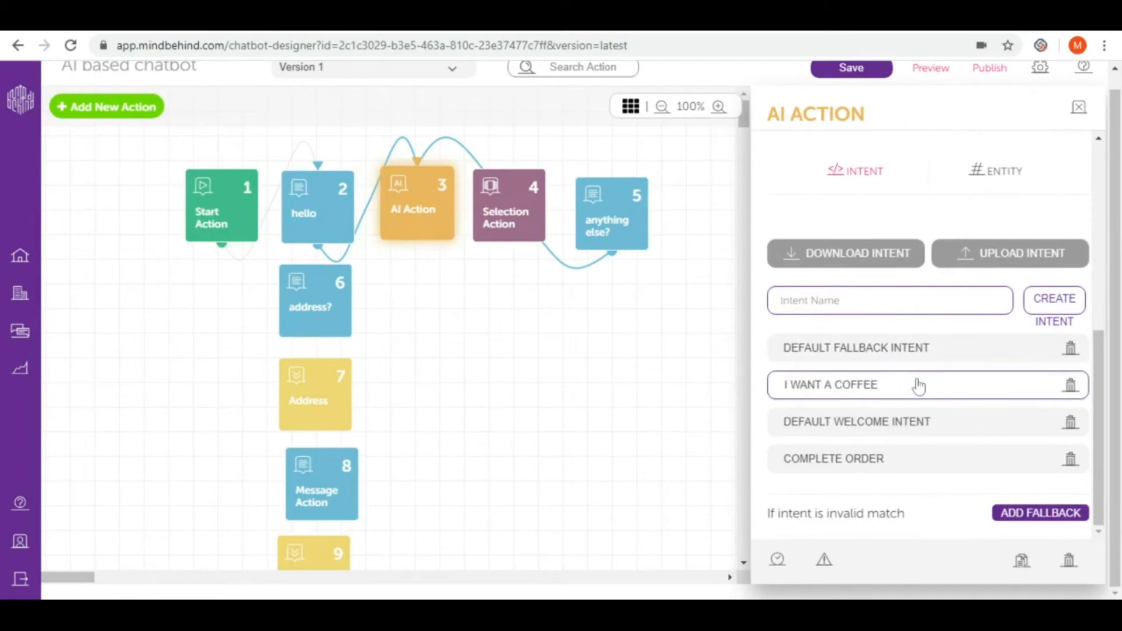
click(831, 384)
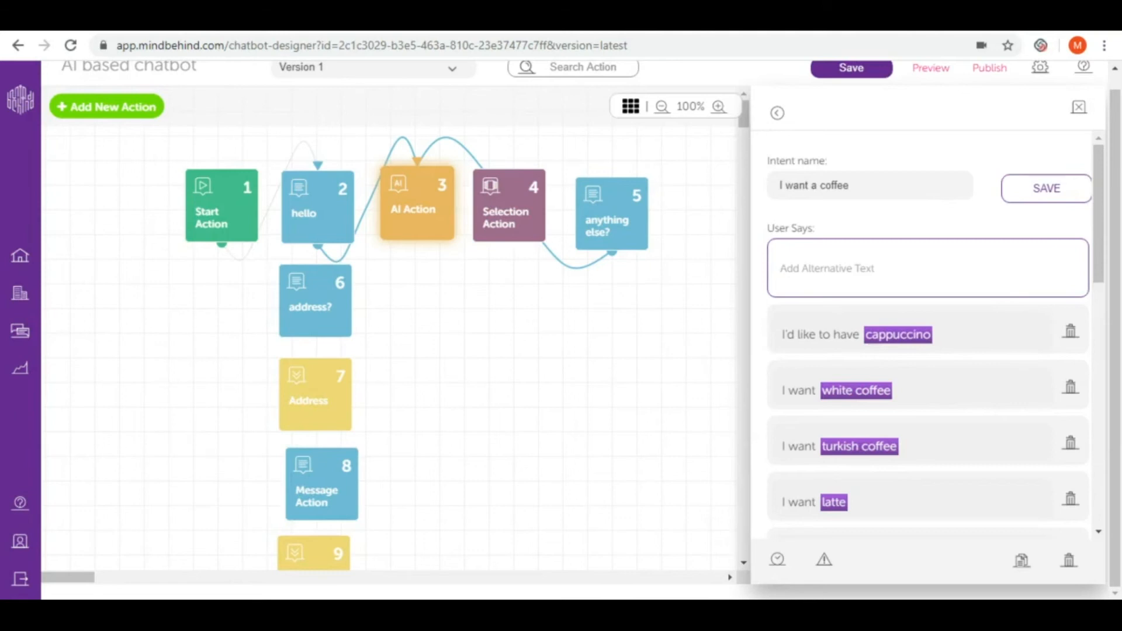
scroll(down, 3)
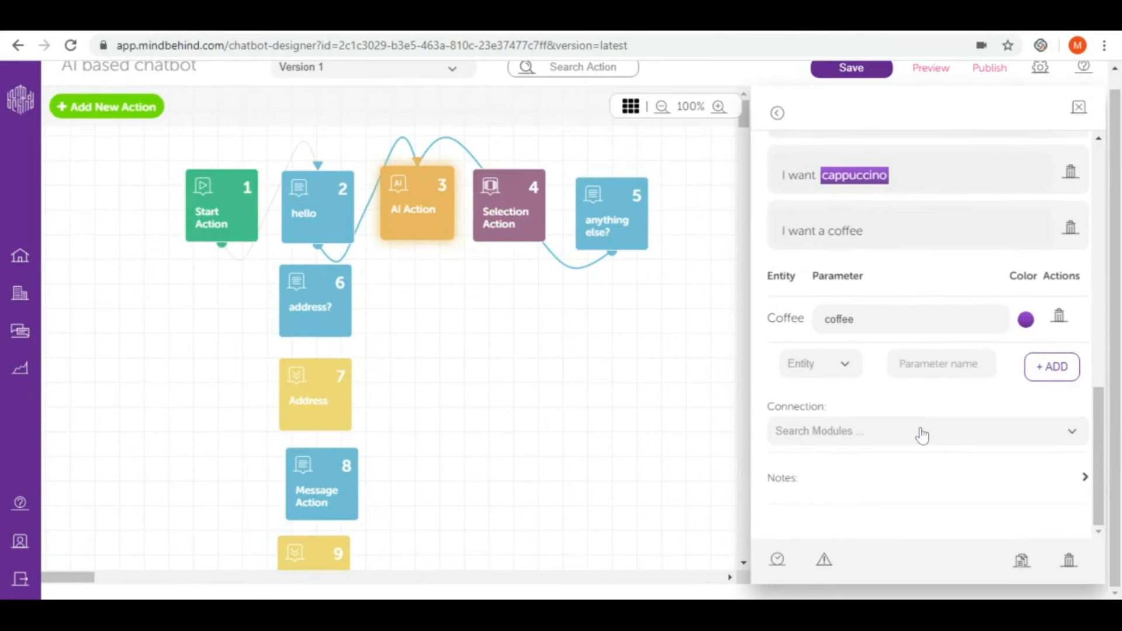
click(923, 430)
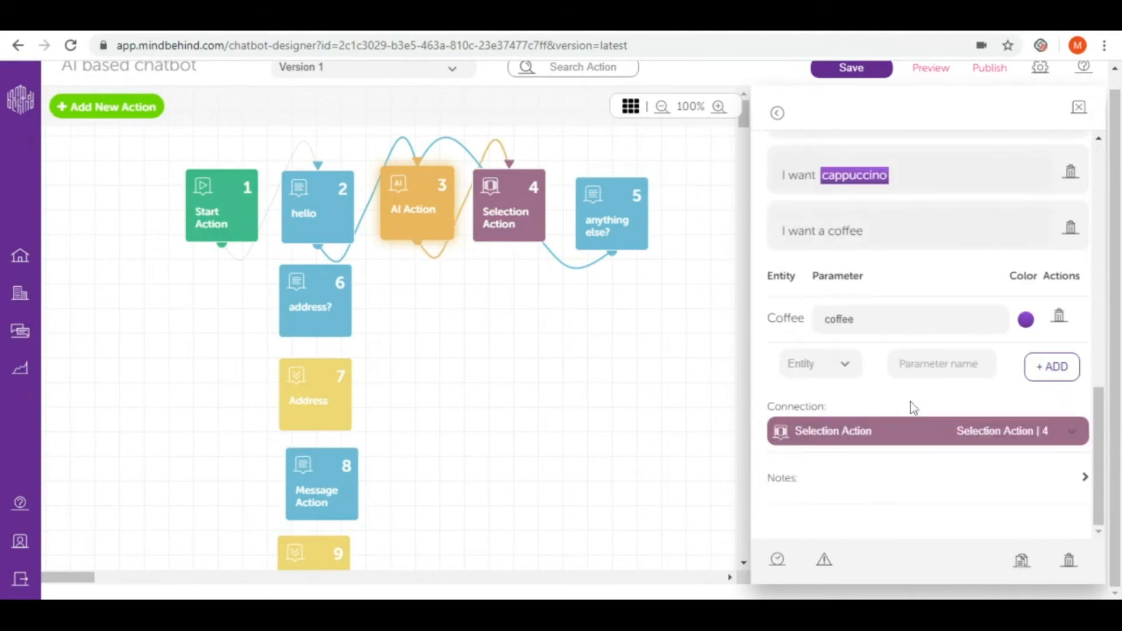
click(508, 204)
text(size)
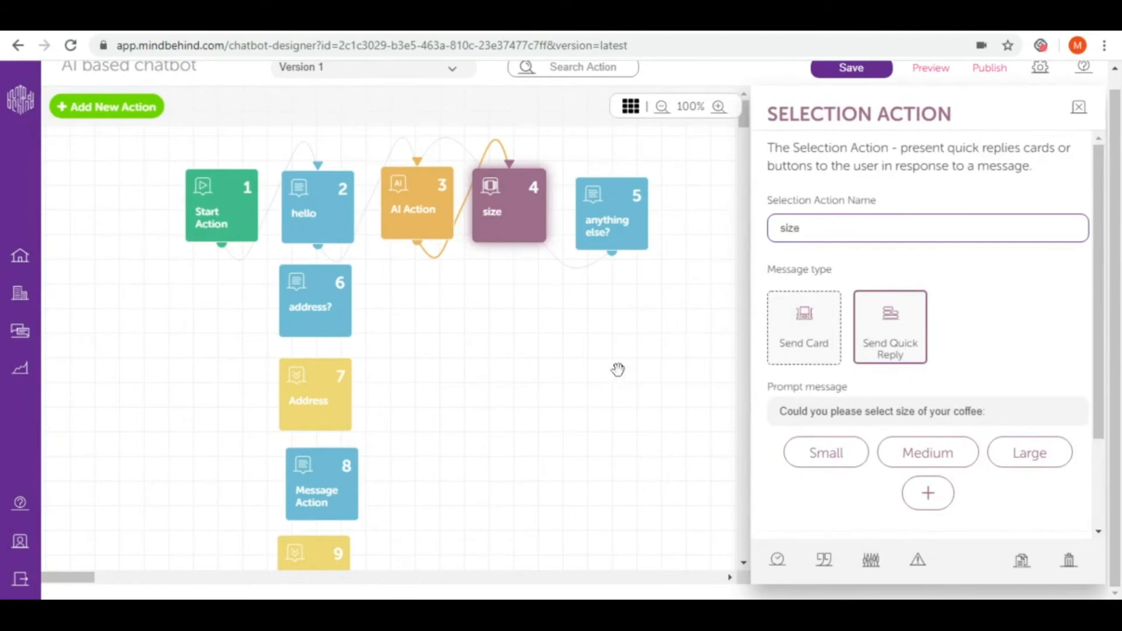
- Send the Small and Medium size quick replies to 'anything else?' and save the flow
click(1078, 108)
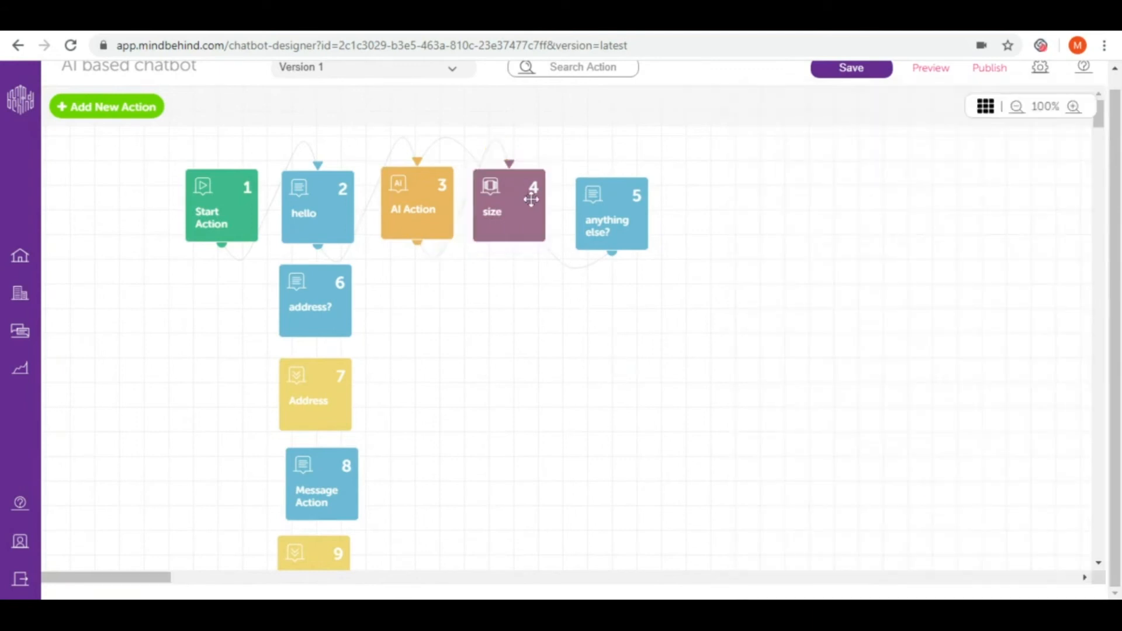
click(508, 204)
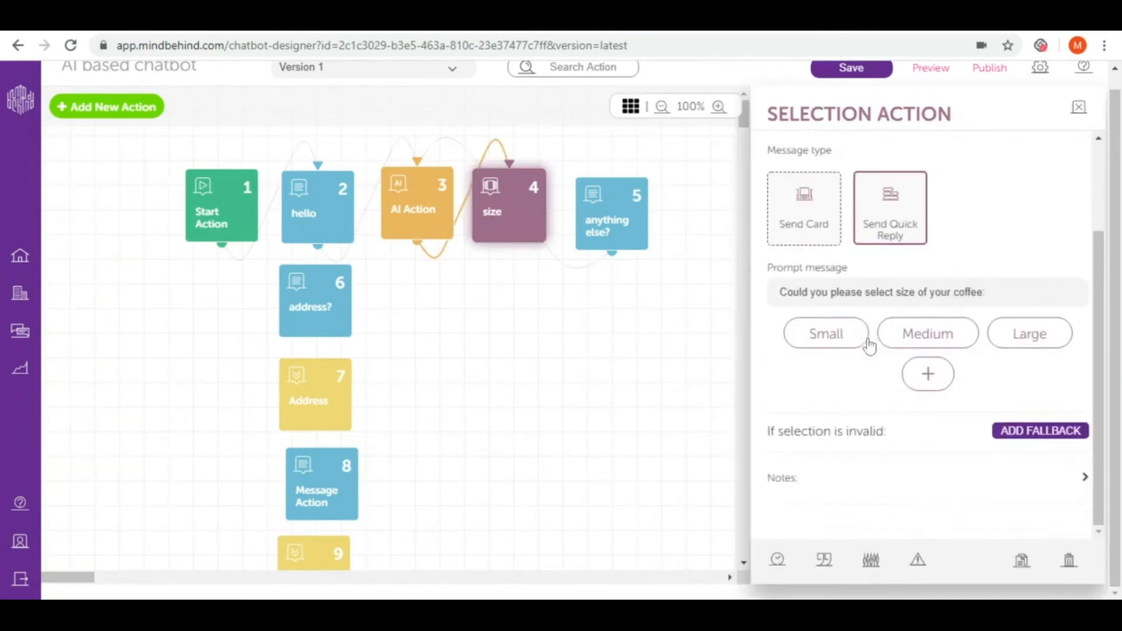
mouse_move(982, 332)
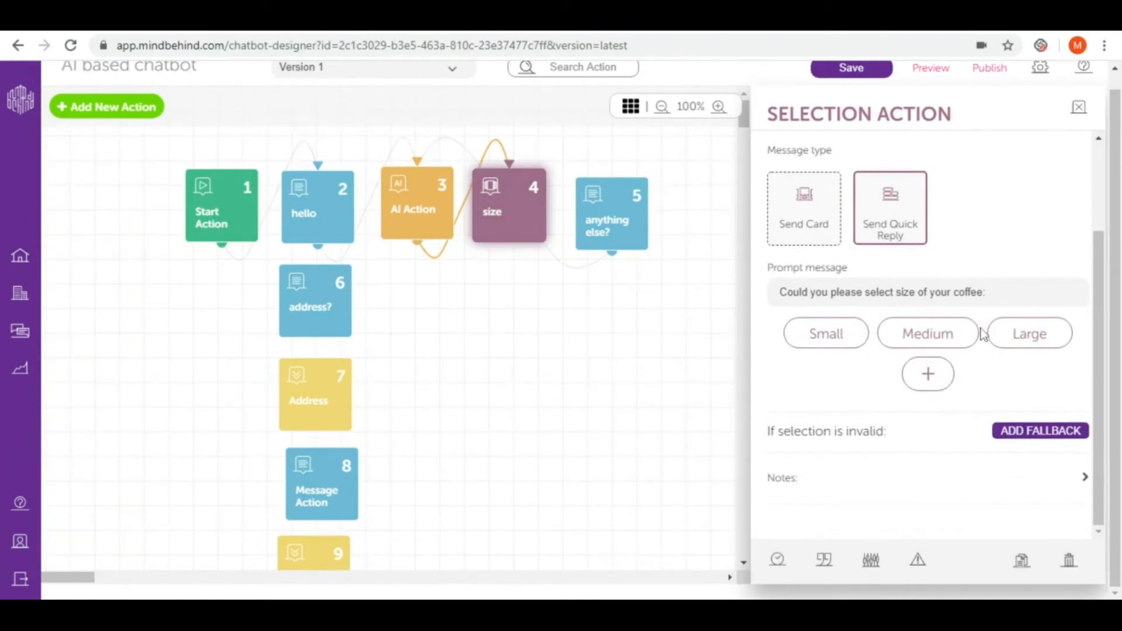
mouse_move(632, 228)
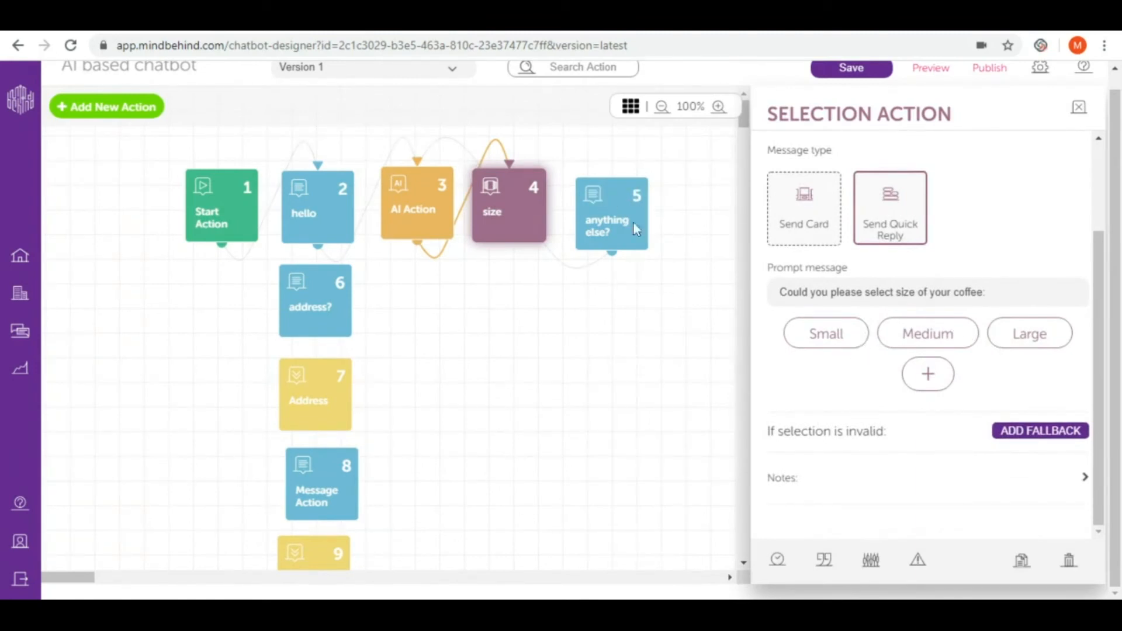
click(825, 333)
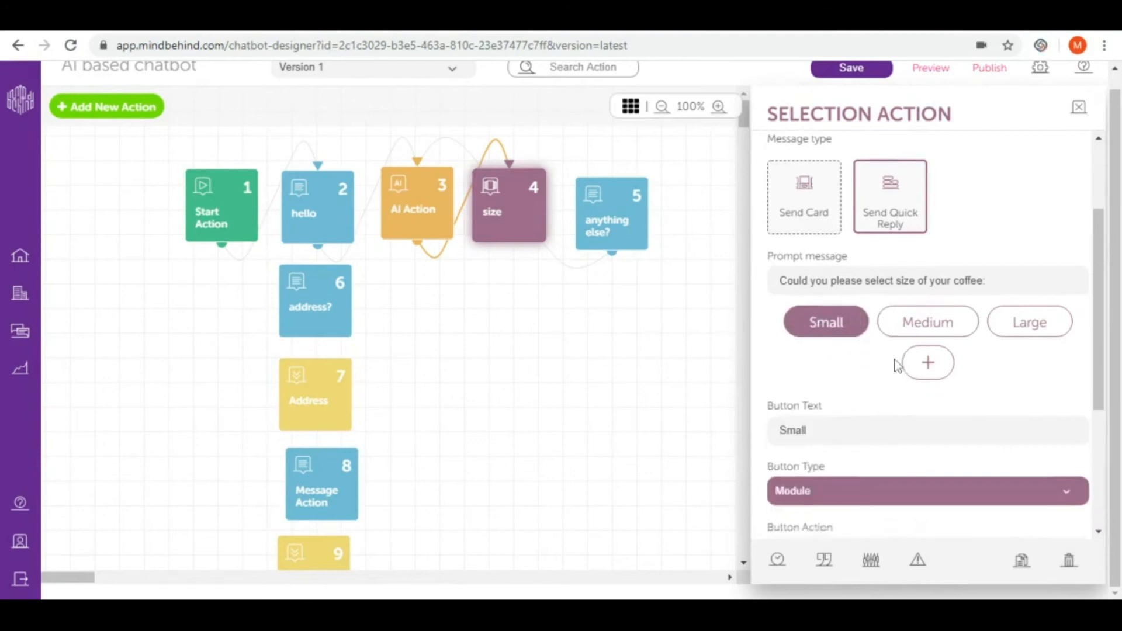
scroll(down, 3)
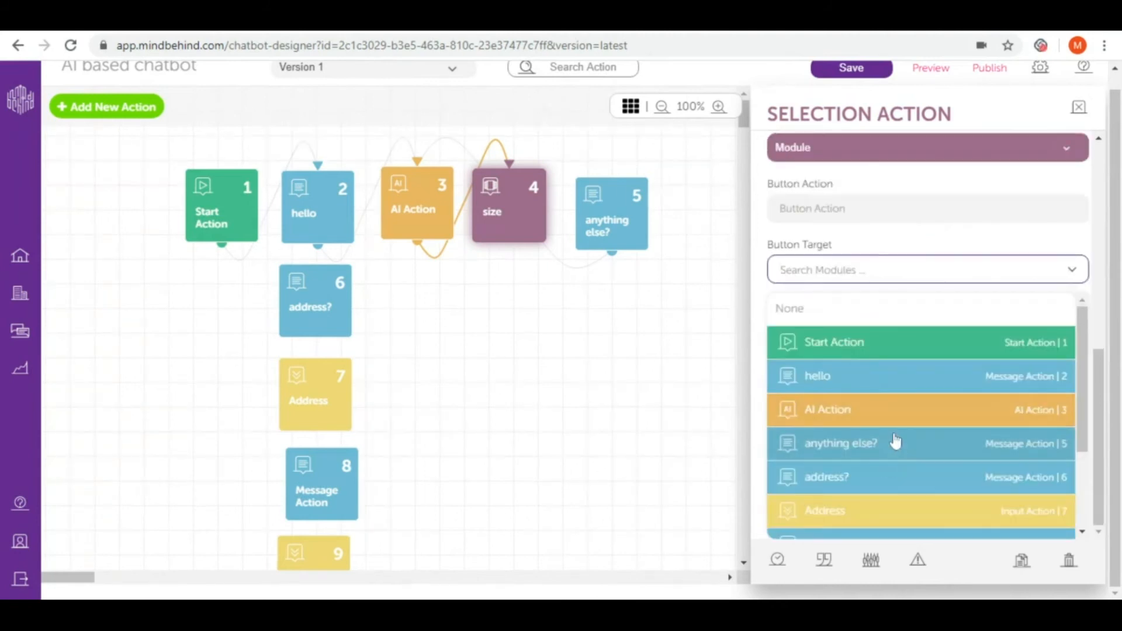
click(841, 443)
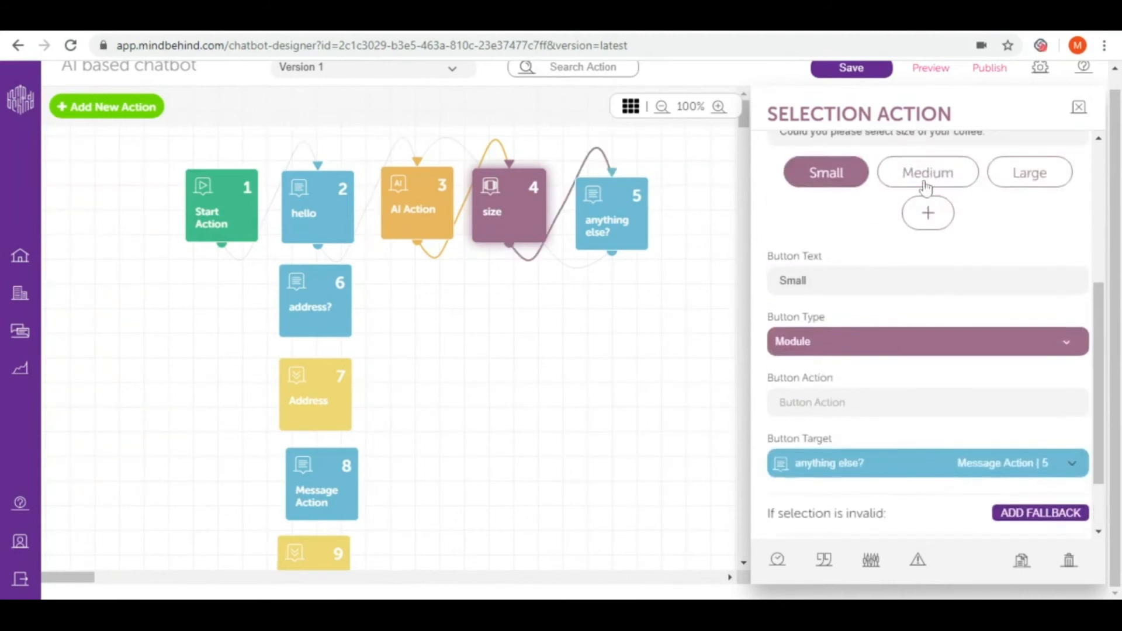
click(924, 462)
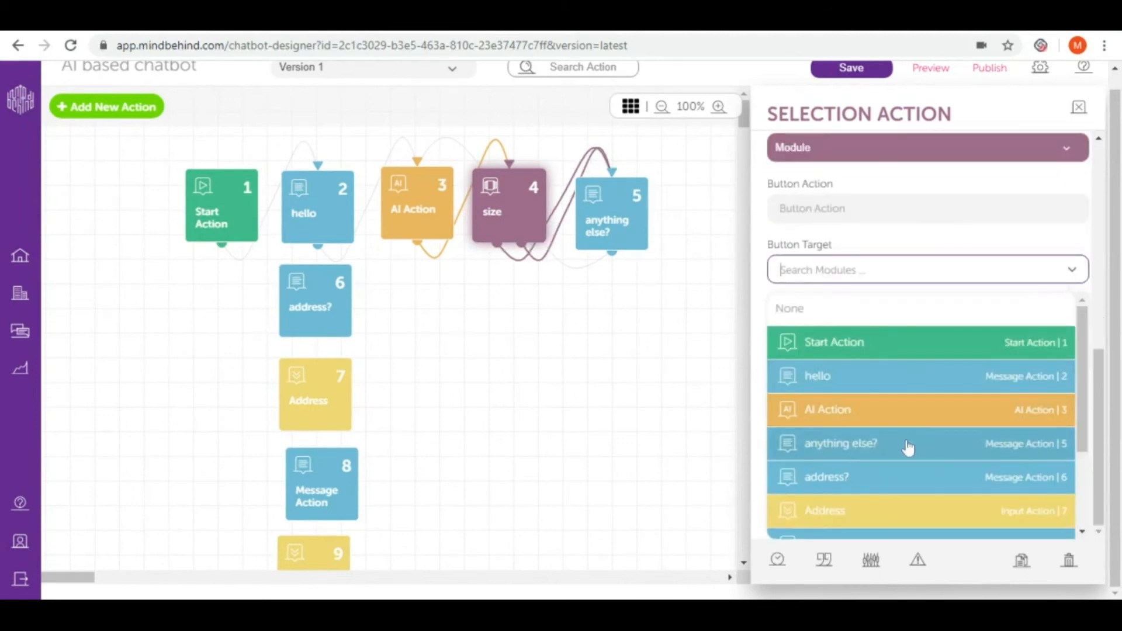
mouse_move(896, 461)
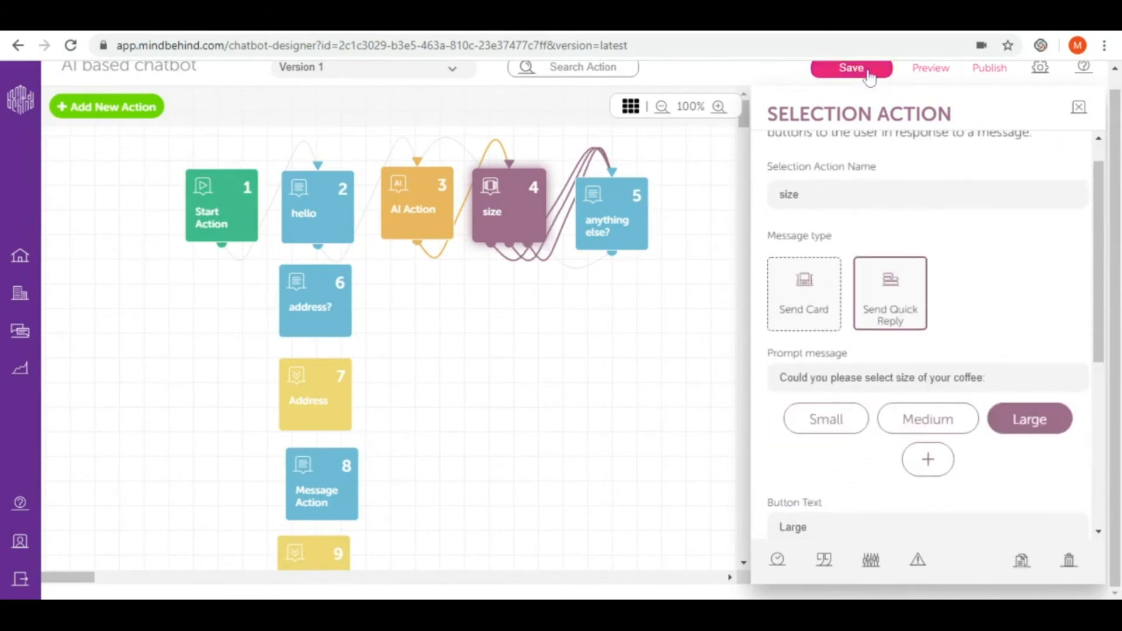
click(850, 67)
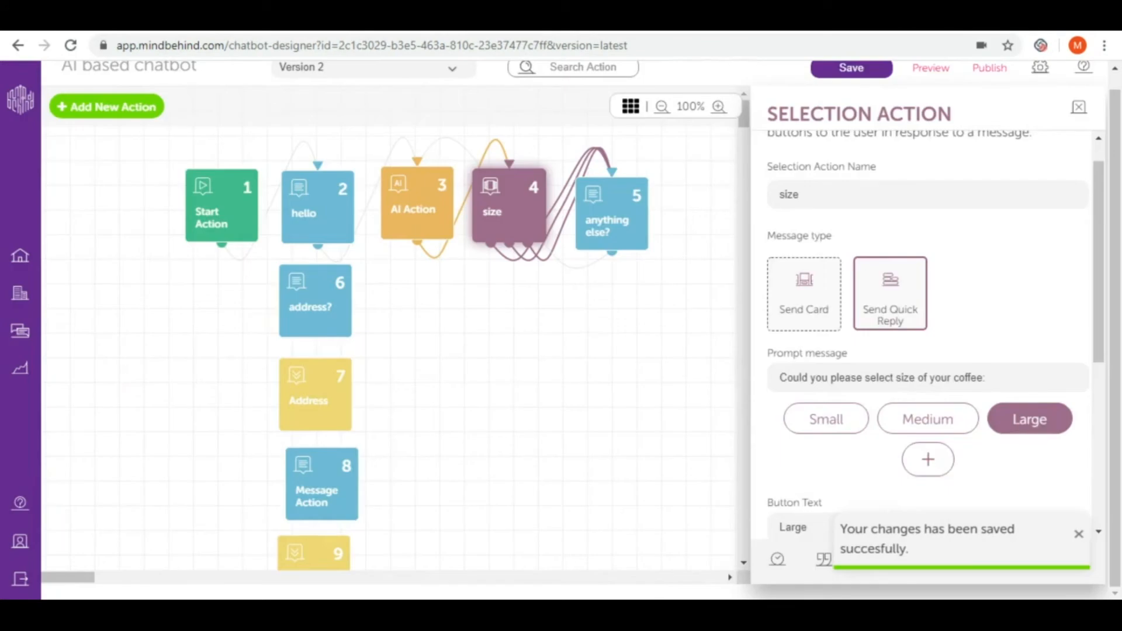
scroll(down, 3)
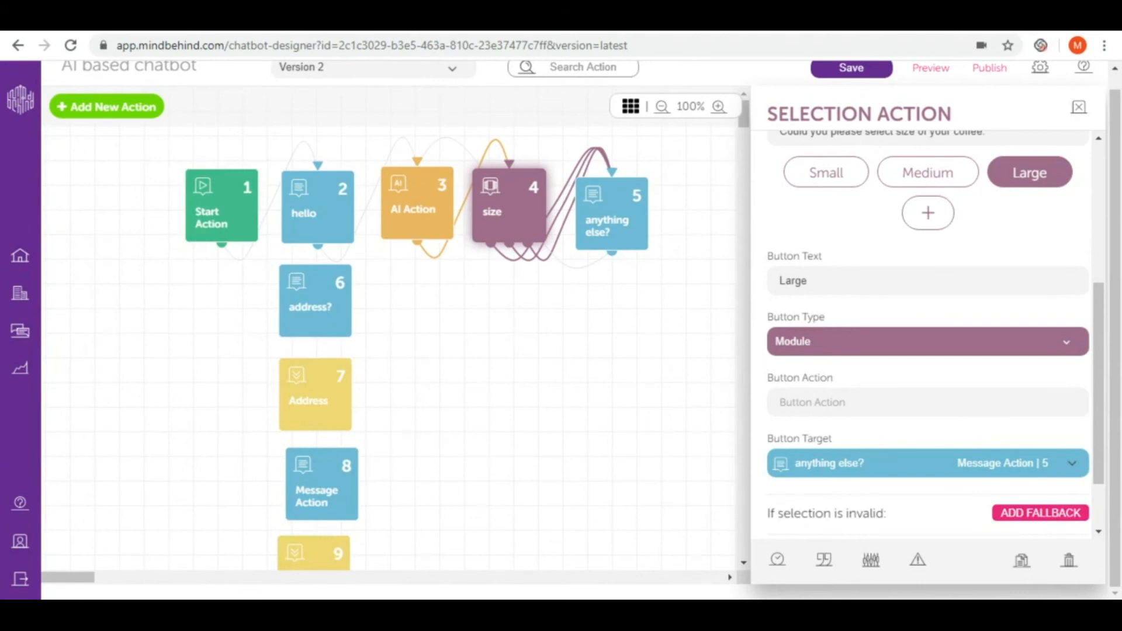
mouse_move(105, 106)
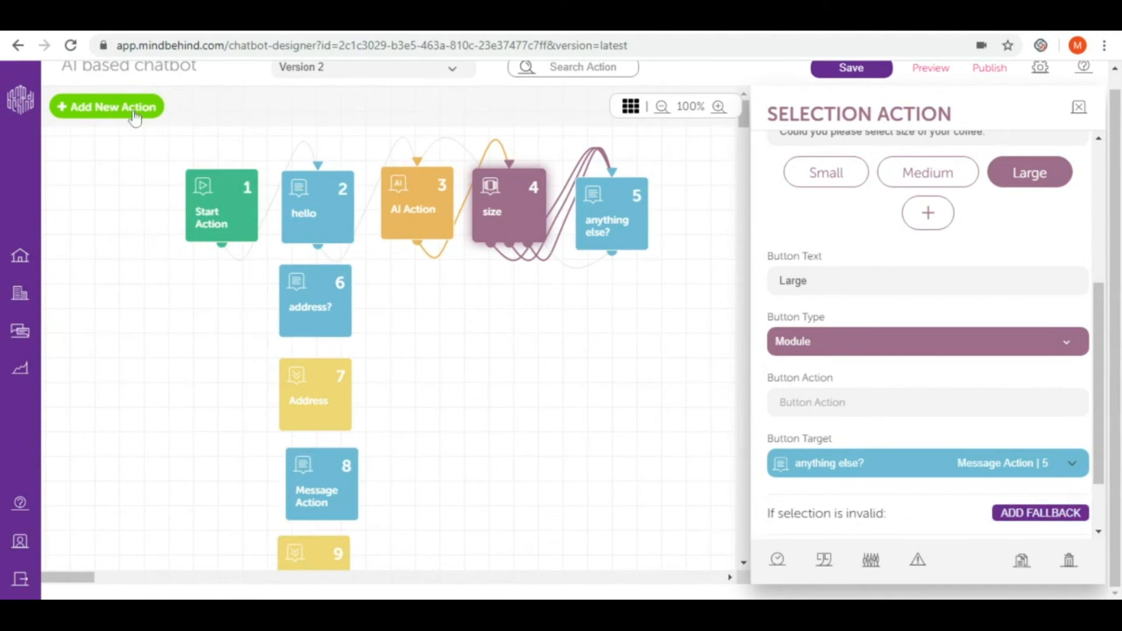
- Add message step 'fallback for size' saying 'Could you please select size for your order?'
click(106, 106)
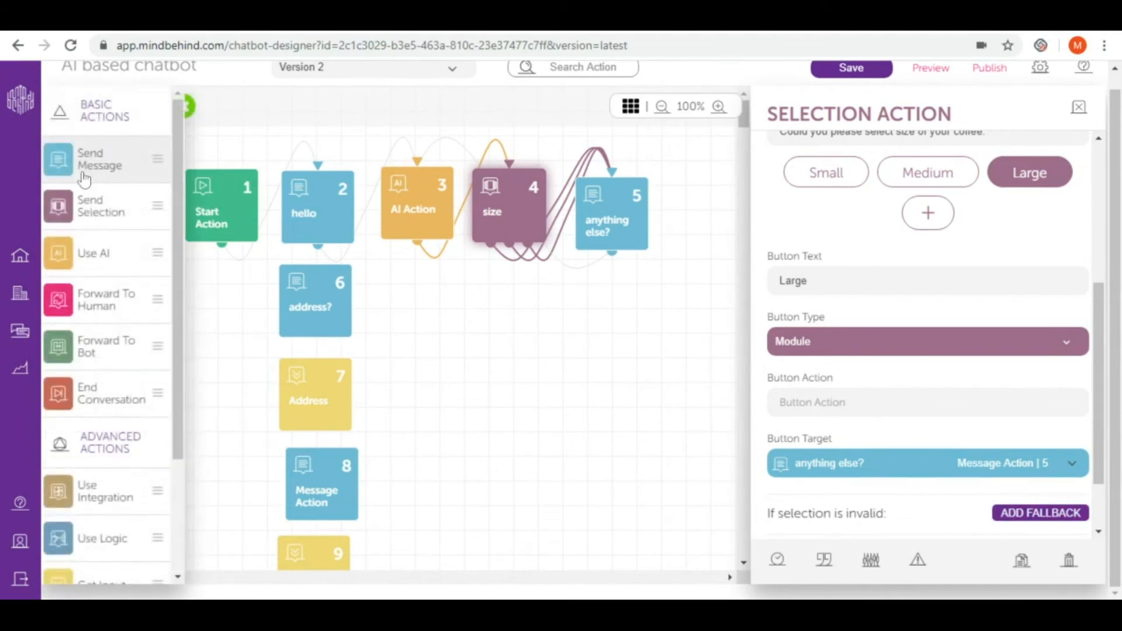
click(548, 297)
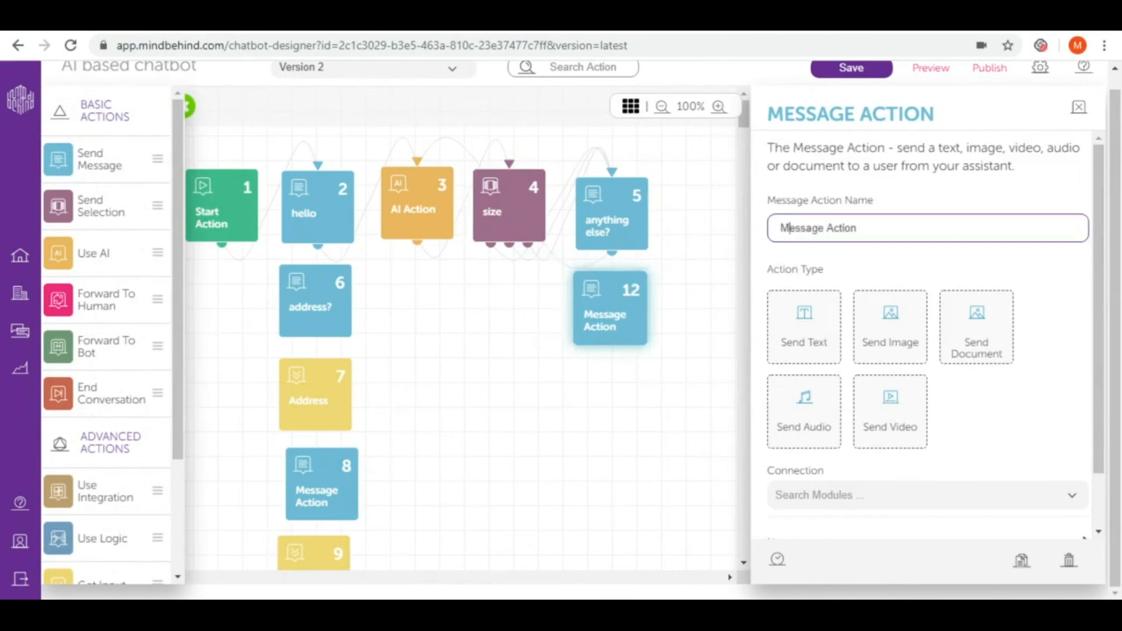
text(fall)
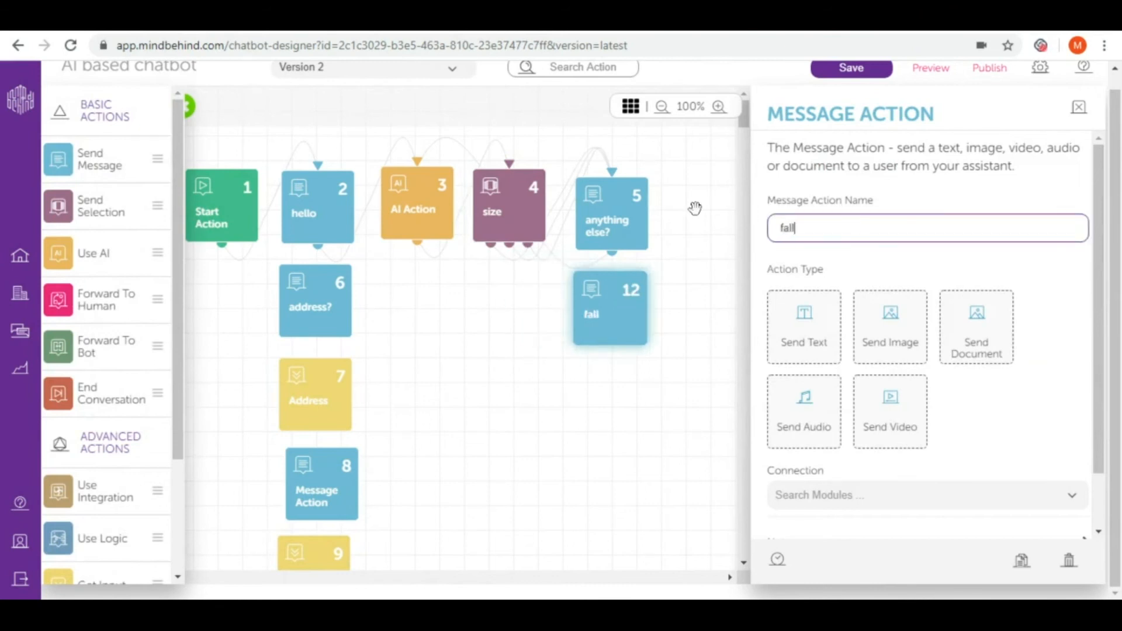
text(back for size)
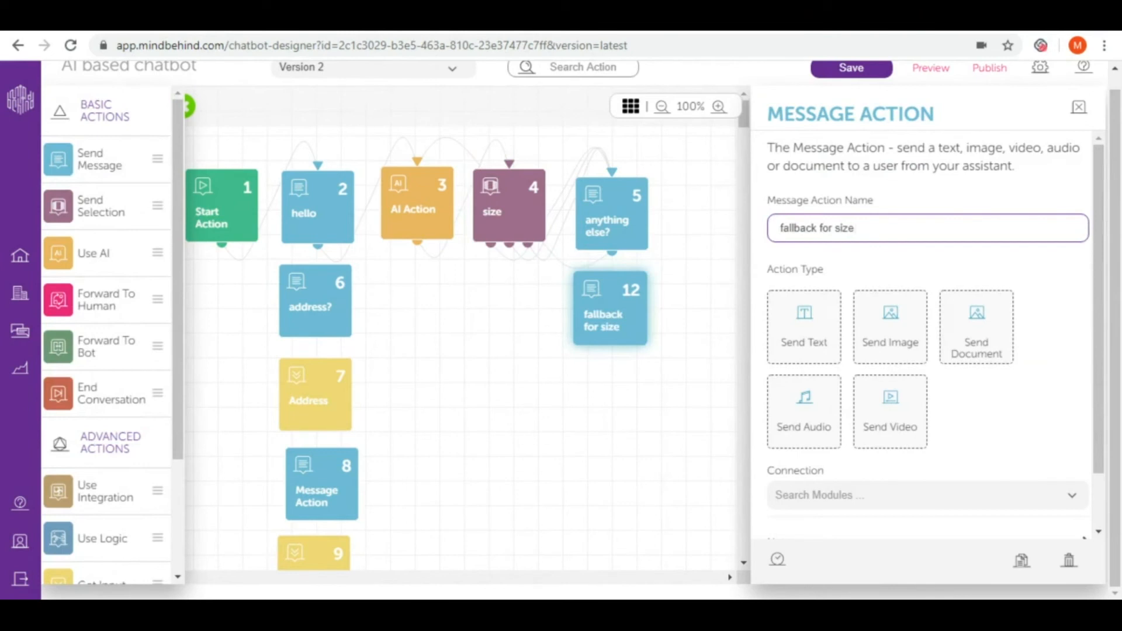
click(803, 326)
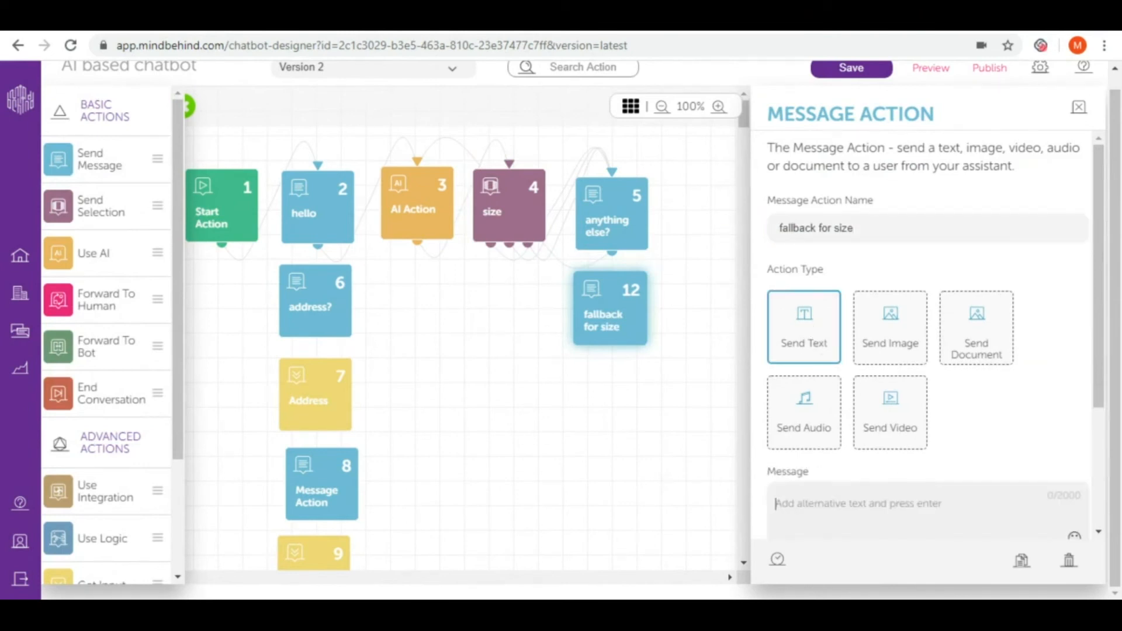
text(Could you please s)
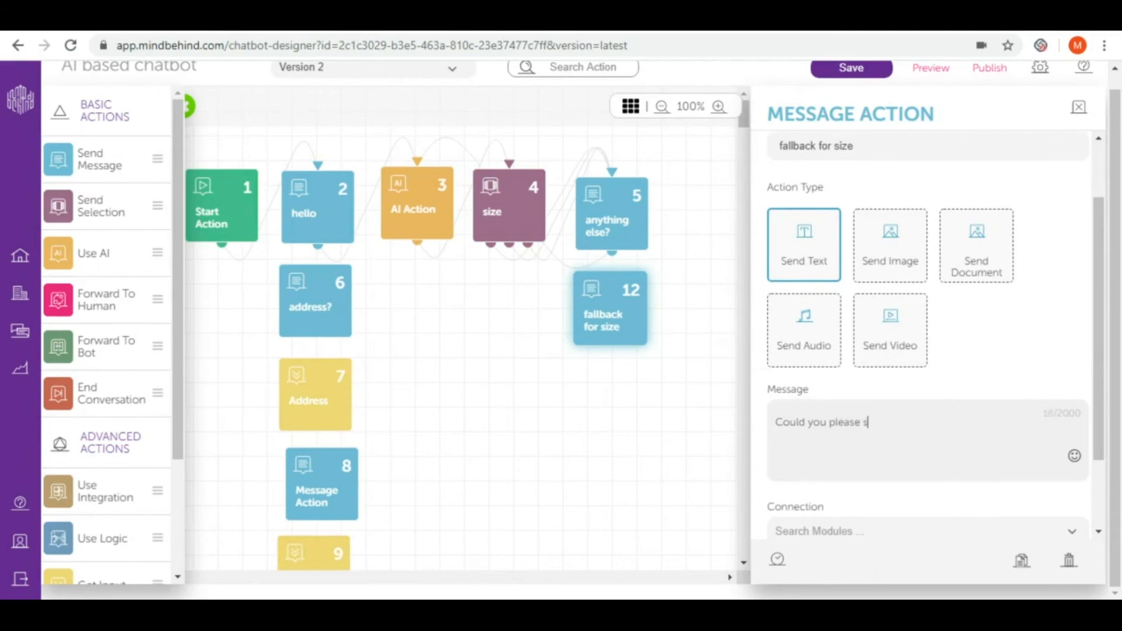
text(elect size for your)
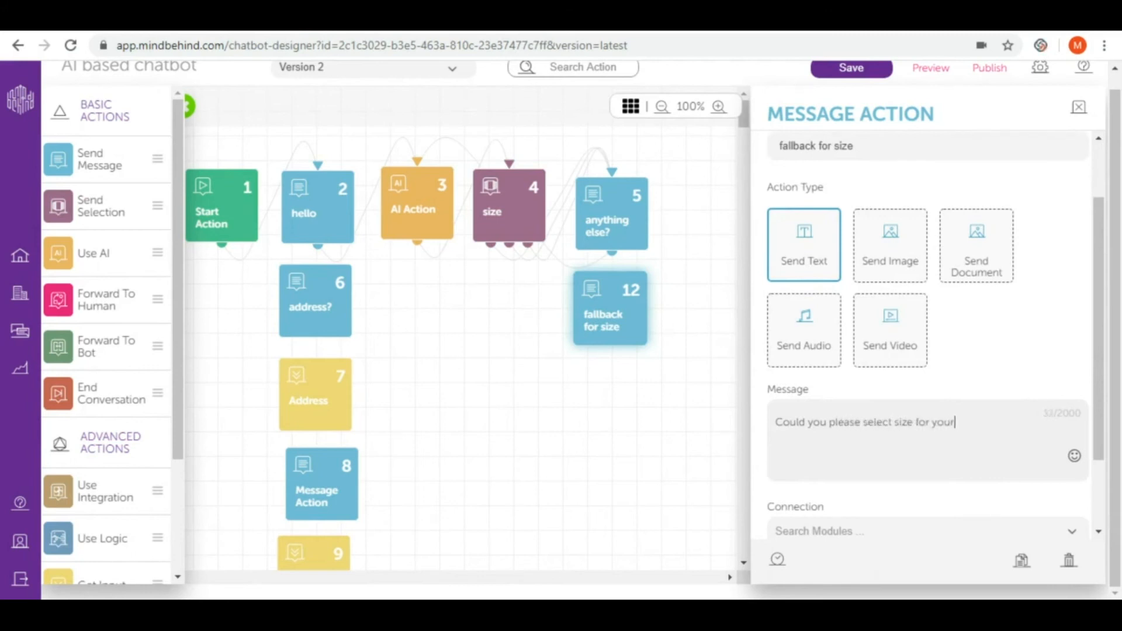
text(order?)
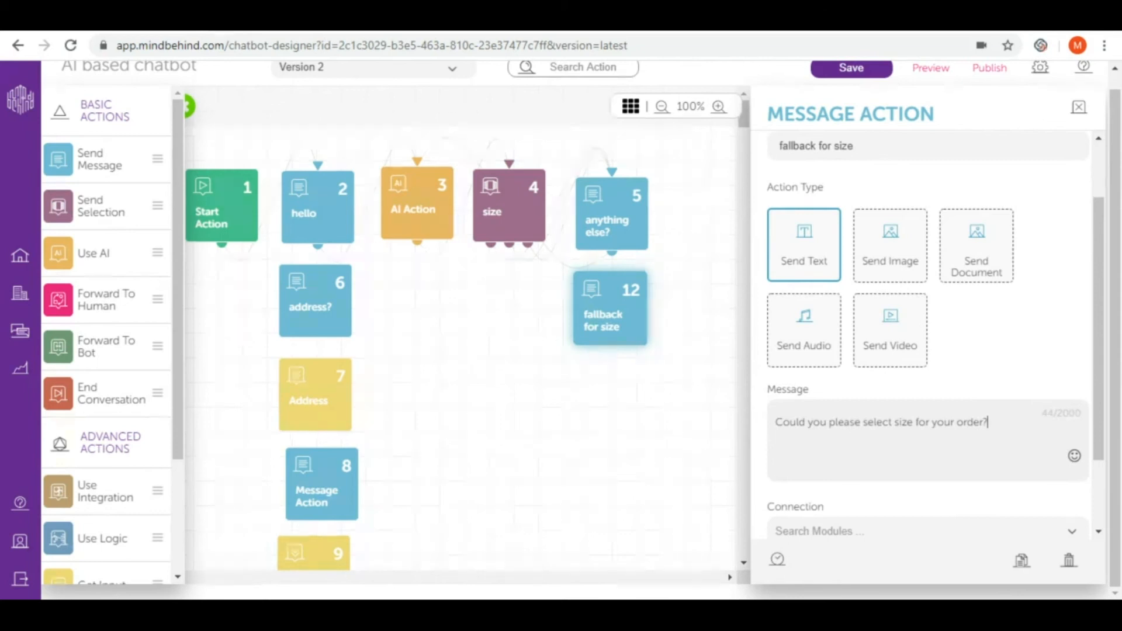
- Connect the fallback message back to the 'size' selection step
scroll(down, 3)
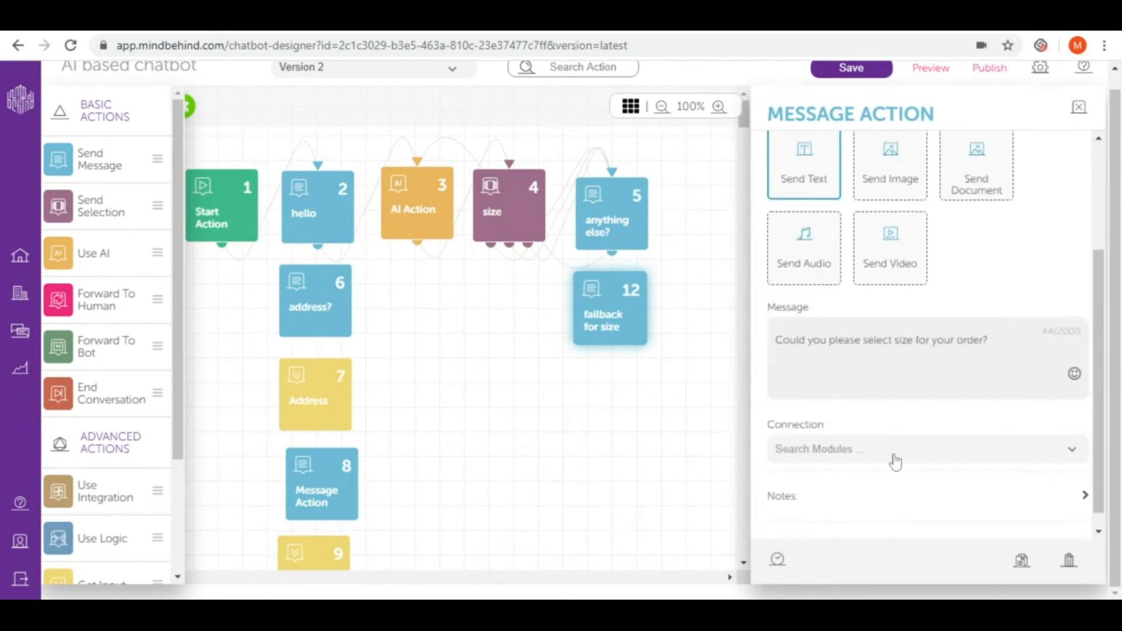
click(923, 449)
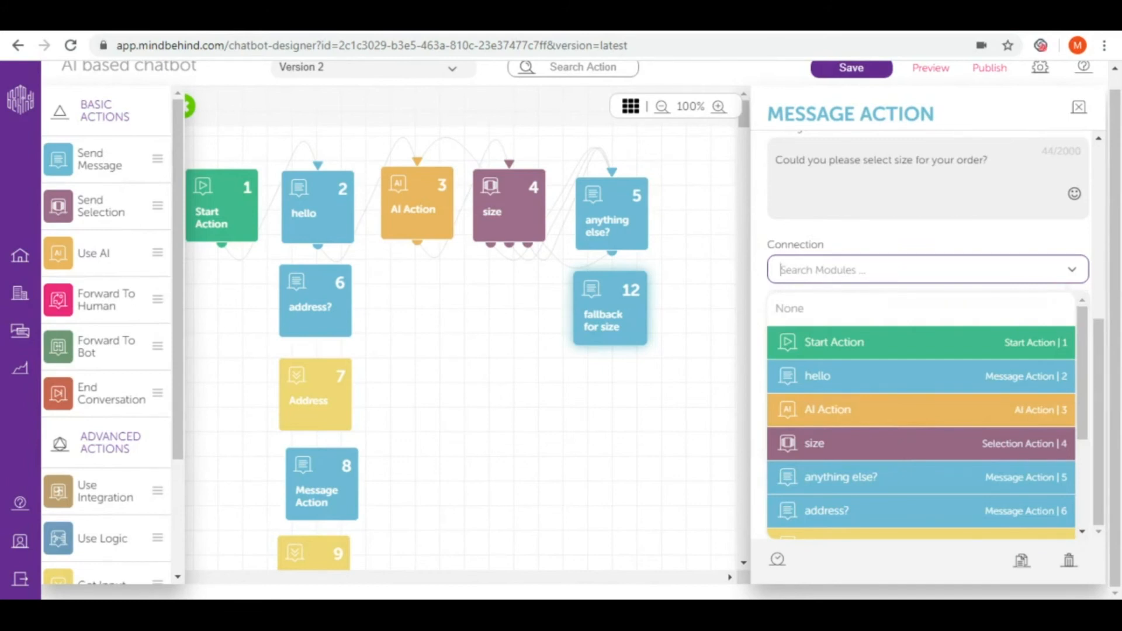
click(508, 204)
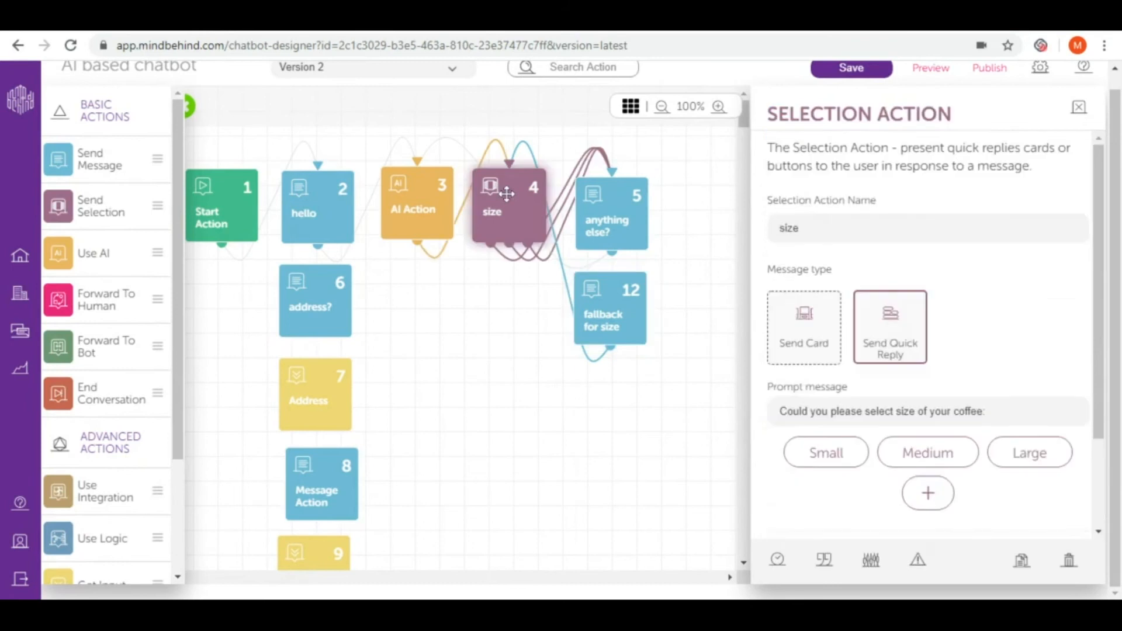
- Set 'fallback for size' as the size step's invalid-selection fallback and save as Version 3
scroll(down, 3)
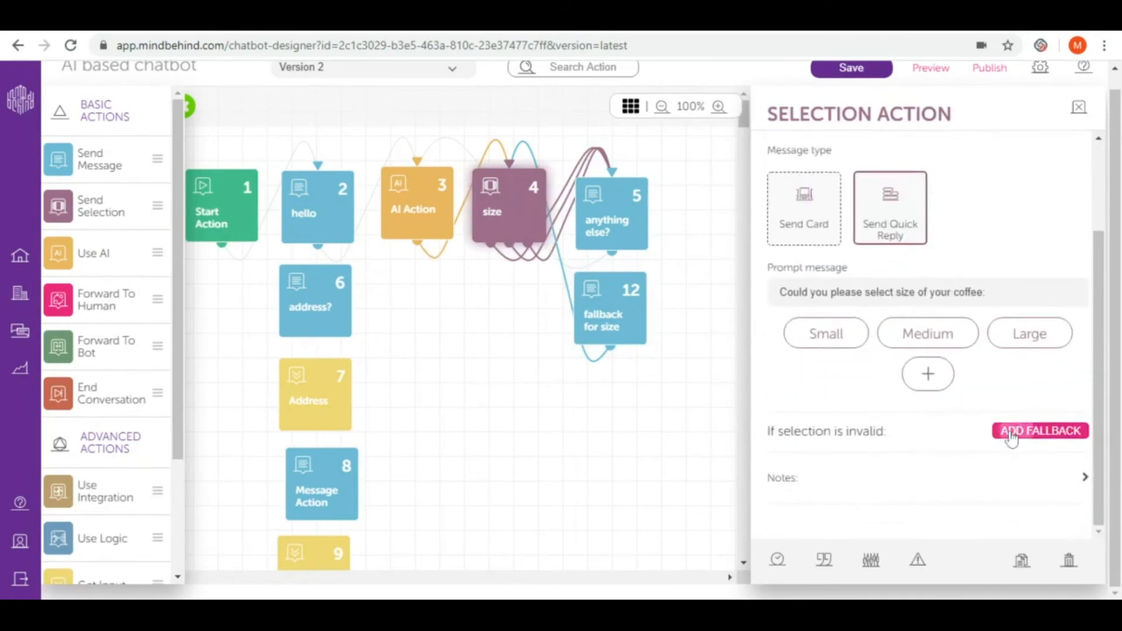
click(1039, 430)
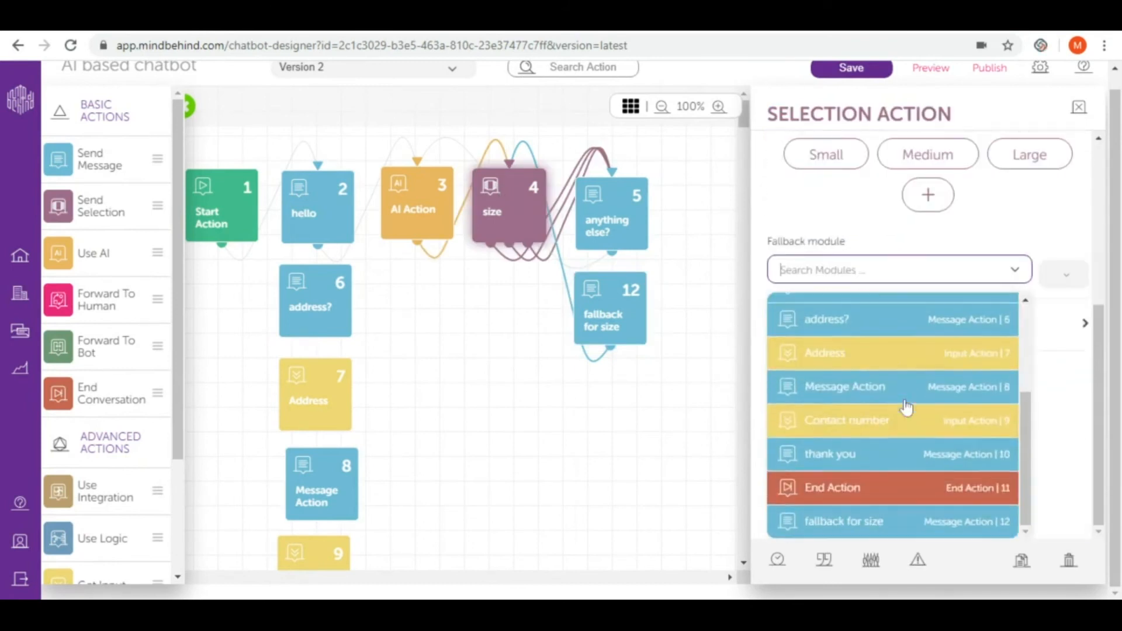
click(842, 520)
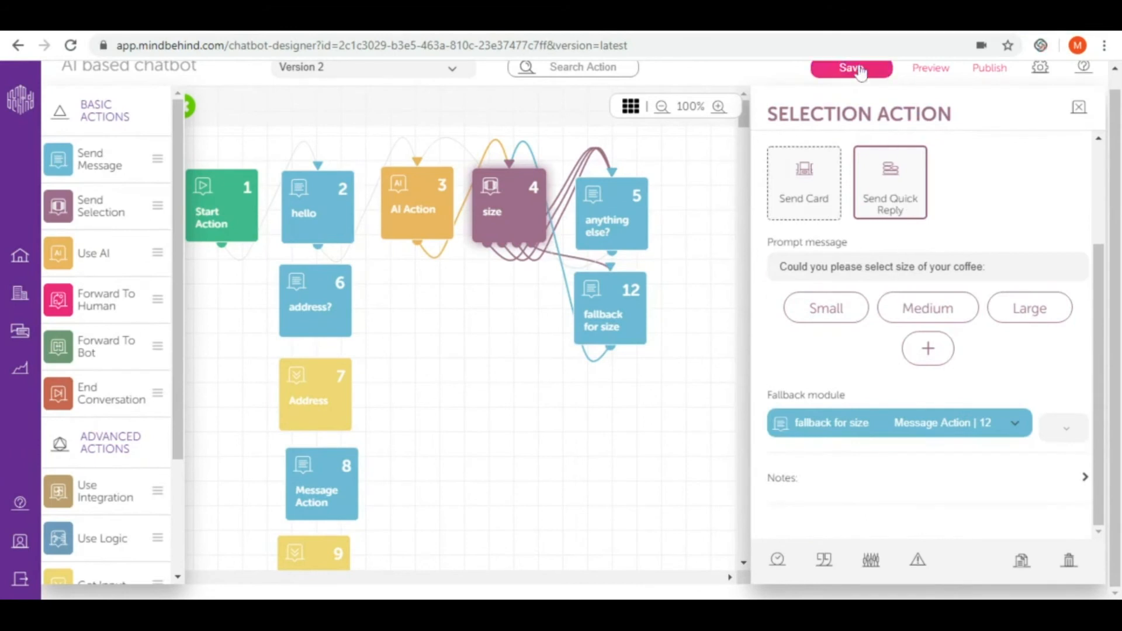
click(851, 67)
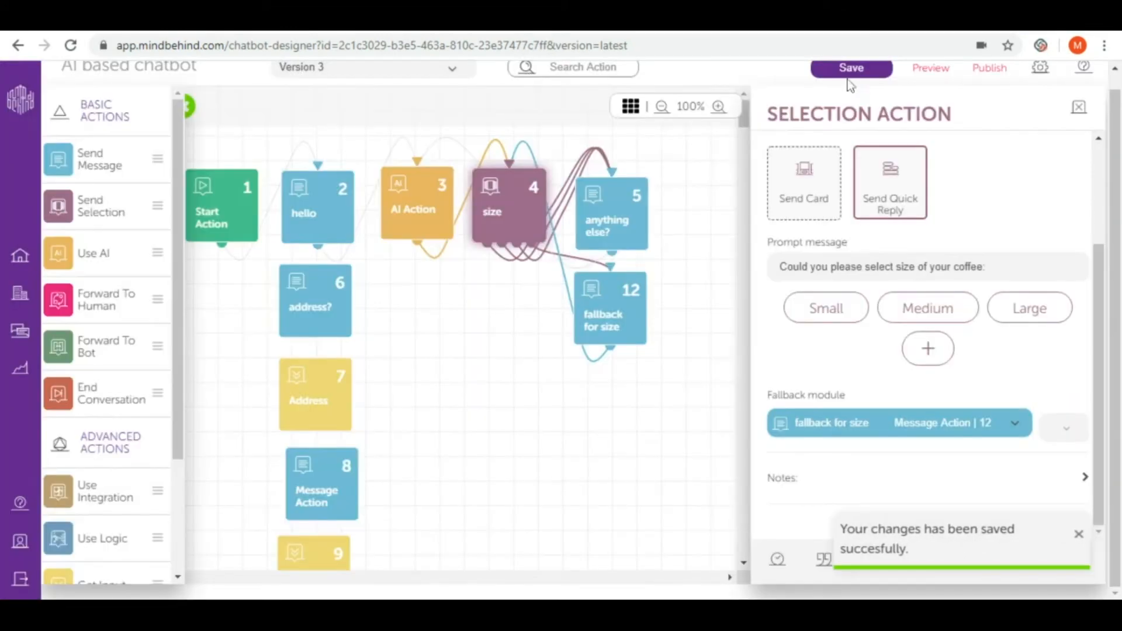
scroll(up, 3)
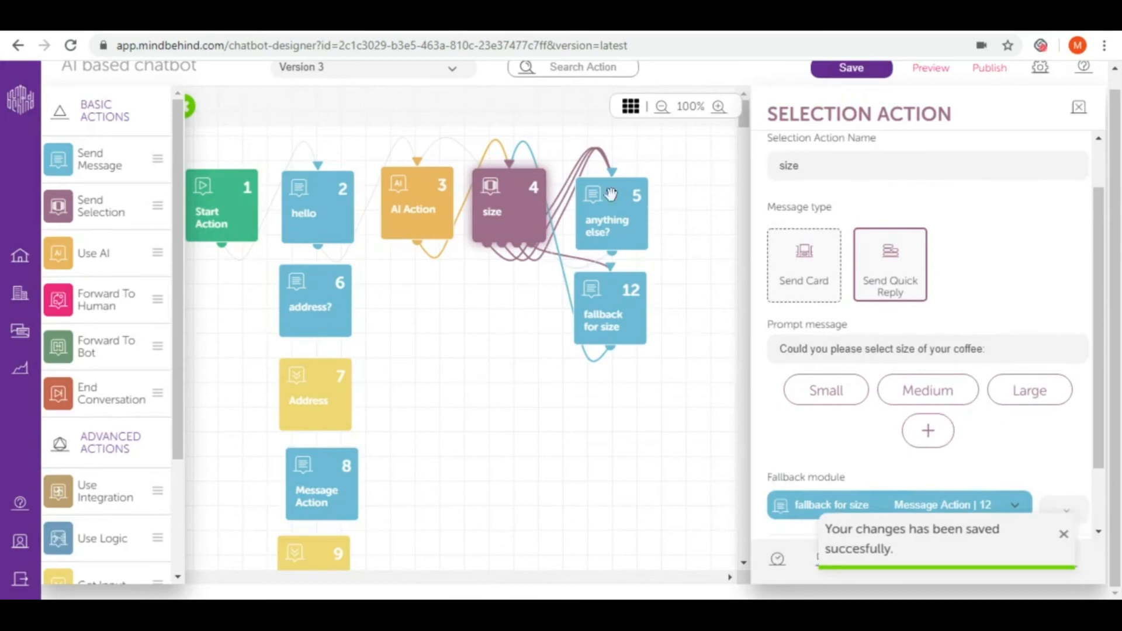
- Check the 'anything else?' message connects to AI Action, then reopen the AI Action step
click(609, 215)
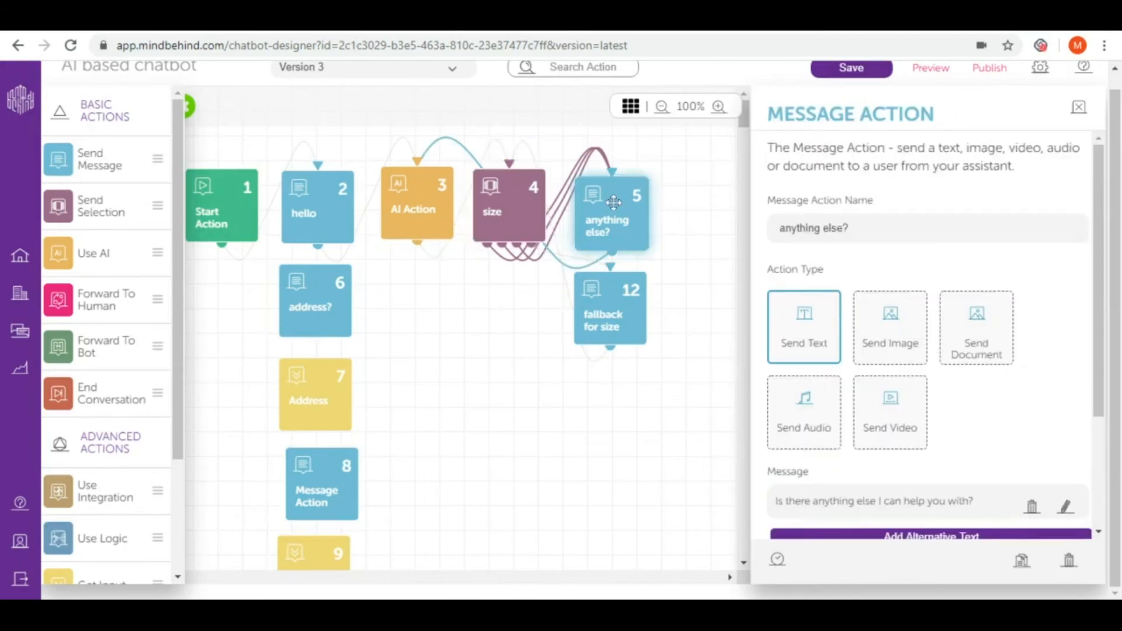
scroll(down, 3)
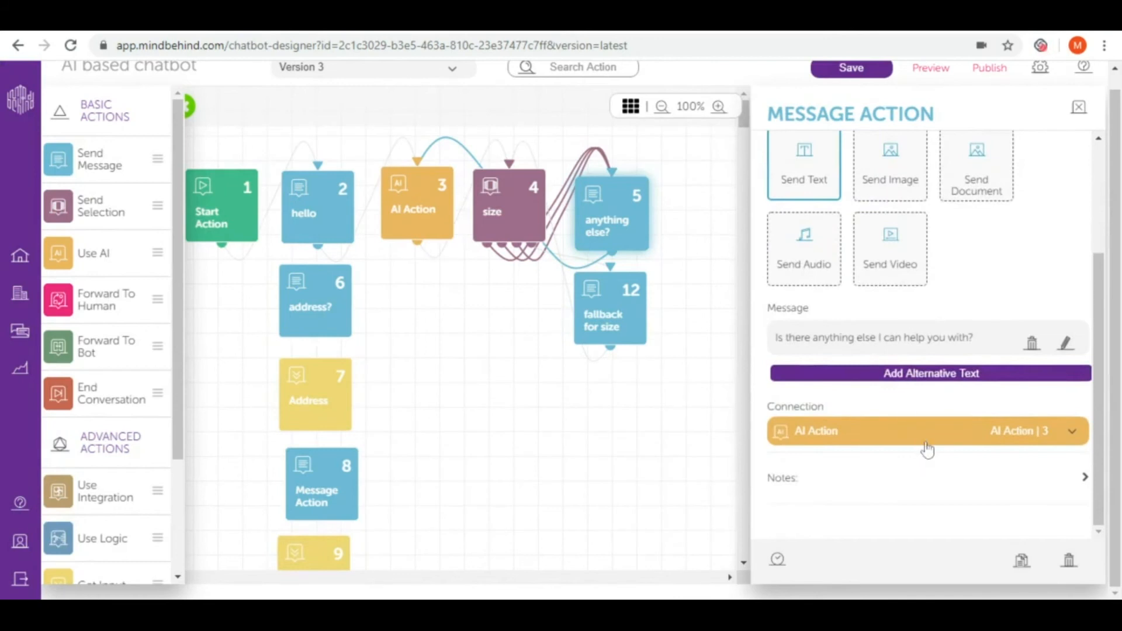
mouse_move(889, 420)
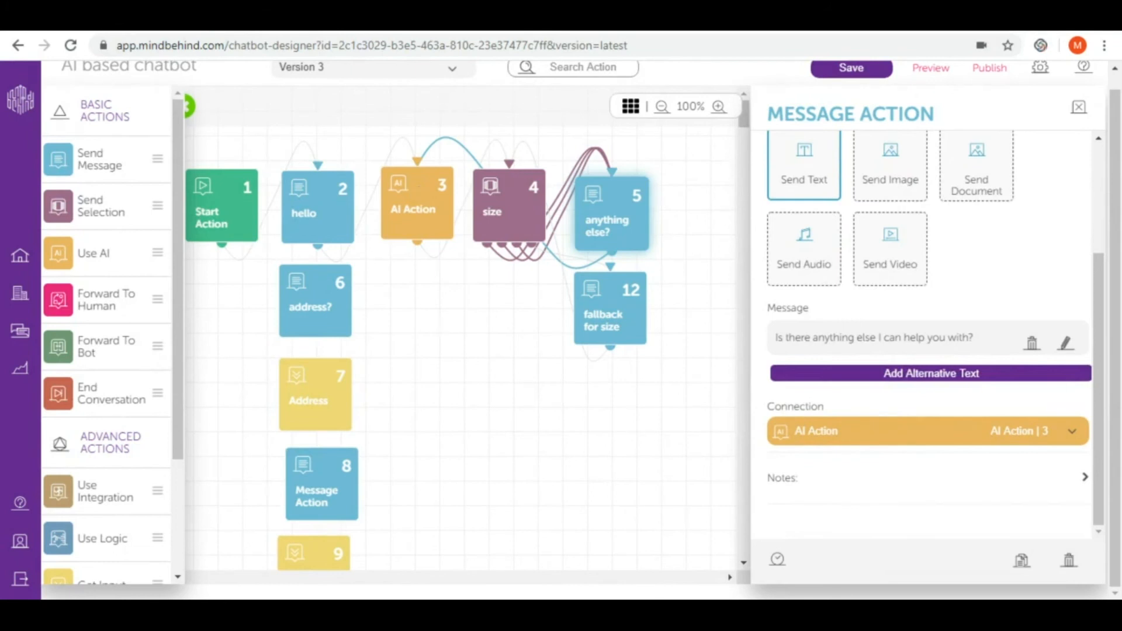
click(417, 204)
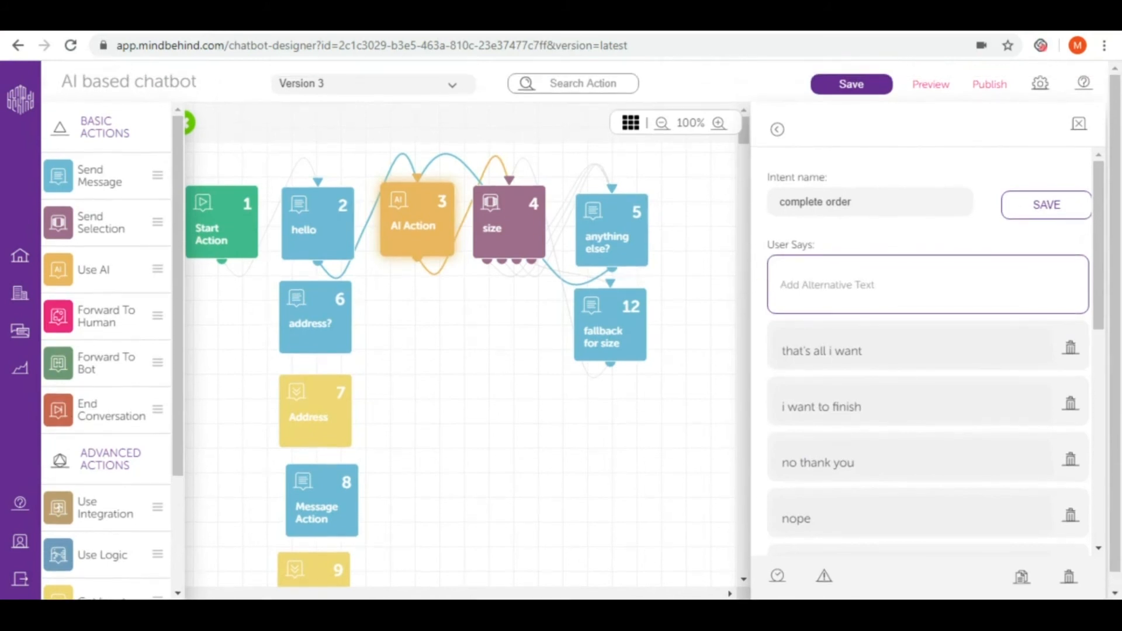
- Connect the 'complete order' intent to the 'address?' message and bring up that step's settings
scroll(down, 3)
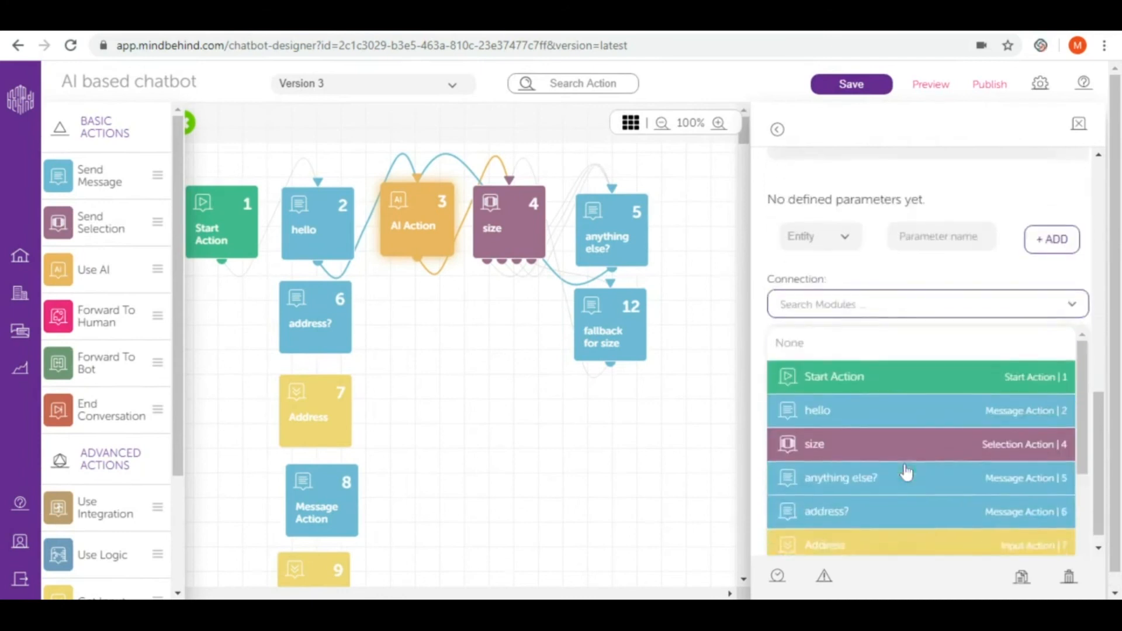
scroll(down, 3)
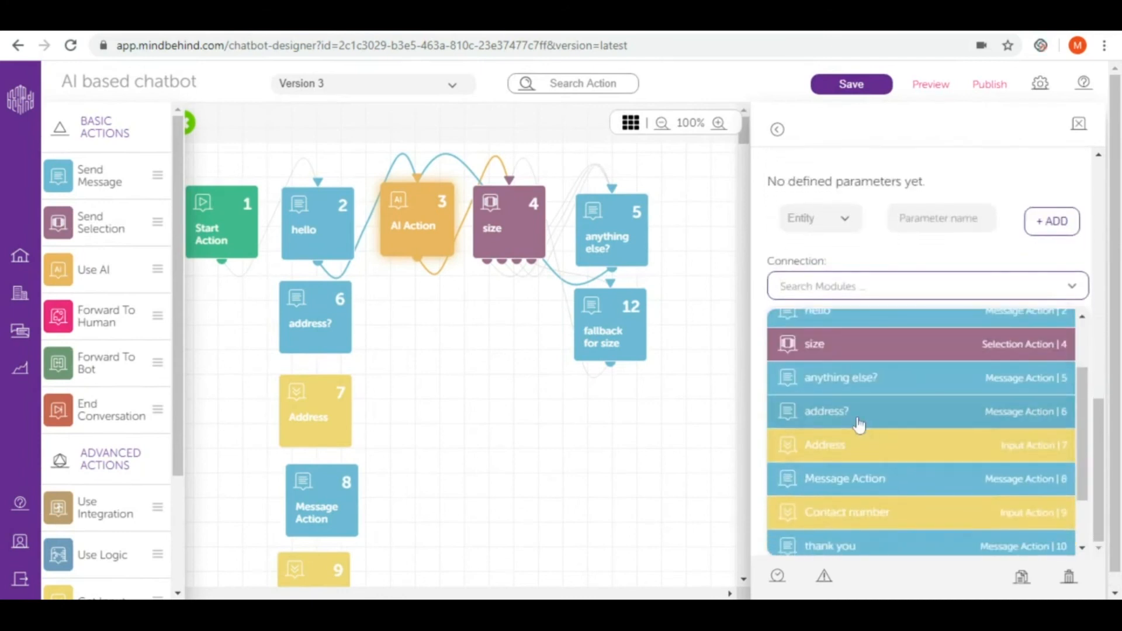
click(826, 411)
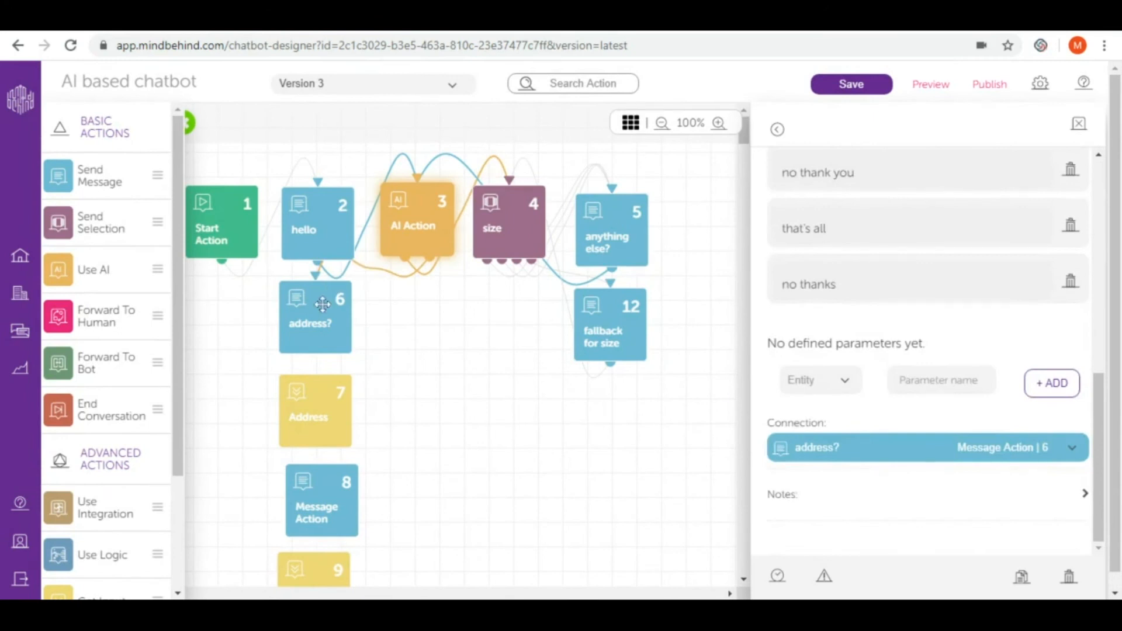
click(315, 316)
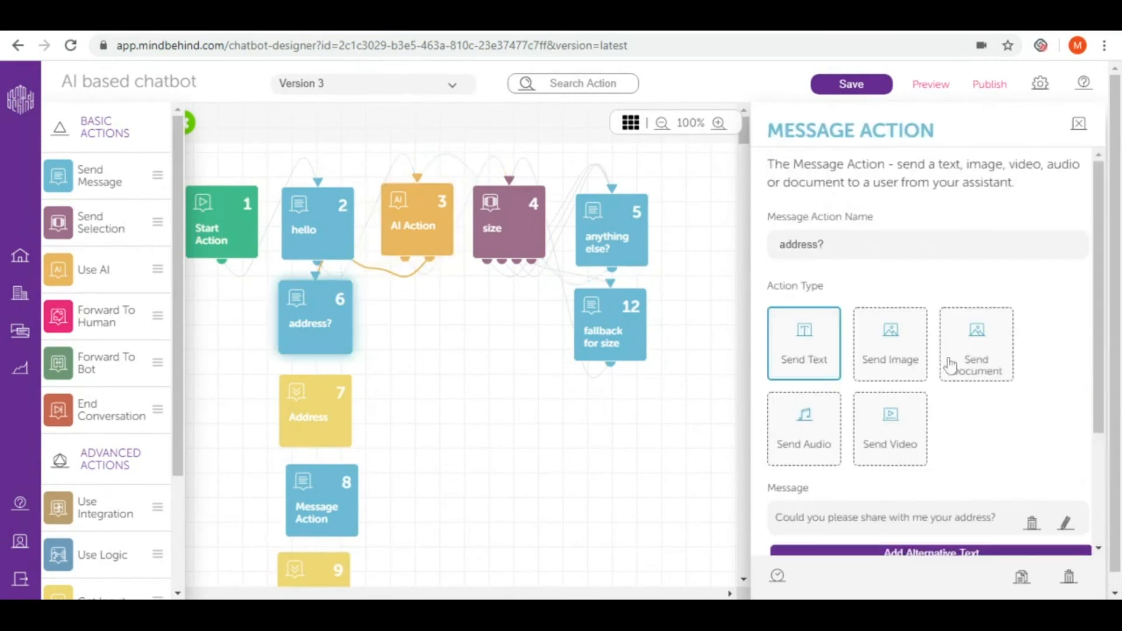
- Connect the Address input step onward to Message Action 8
scroll(down, 3)
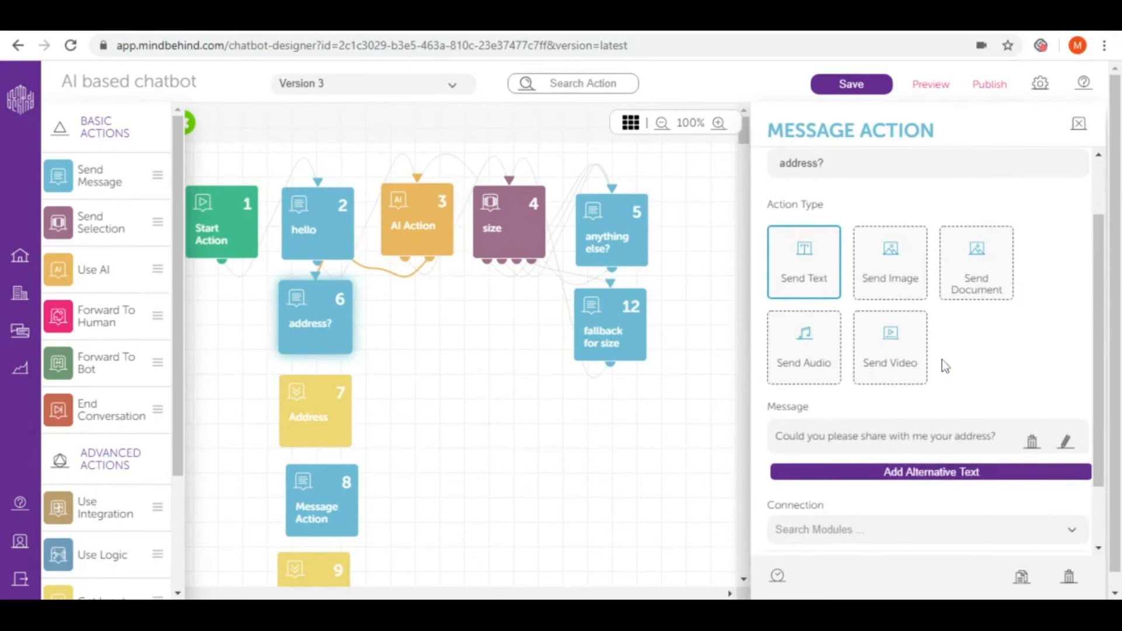
scroll(down, 3)
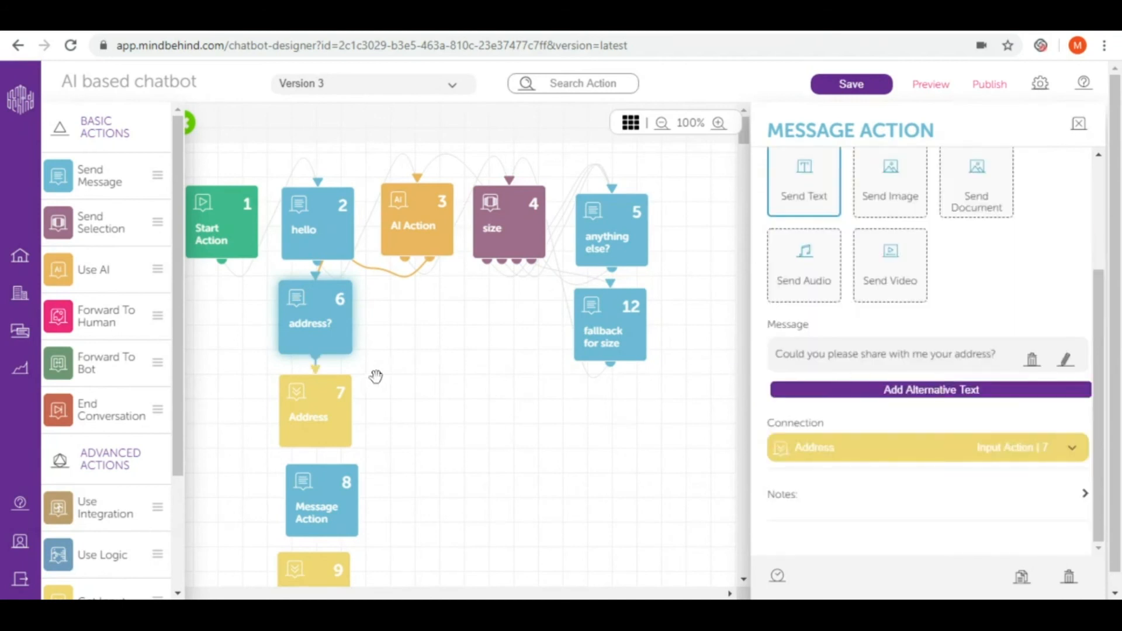
click(314, 412)
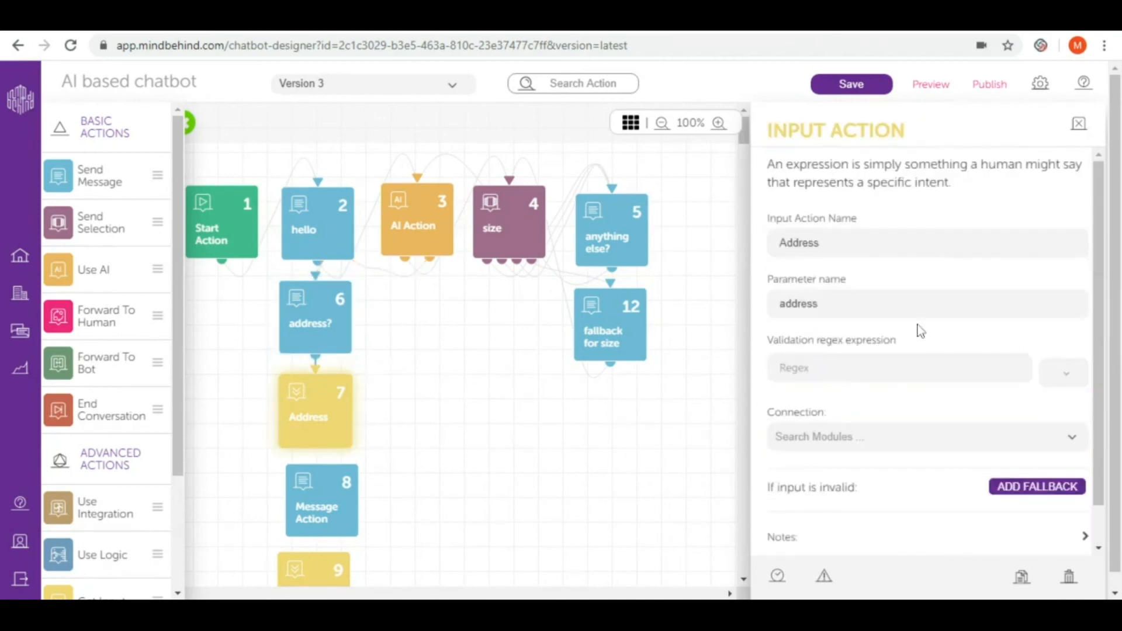
mouse_move(911, 439)
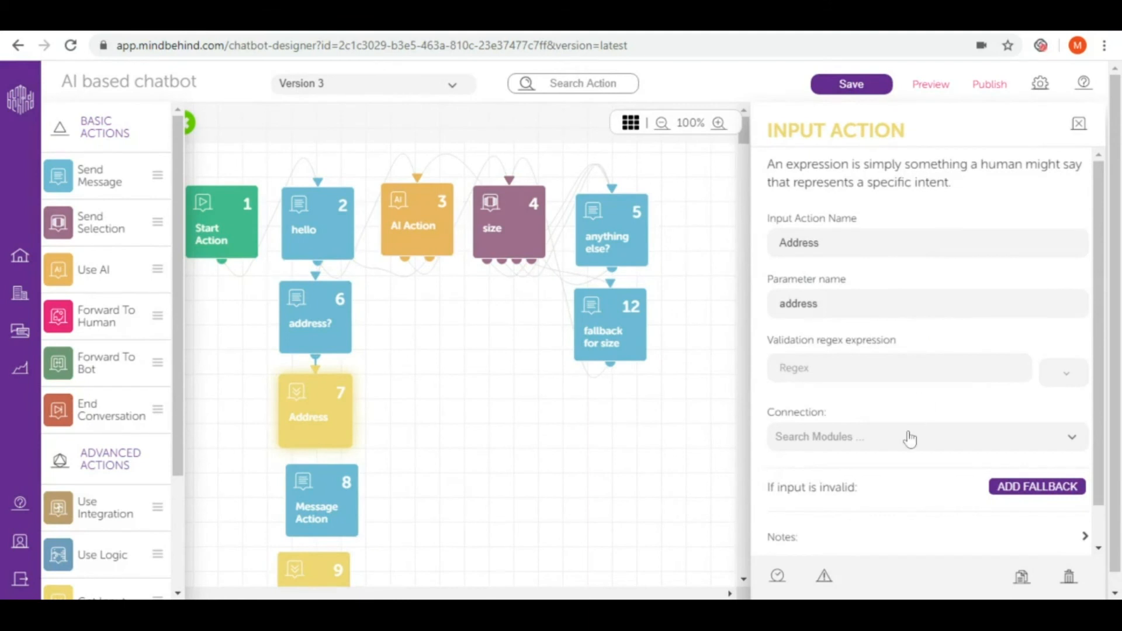
click(926, 436)
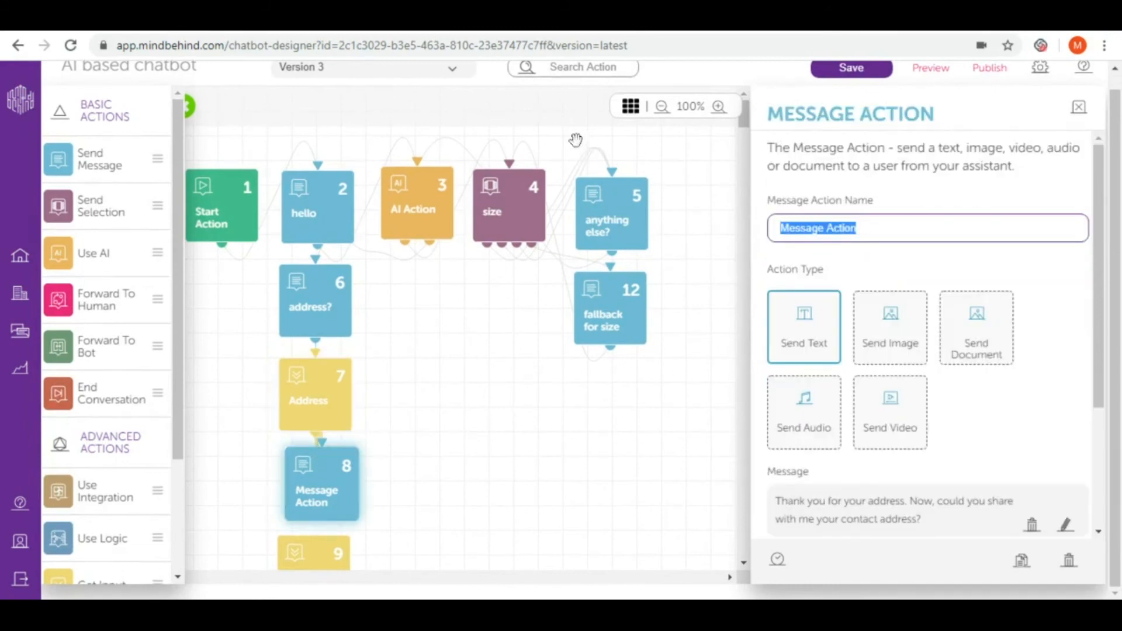
- Name the message 'phone number' and connect it to the Contact number input (Input Action 9)
text(phone)
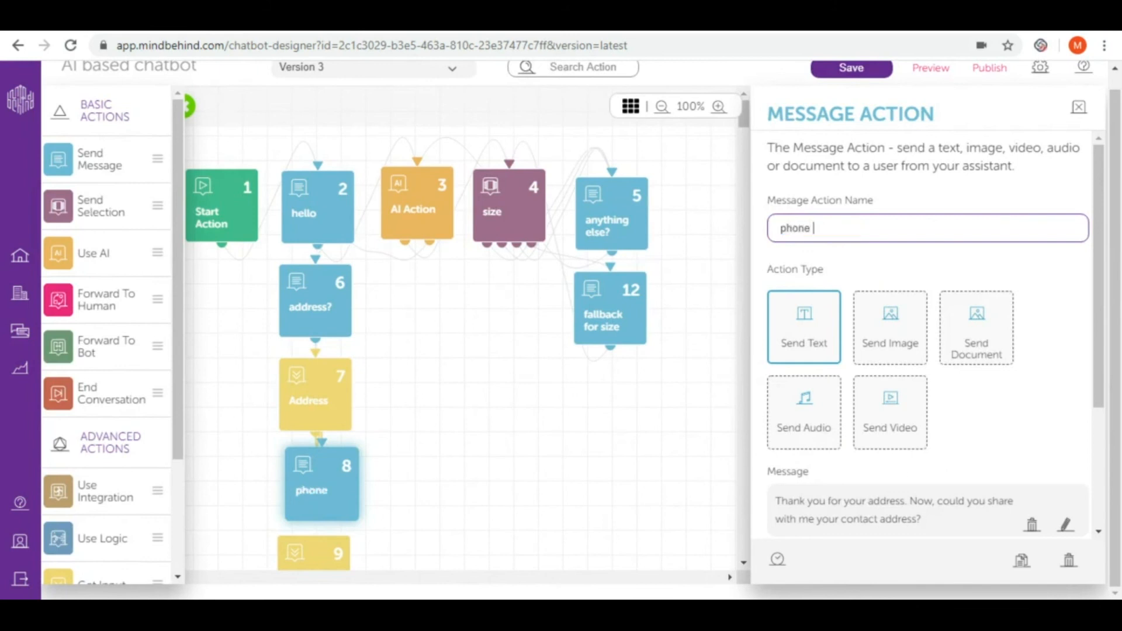
text(number)
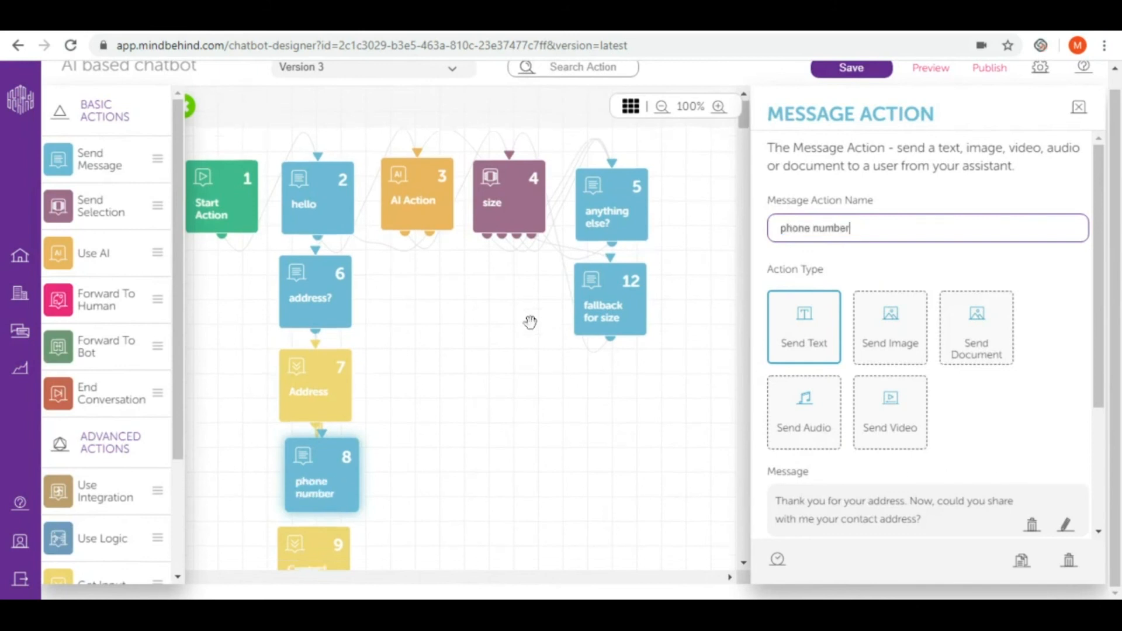
scroll(down, 3)
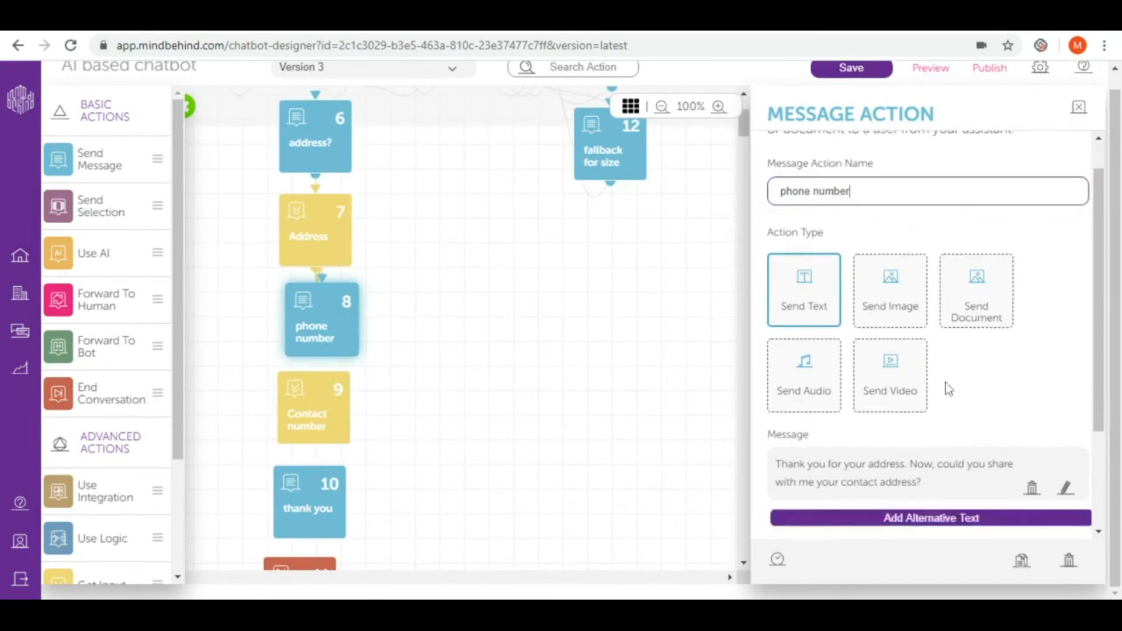
click(926, 270)
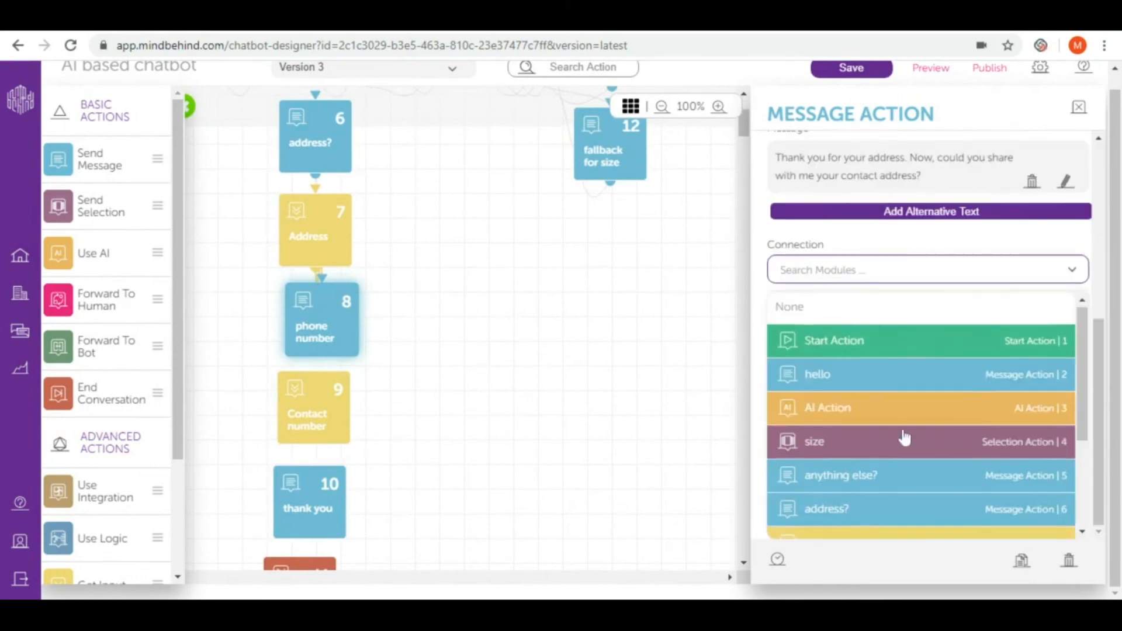
scroll(down, 3)
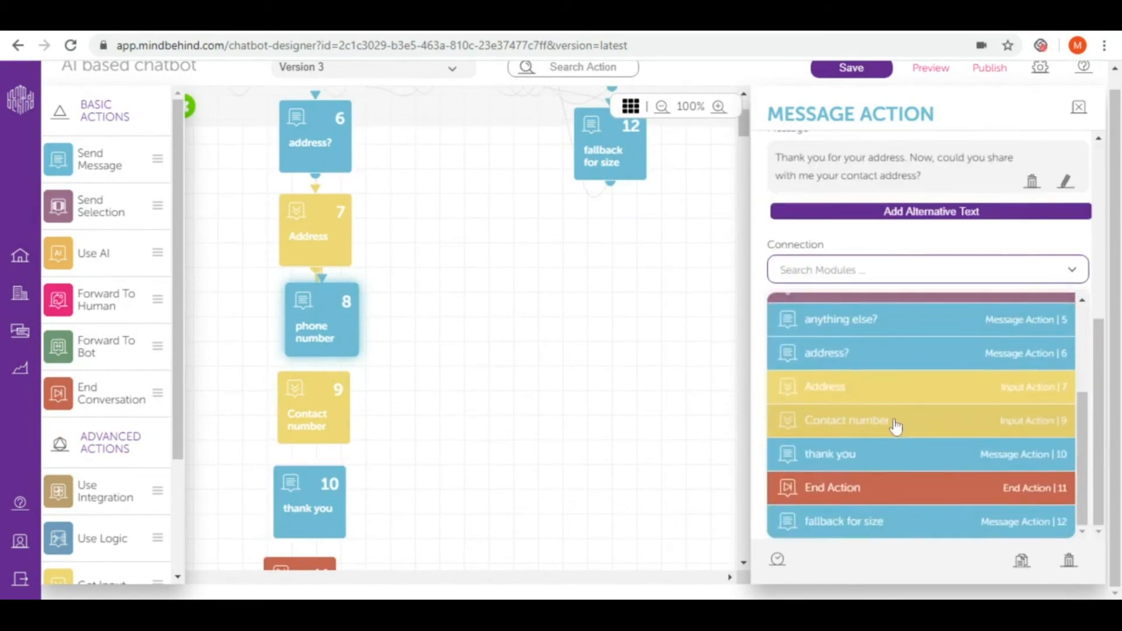
click(848, 420)
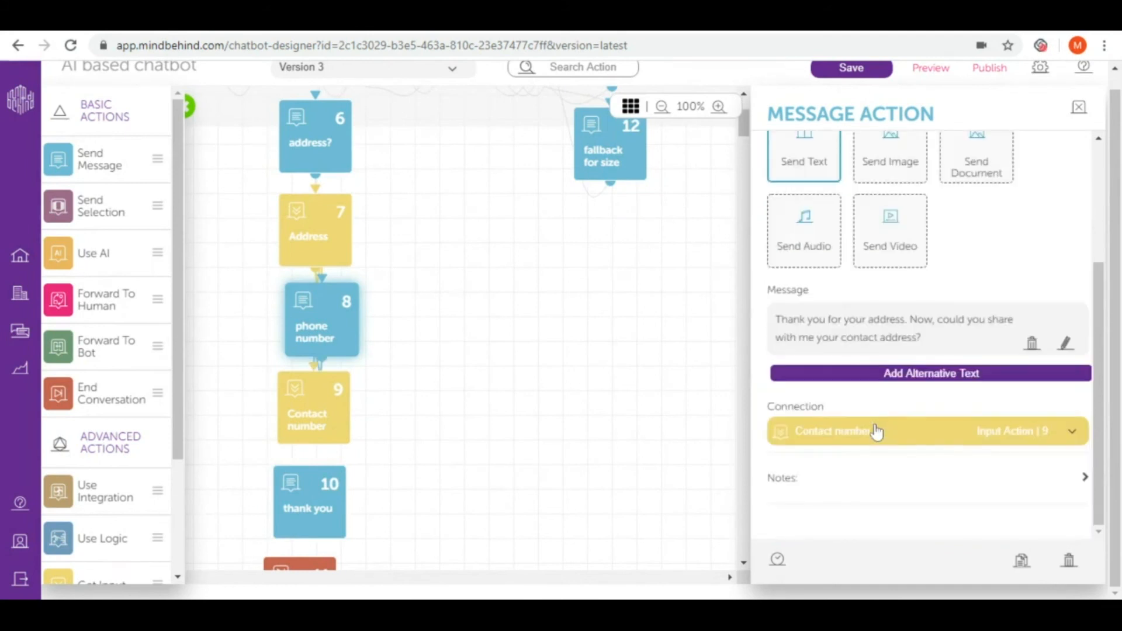
mouse_move(870, 408)
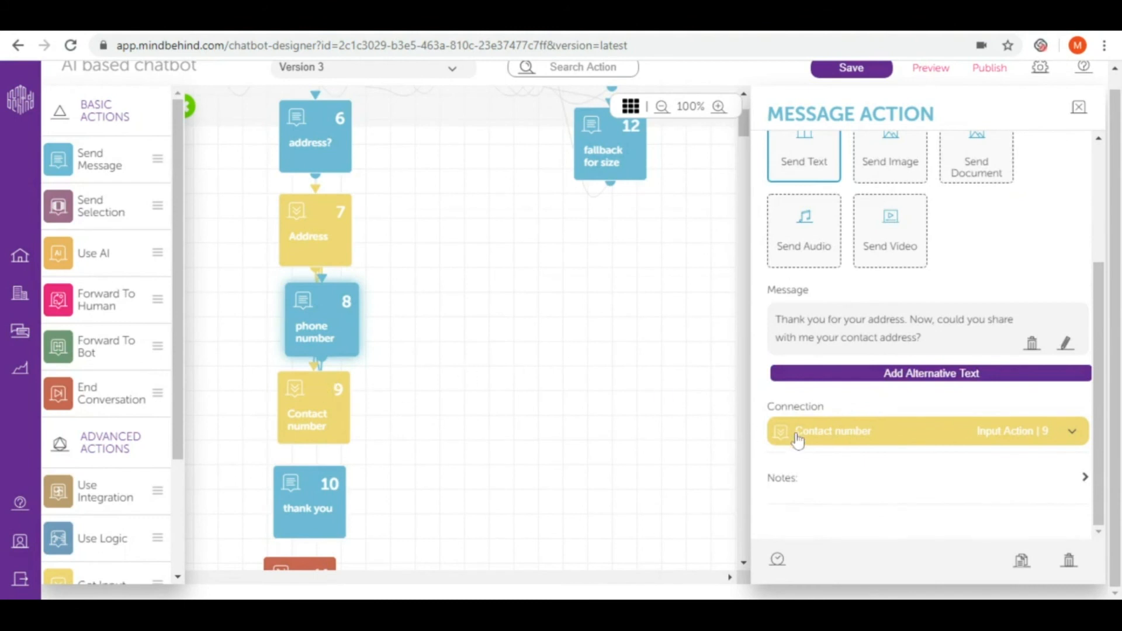
- Connect the Contact number input to the thank you message (Message Action 10)
click(832, 431)
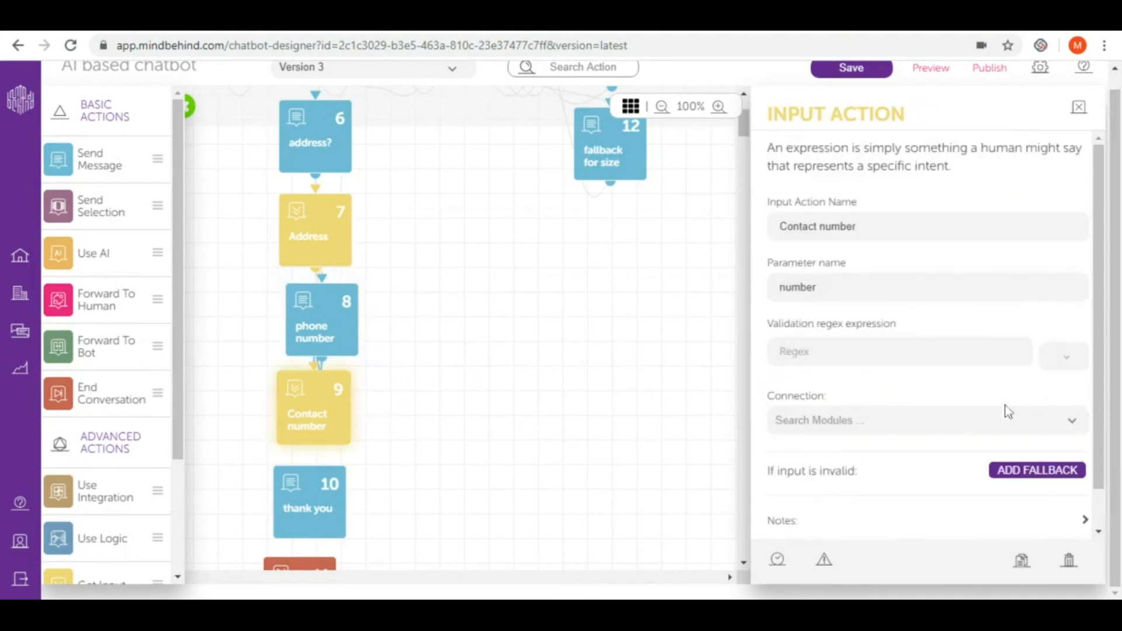
click(927, 420)
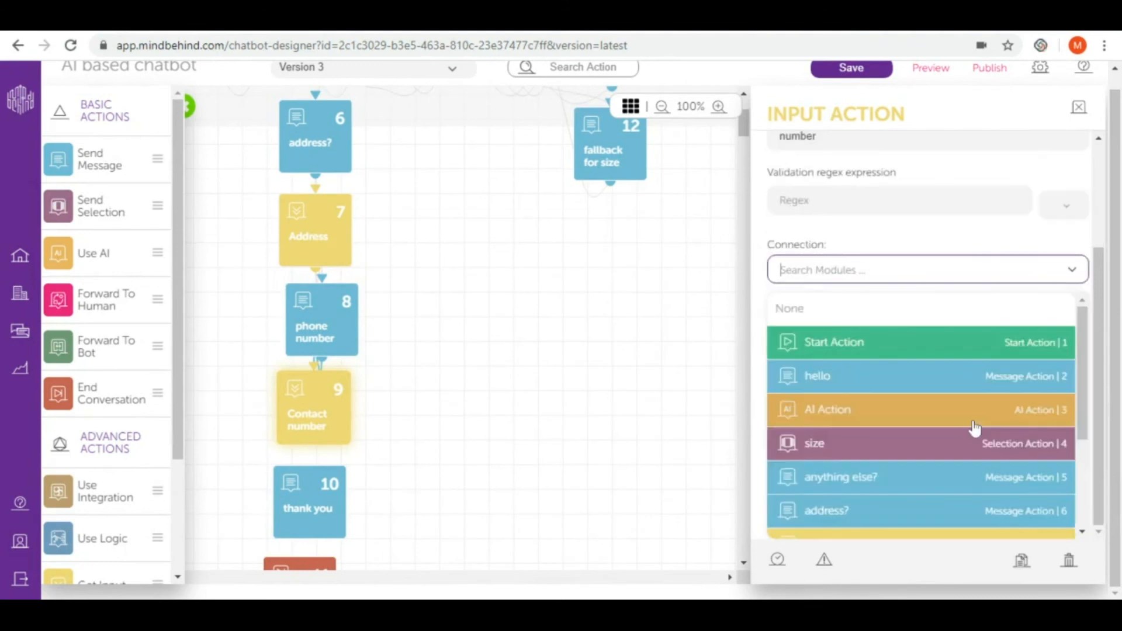
scroll(down, 3)
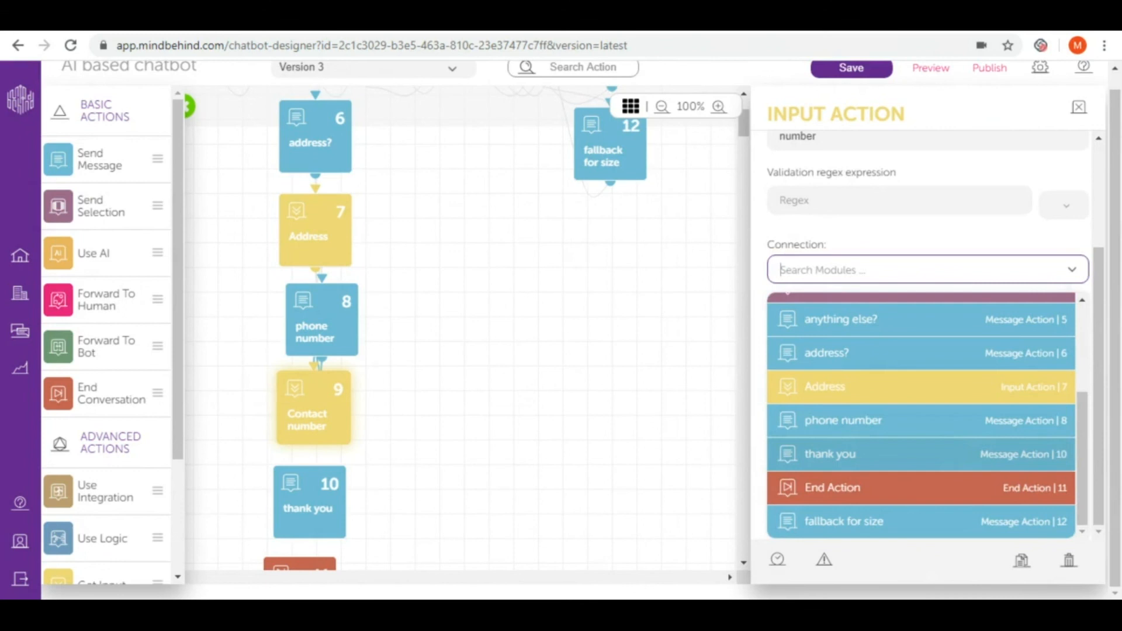
click(829, 454)
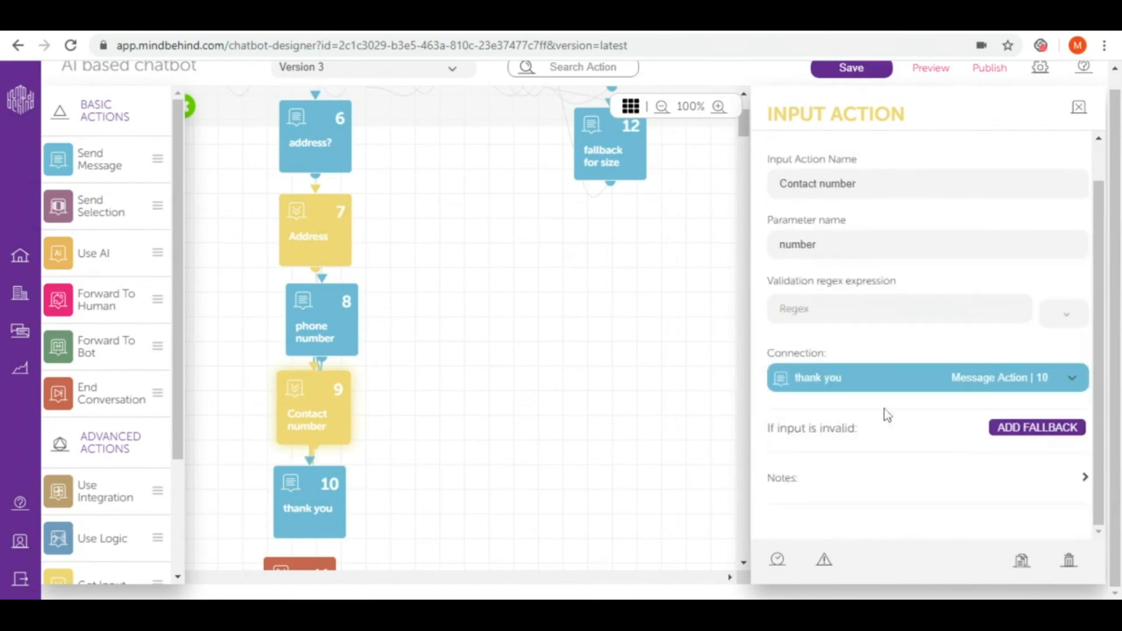
scroll(down, 3)
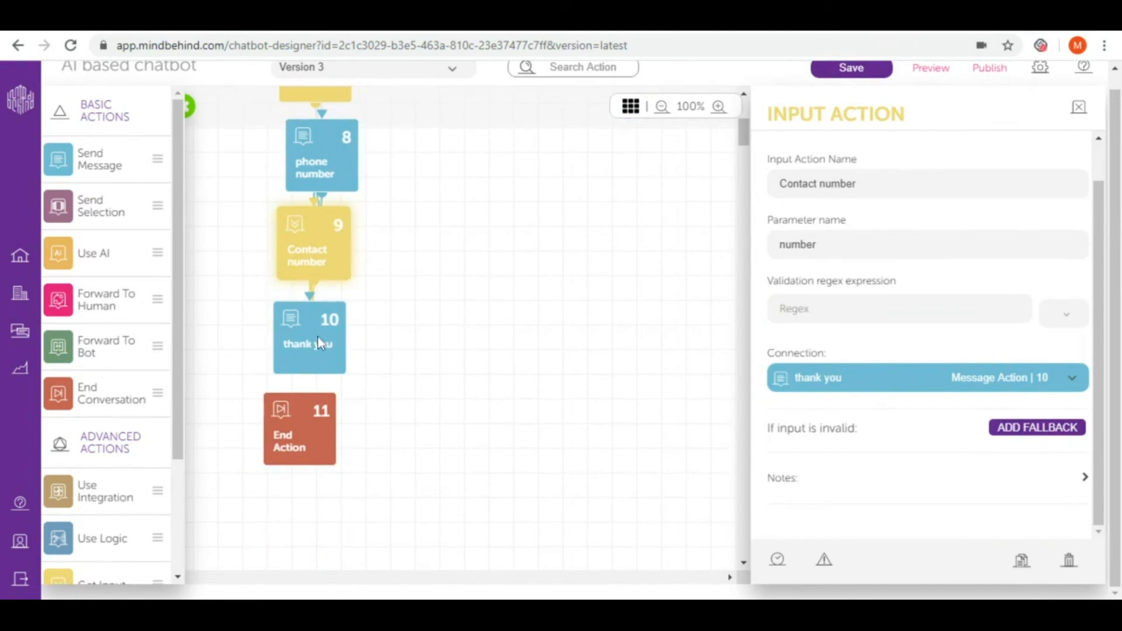
- Connect the thank you message to End Action and add a Fallback message leading to AI Action
click(309, 337)
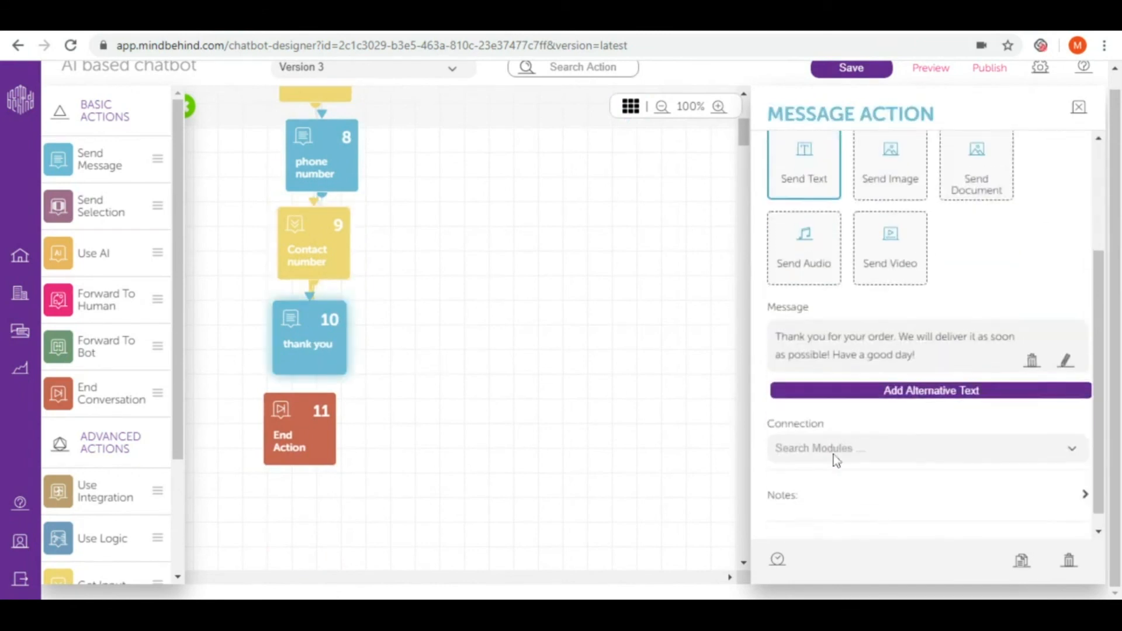
mouse_move(823, 455)
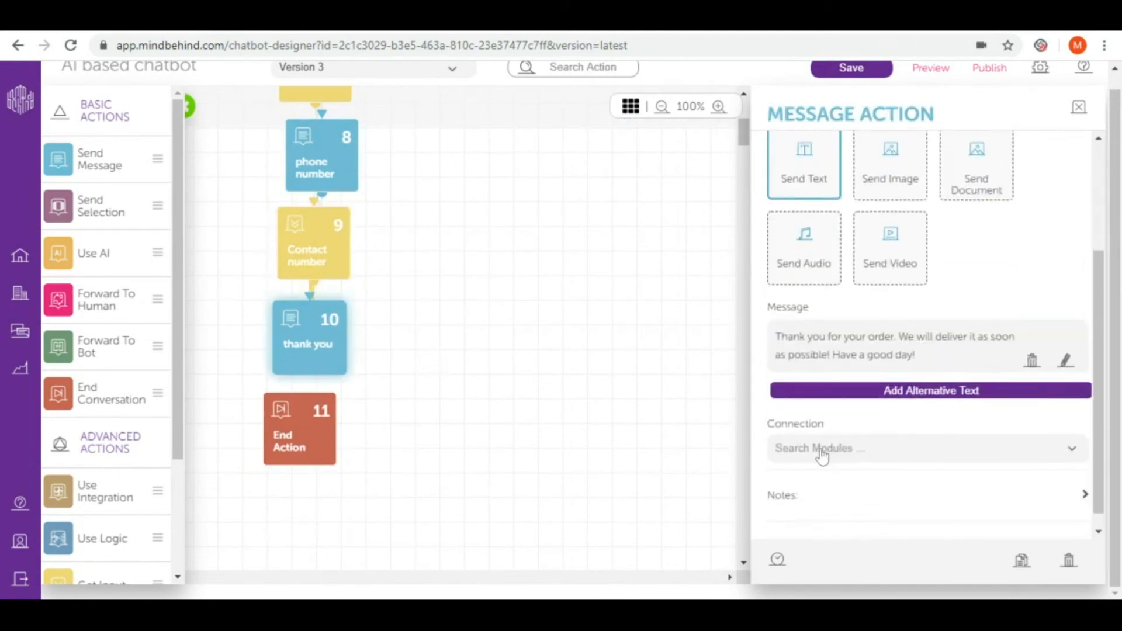
click(923, 449)
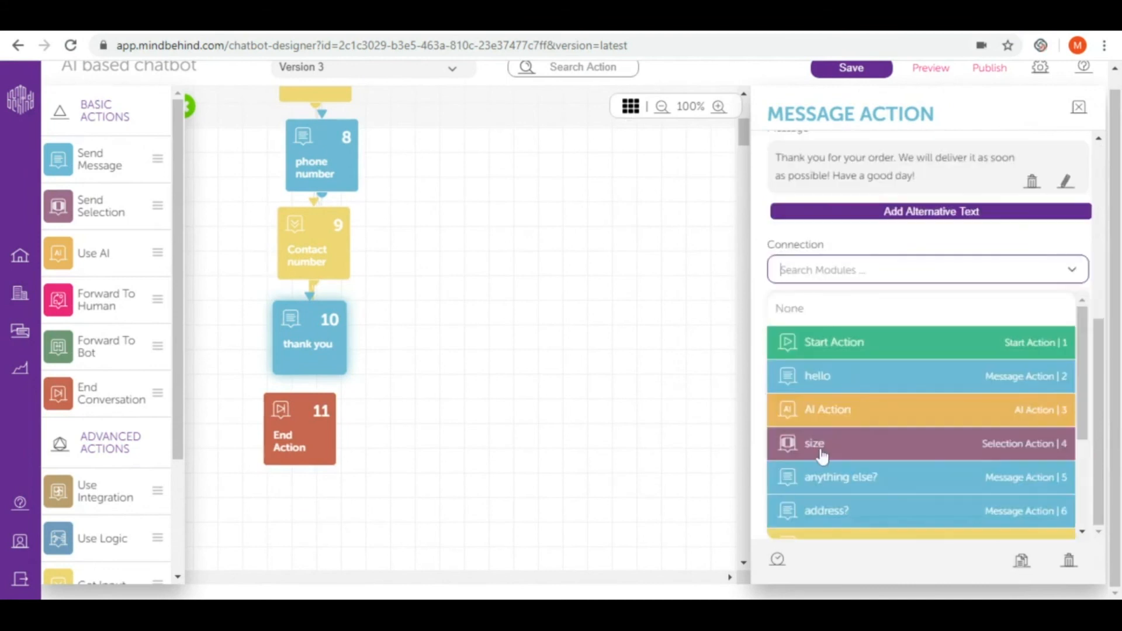
scroll(down, 3)
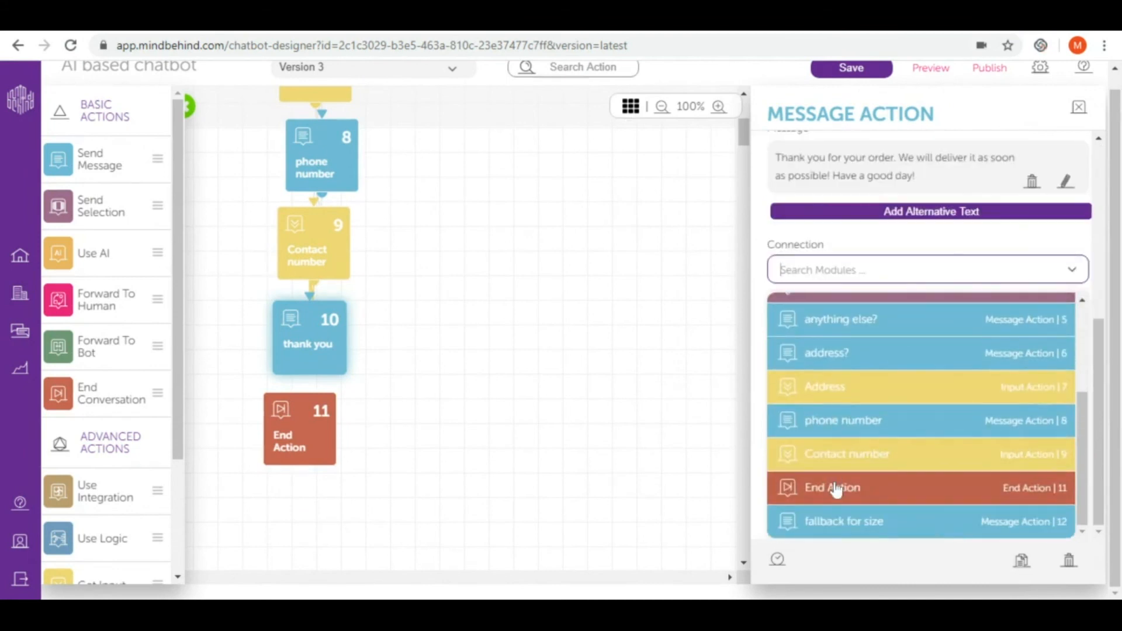
click(832, 487)
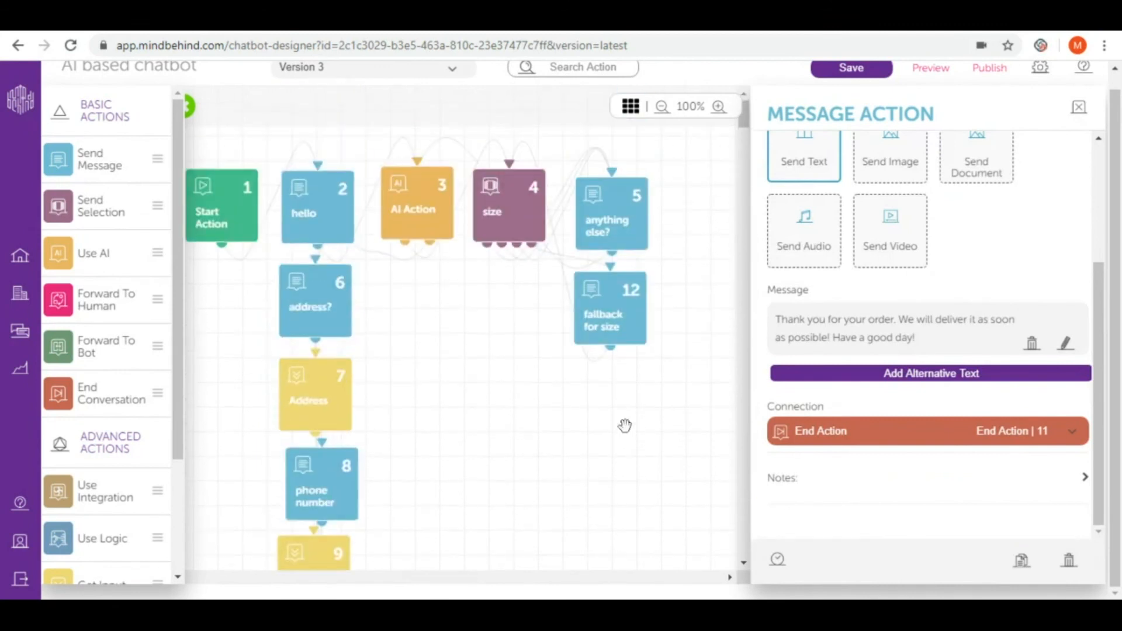
mouse_move(584, 412)
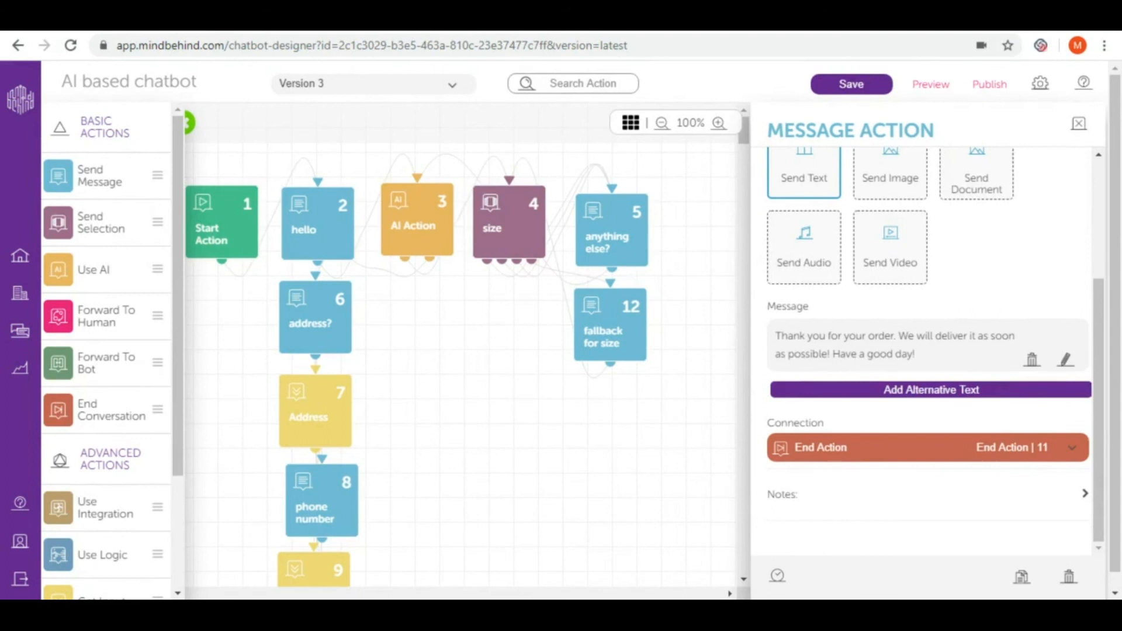
click(850, 83)
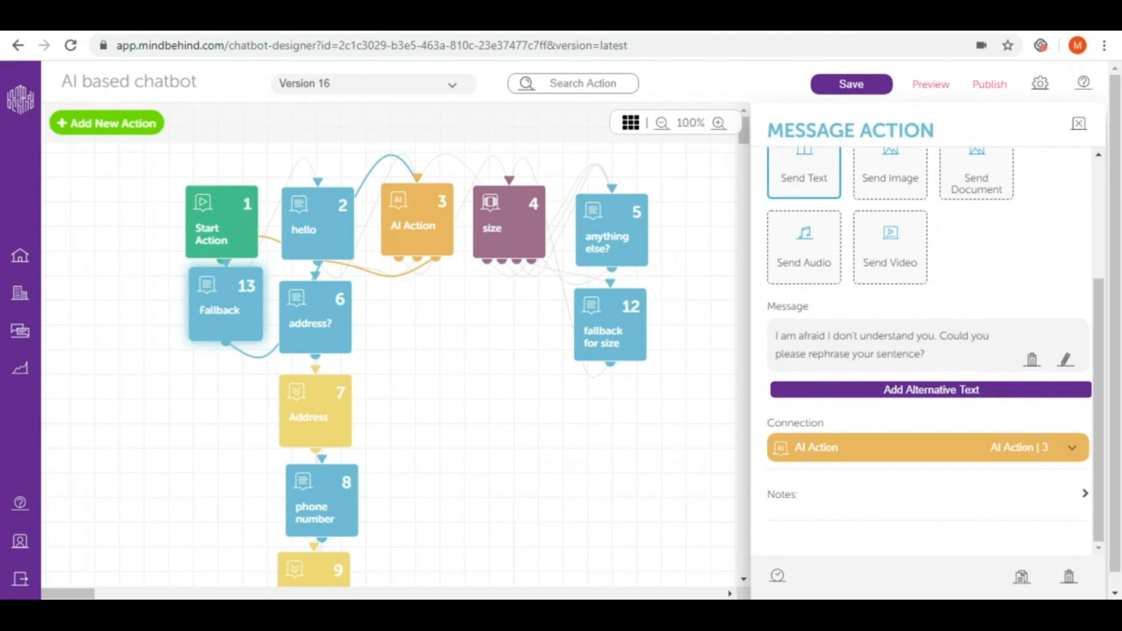
mouse_move(930, 83)
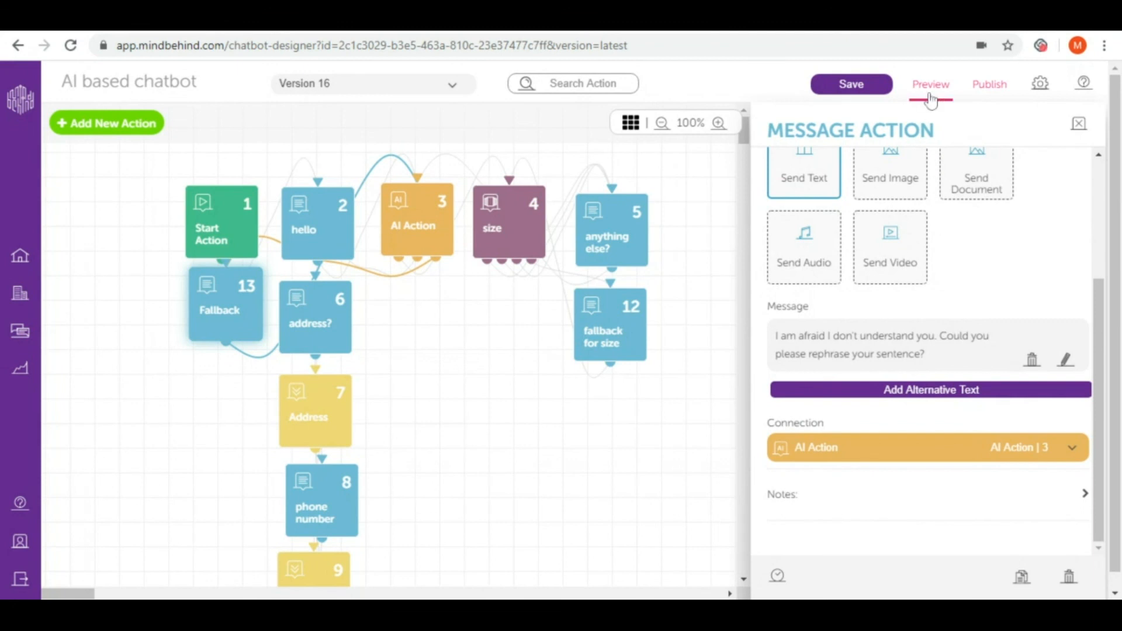
- In Preview chat, order a coffee and choose the Small size
click(930, 84)
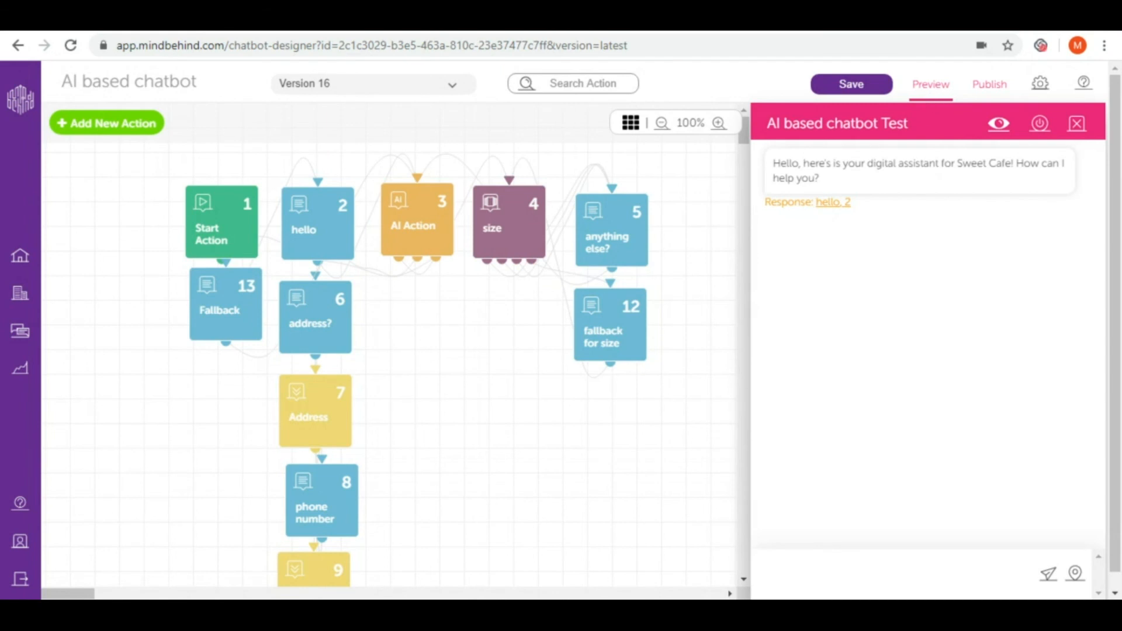
mouse_move(961, 203)
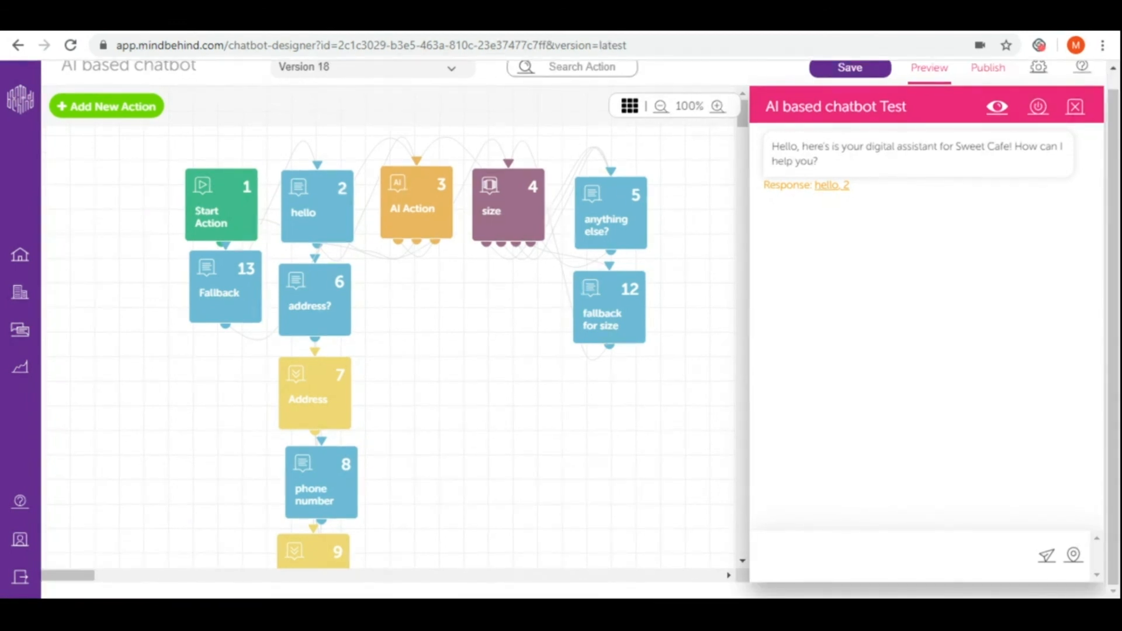
text(I'd like to)
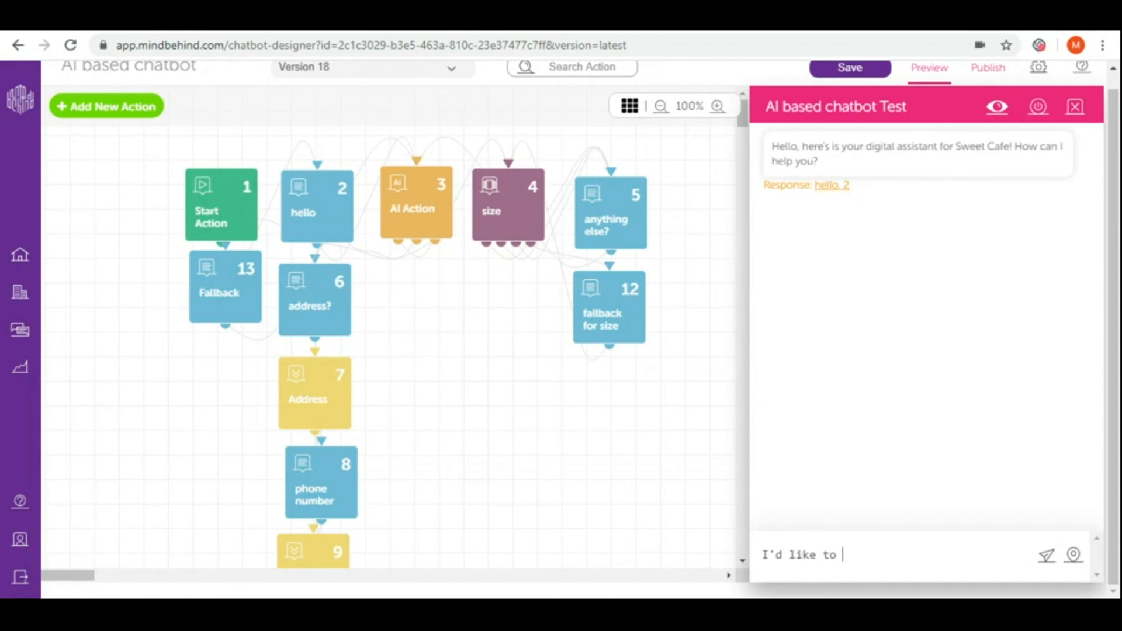
text(have a co)
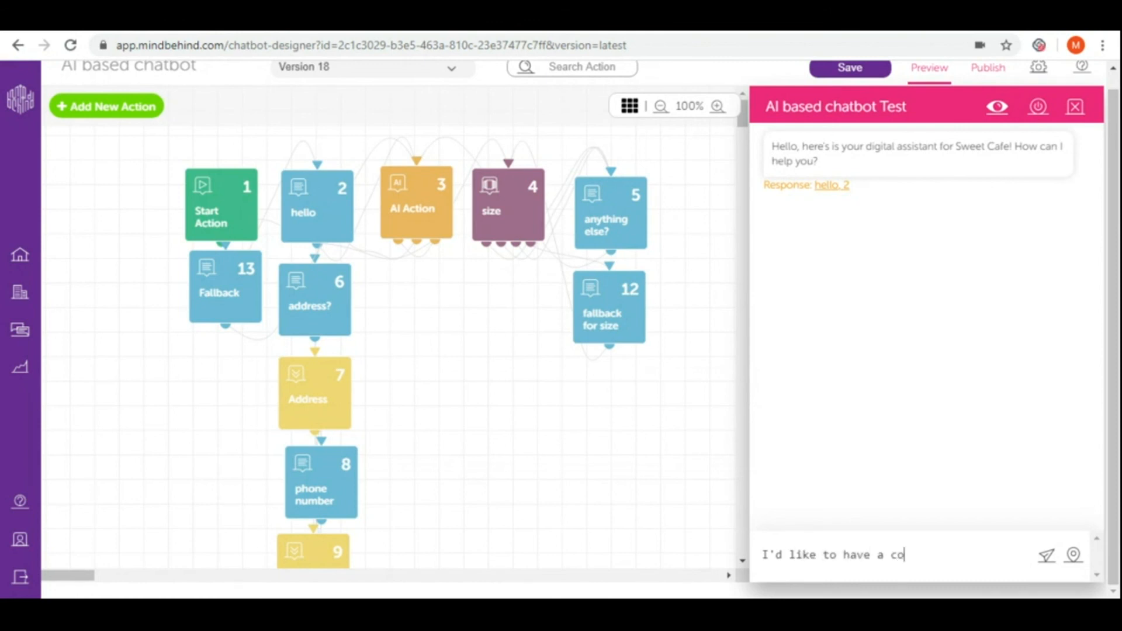
key(Return)
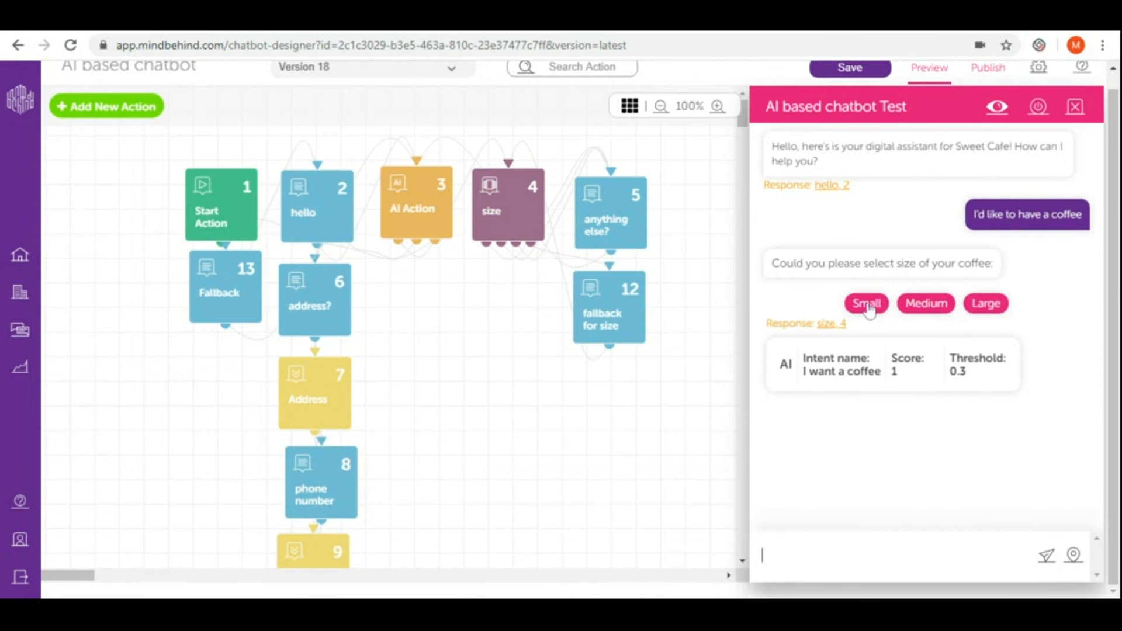
click(866, 303)
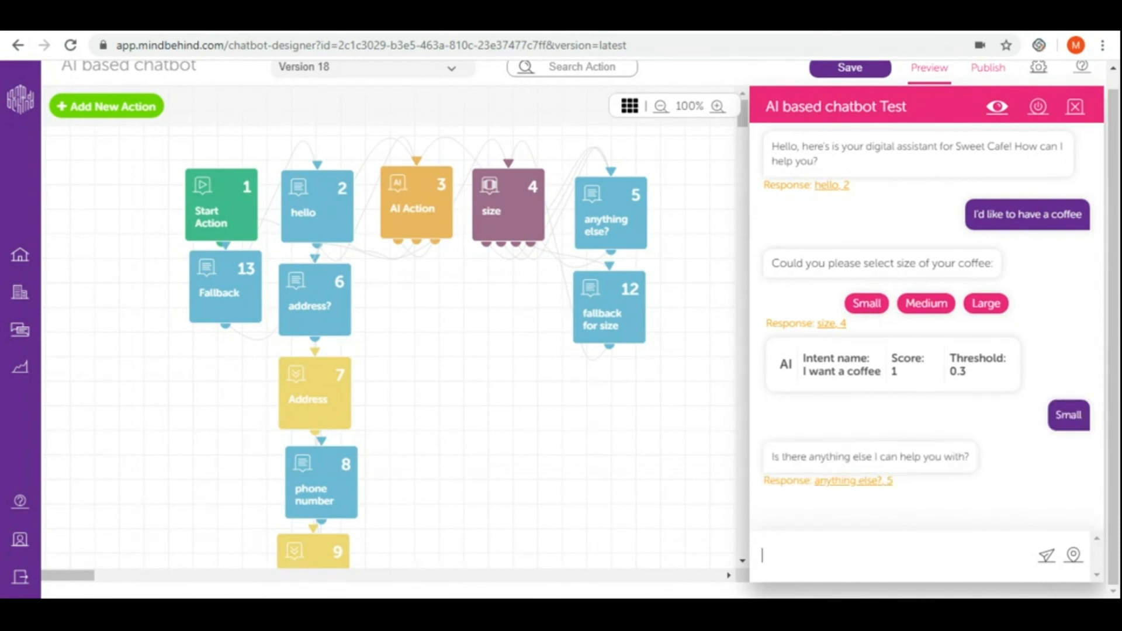
- Reply 'no thank you', give a street address and start entering the contact number 124
text(no thank)
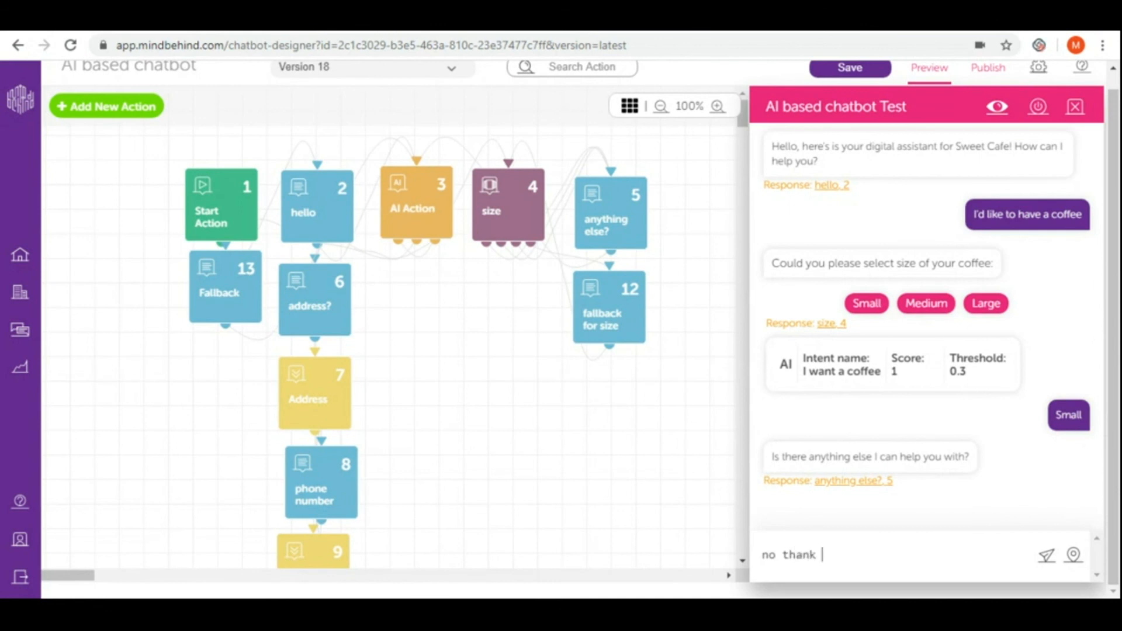
key(Return)
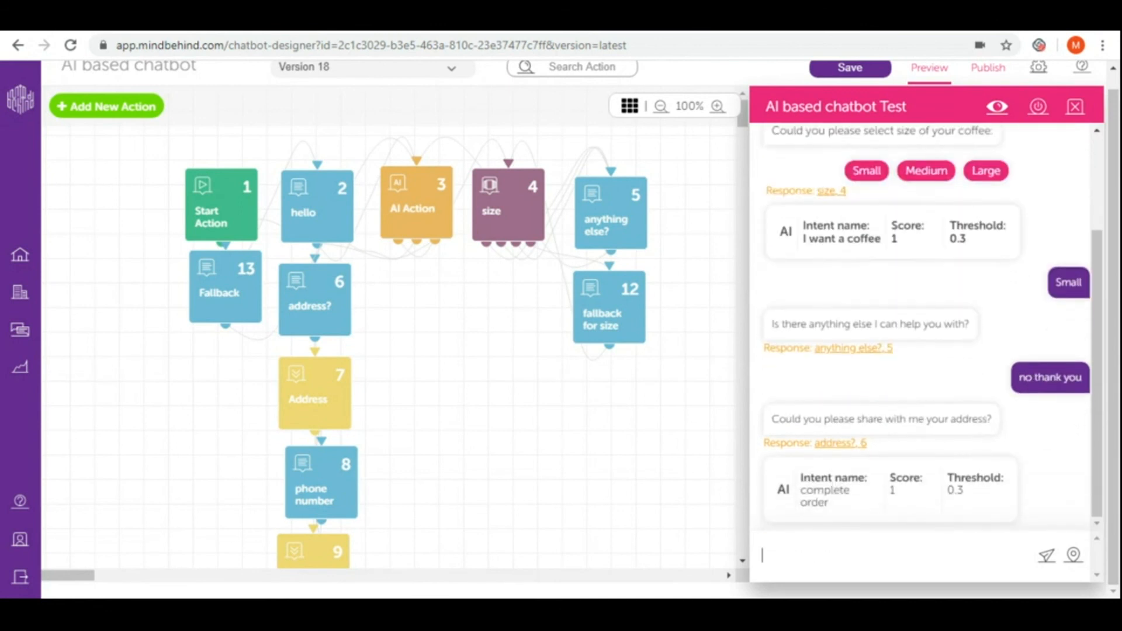
text(Stre)
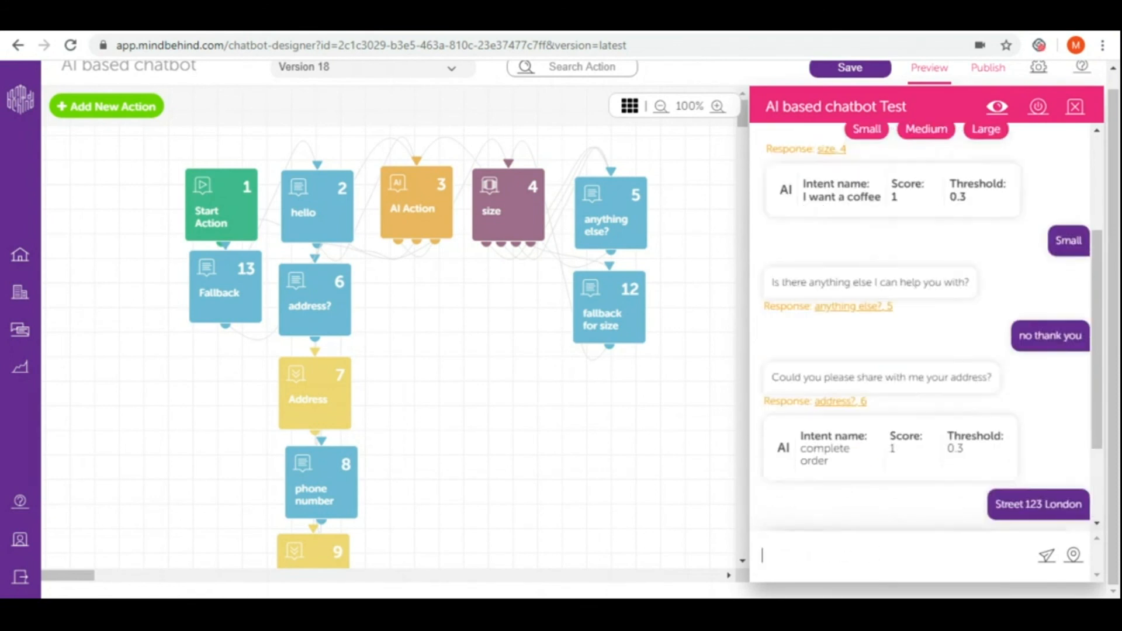
scroll(down, 3)
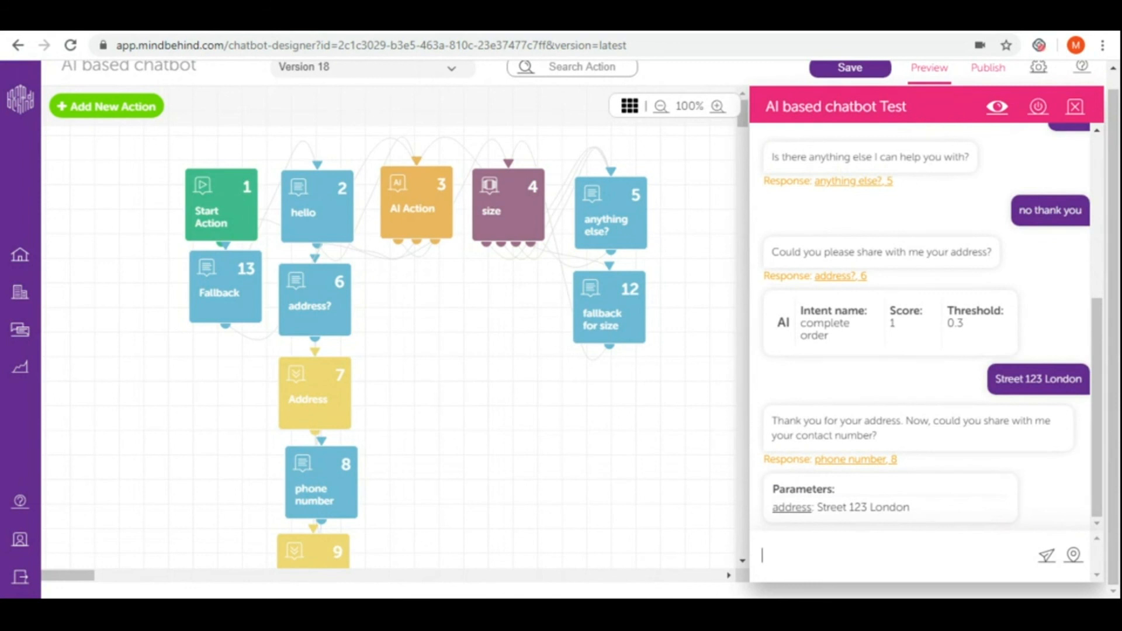
text(124)
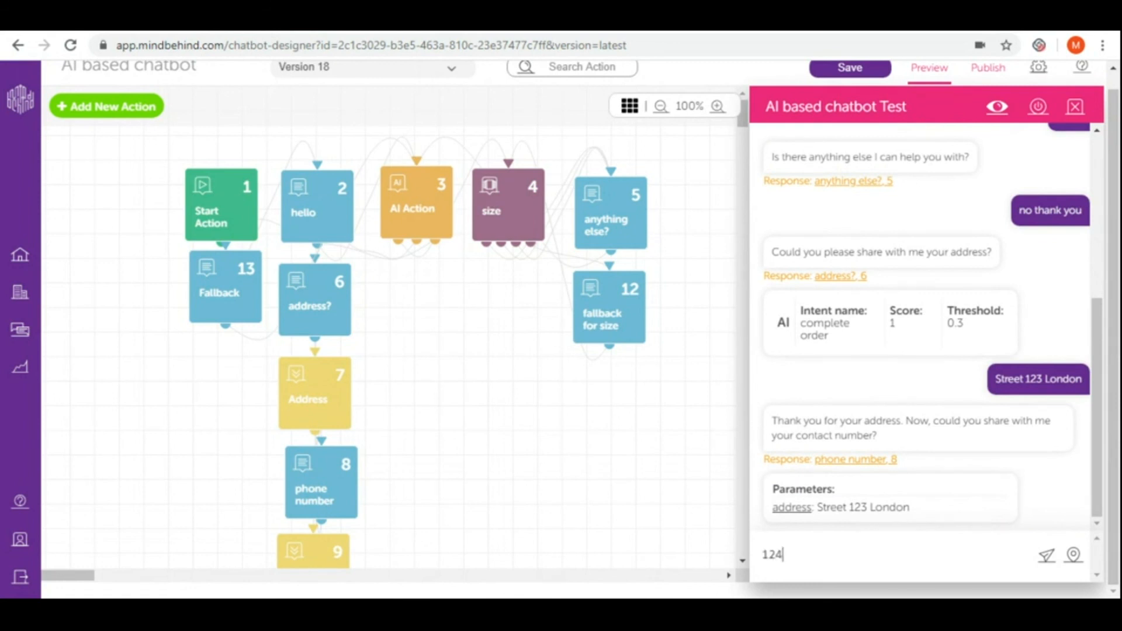